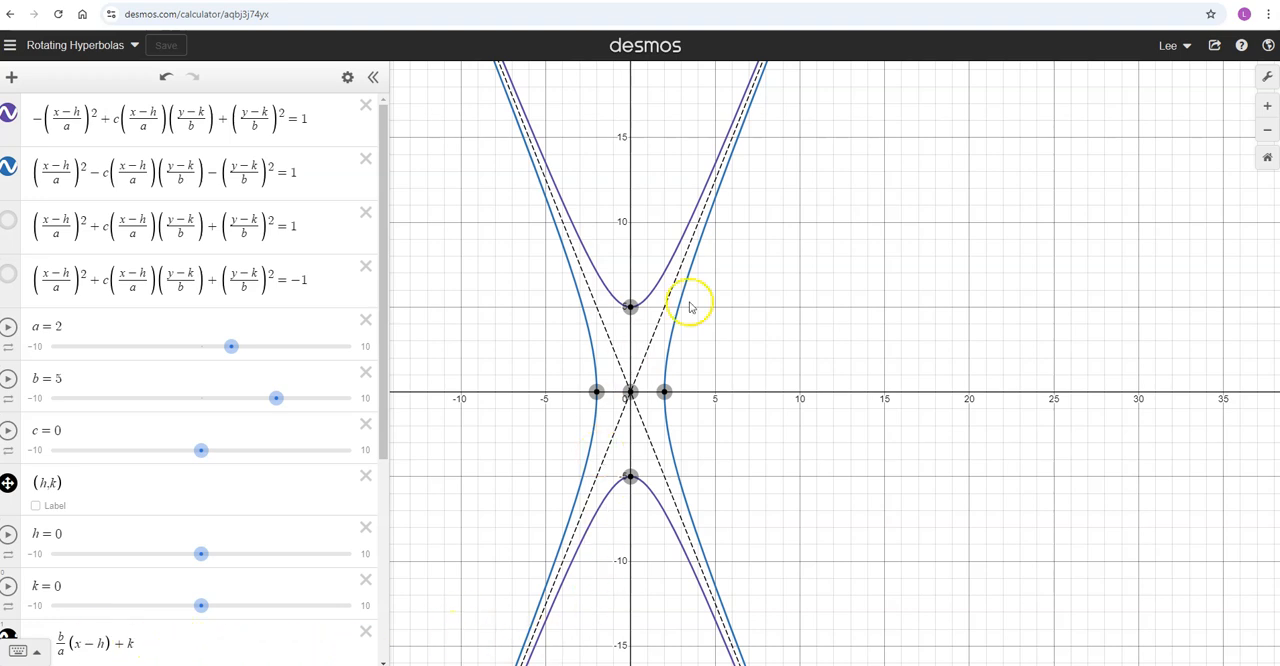
mouse_move(648, 376)
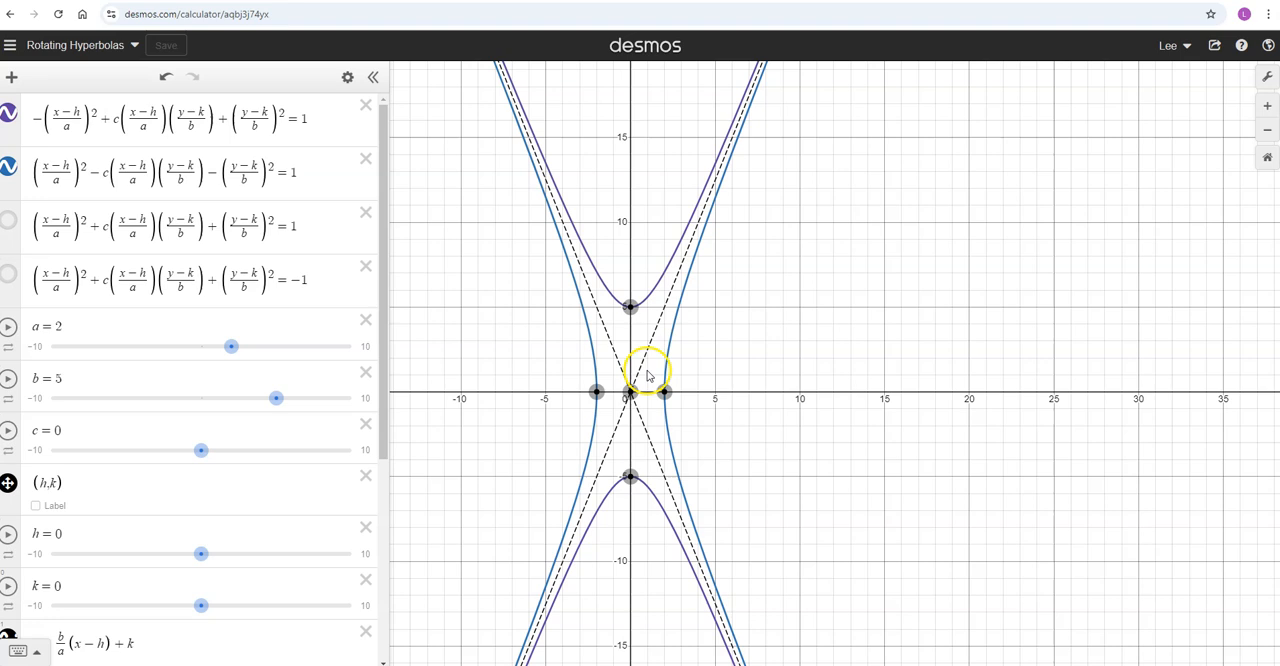
mouse_move(684, 344)
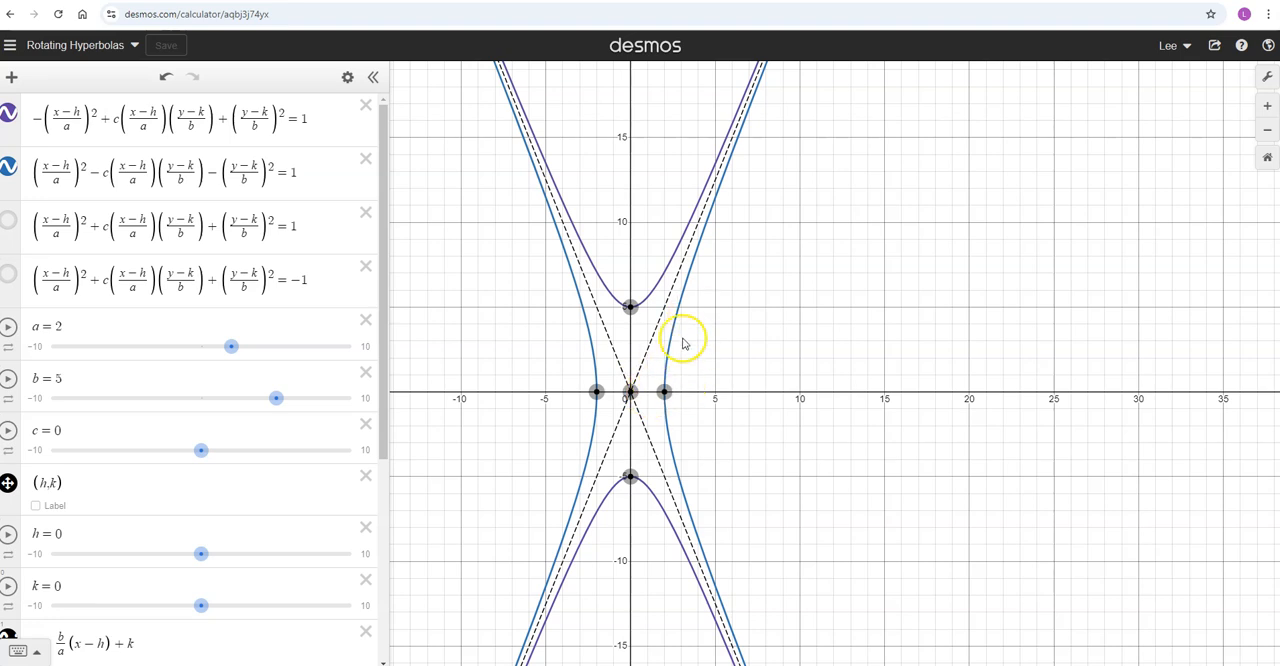
mouse_move(676, 418)
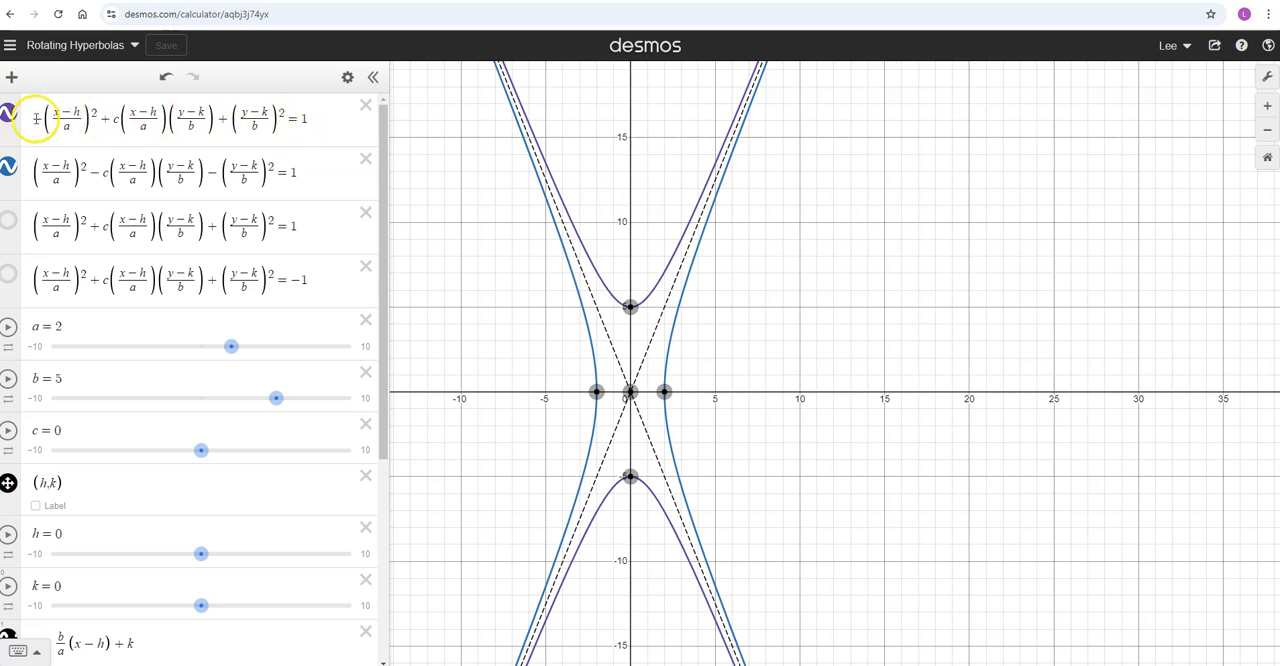
Raise a to 6.2 and lower b to 2.4 so the hyperbola branches open left and right
click(36, 118)
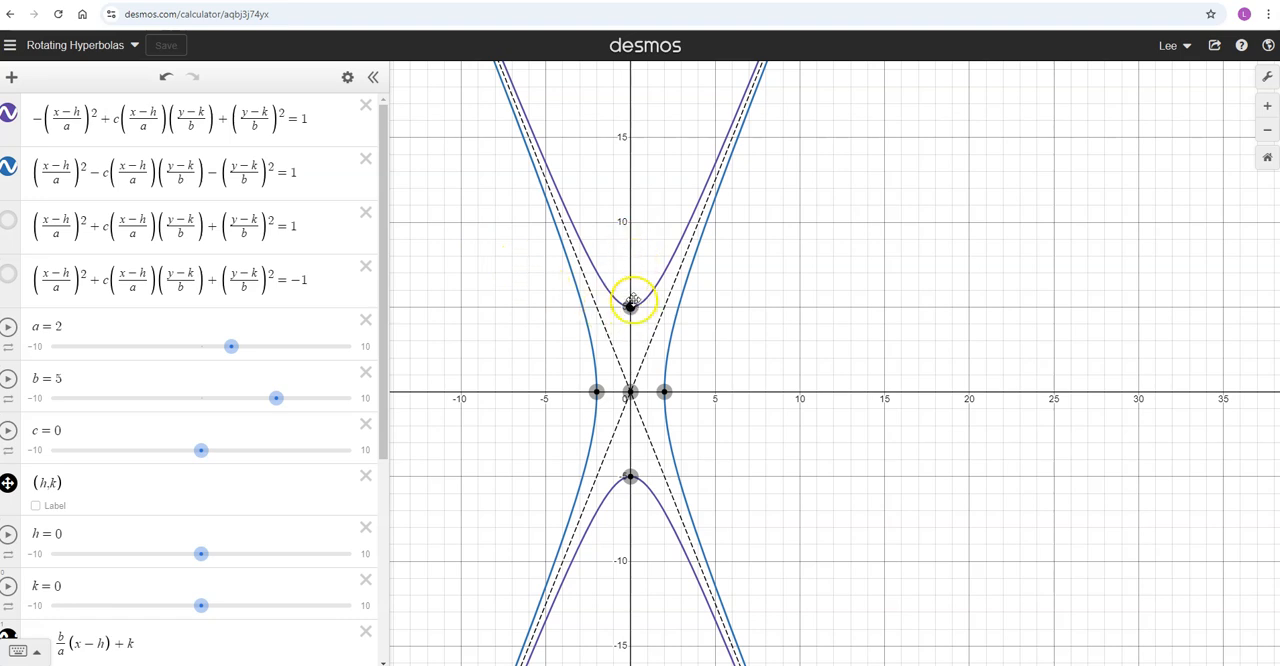
mouse_move(644, 204)
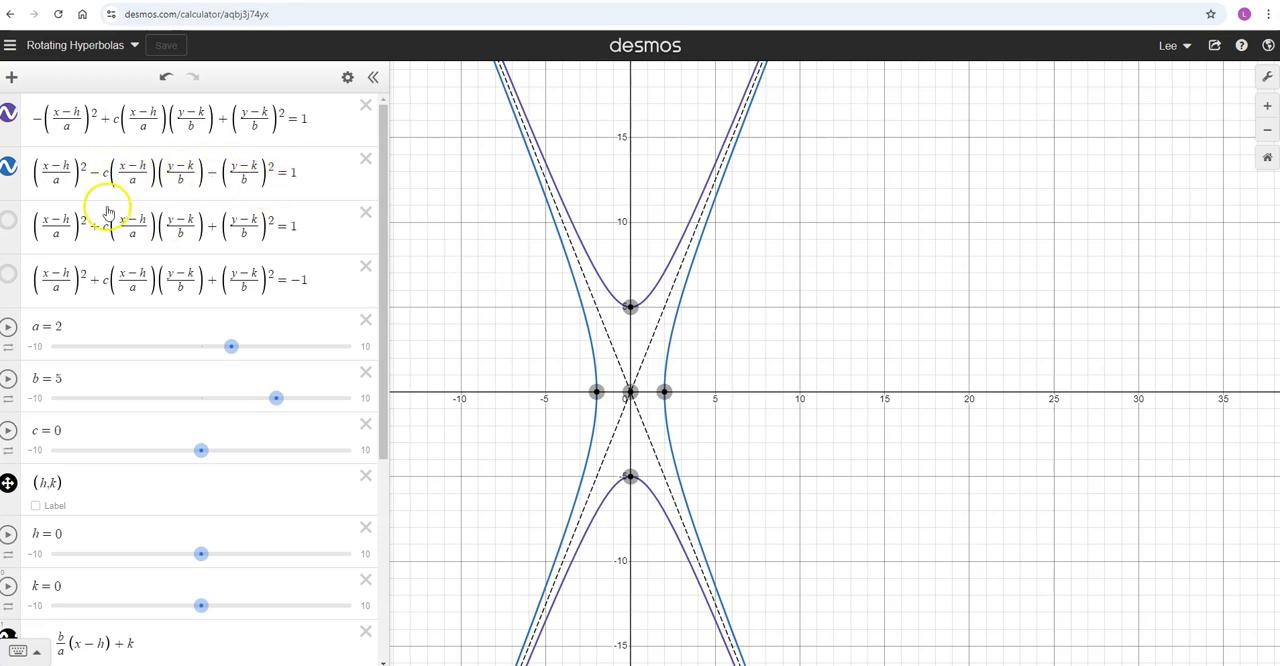
mouse_move(736, 404)
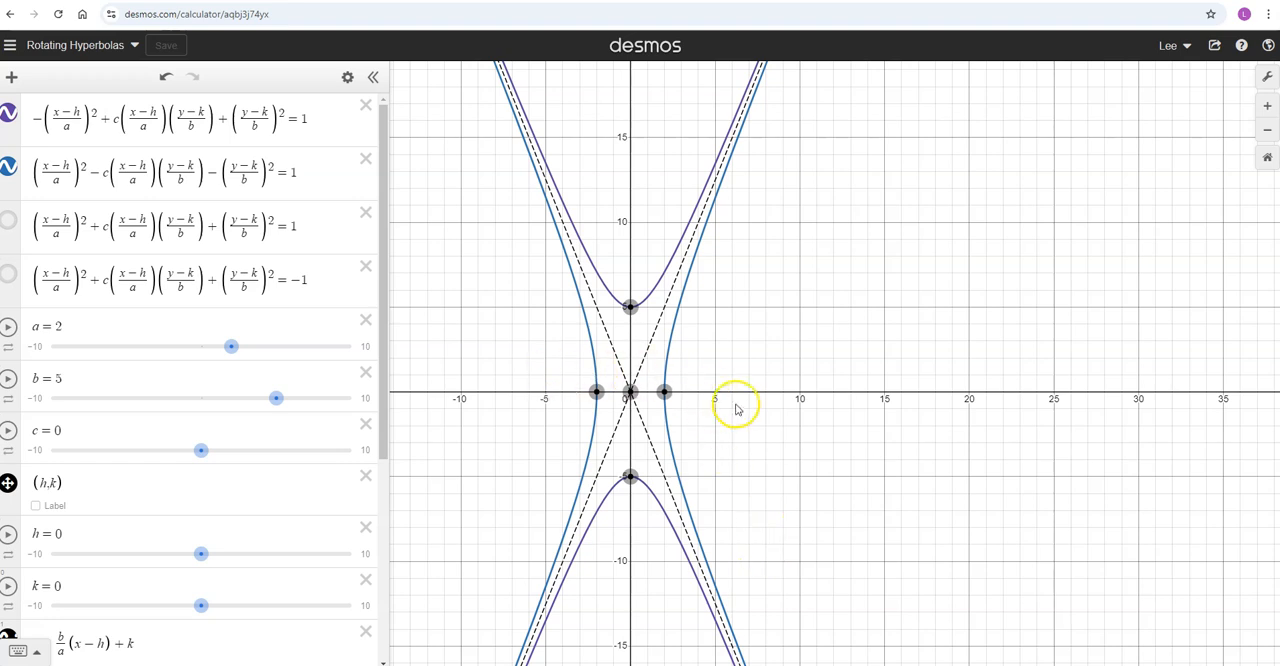
mouse_move(620, 476)
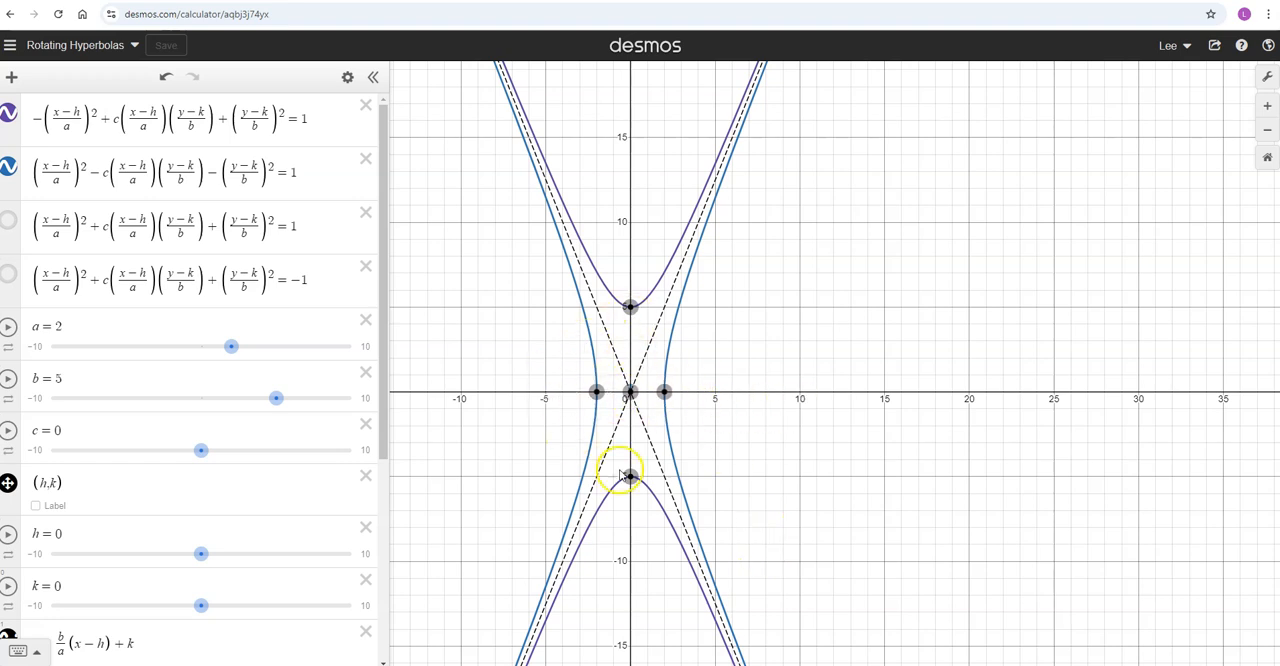
mouse_move(590, 308)
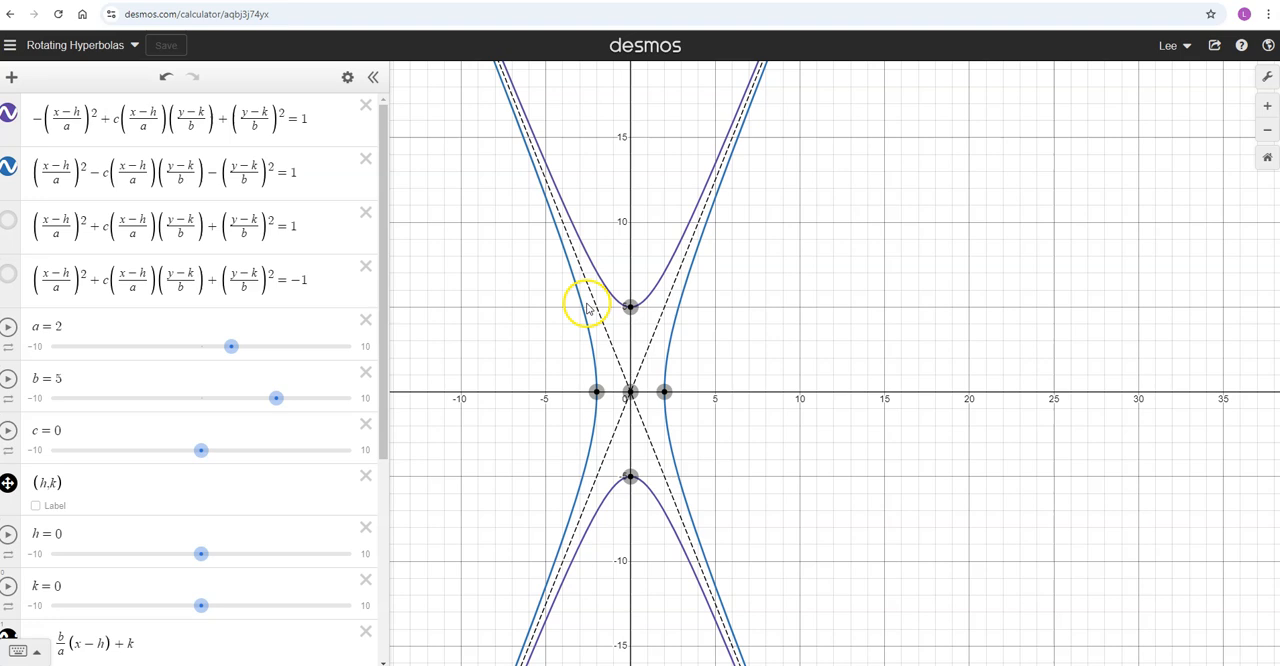
mouse_move(676, 394)
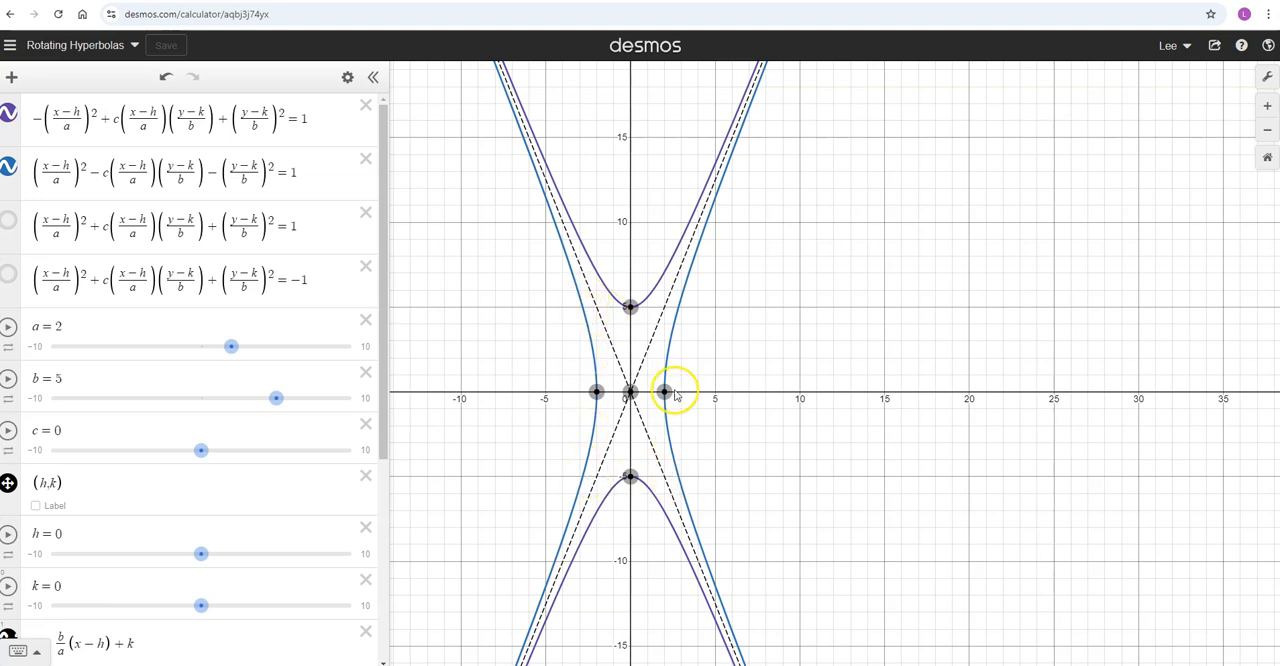
mouse_move(604, 456)
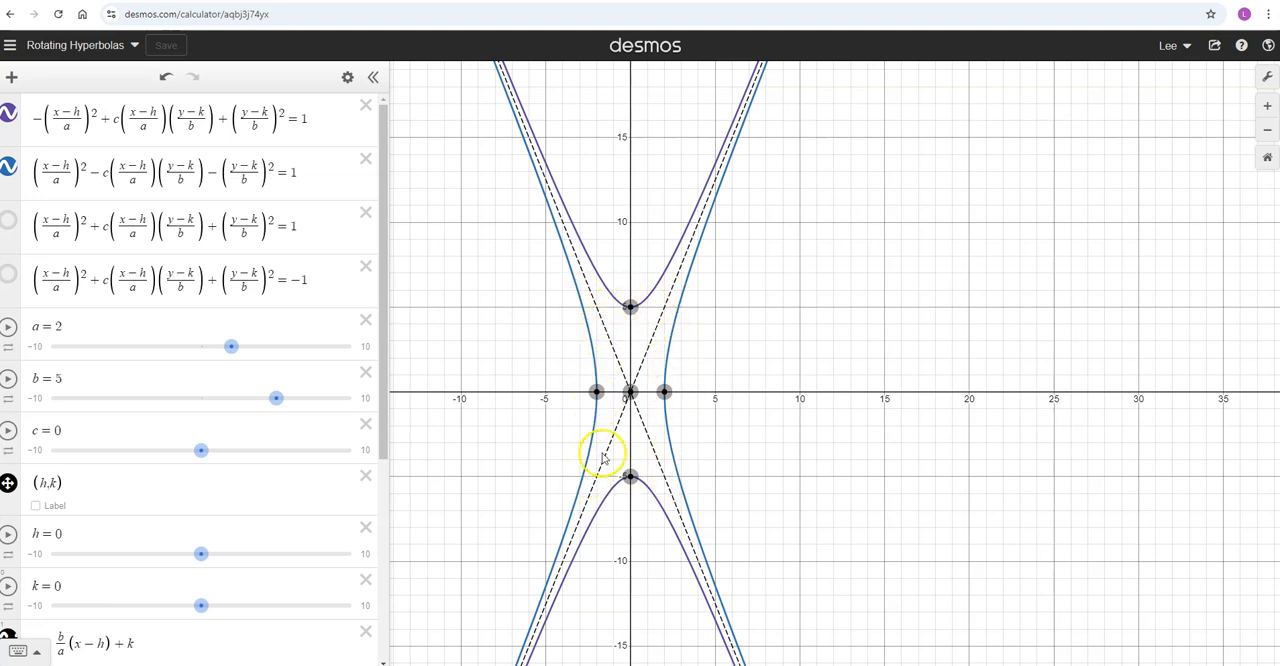
mouse_move(464, 250)
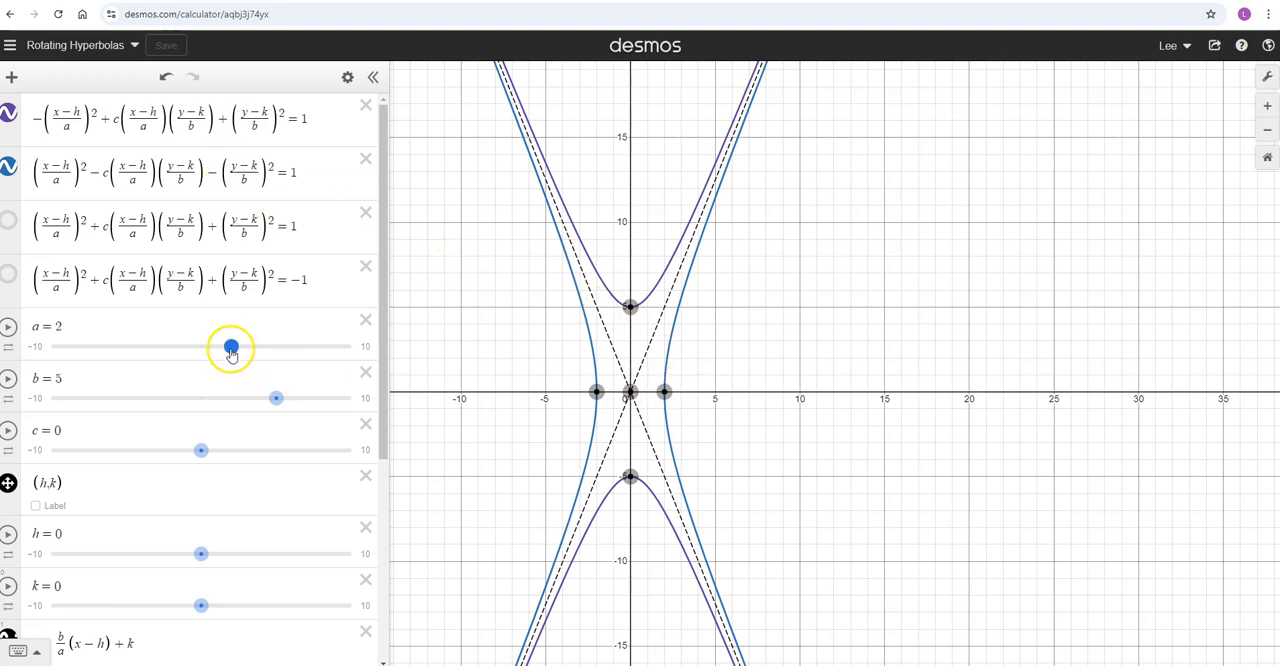
drag(232, 348, 292, 348)
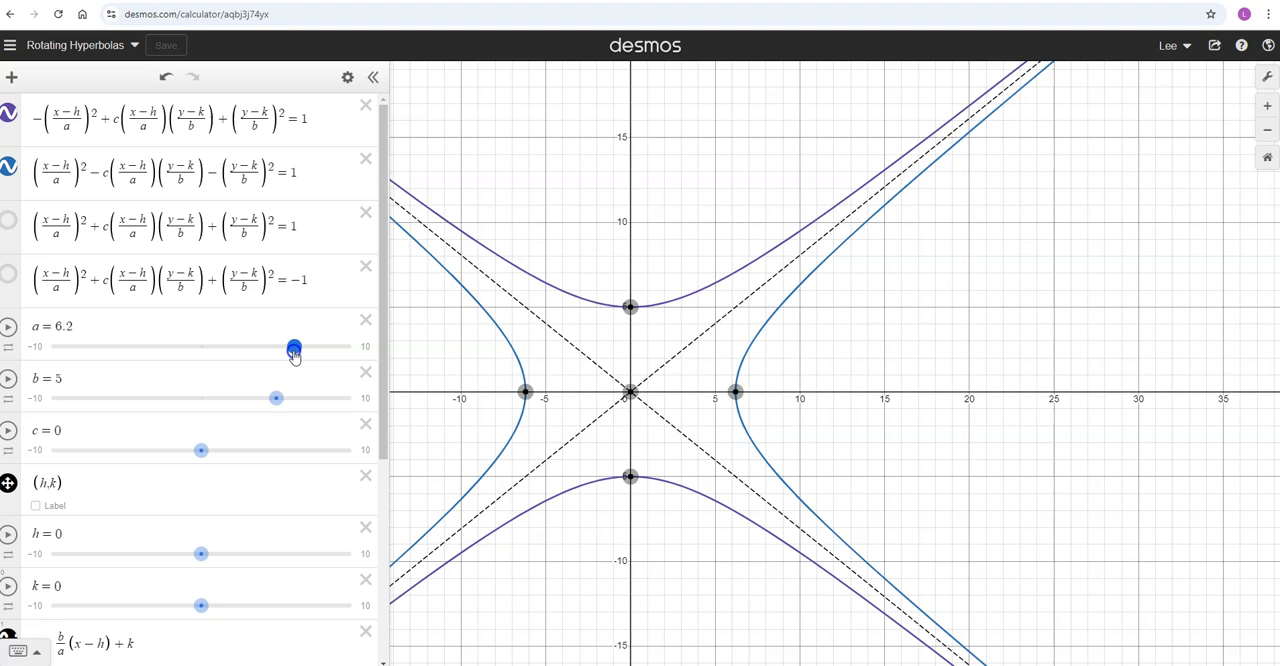
drag(276, 398, 268, 398)
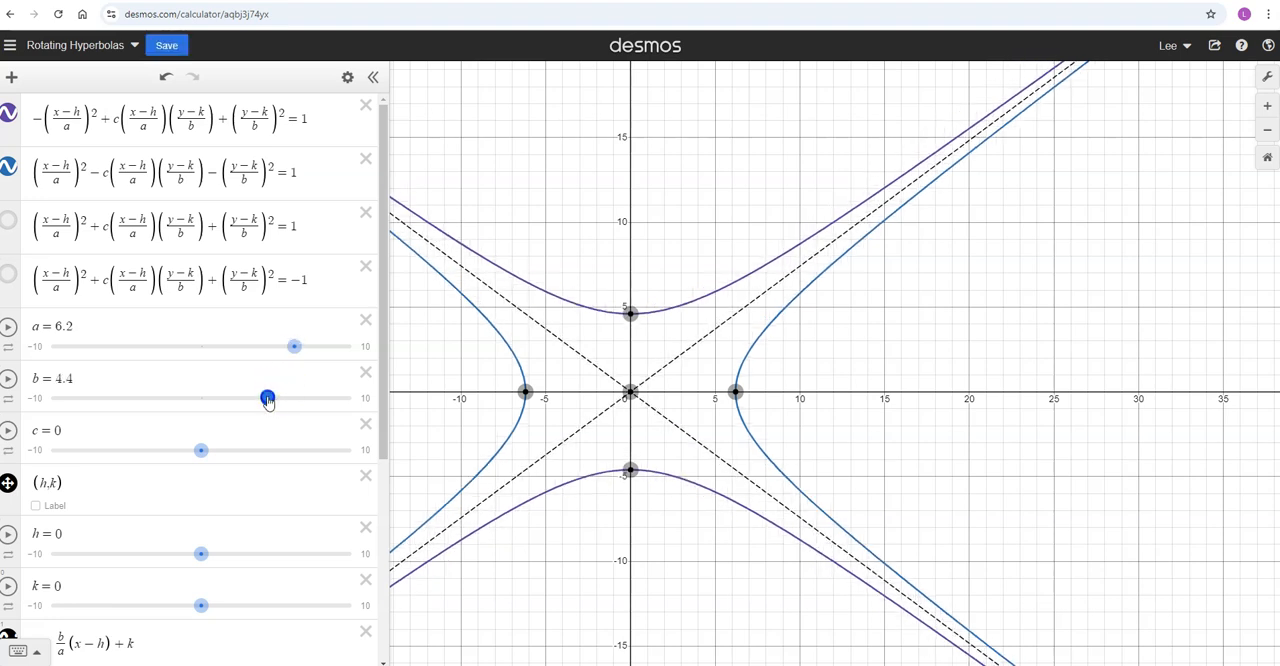
drag(268, 398, 236, 398)
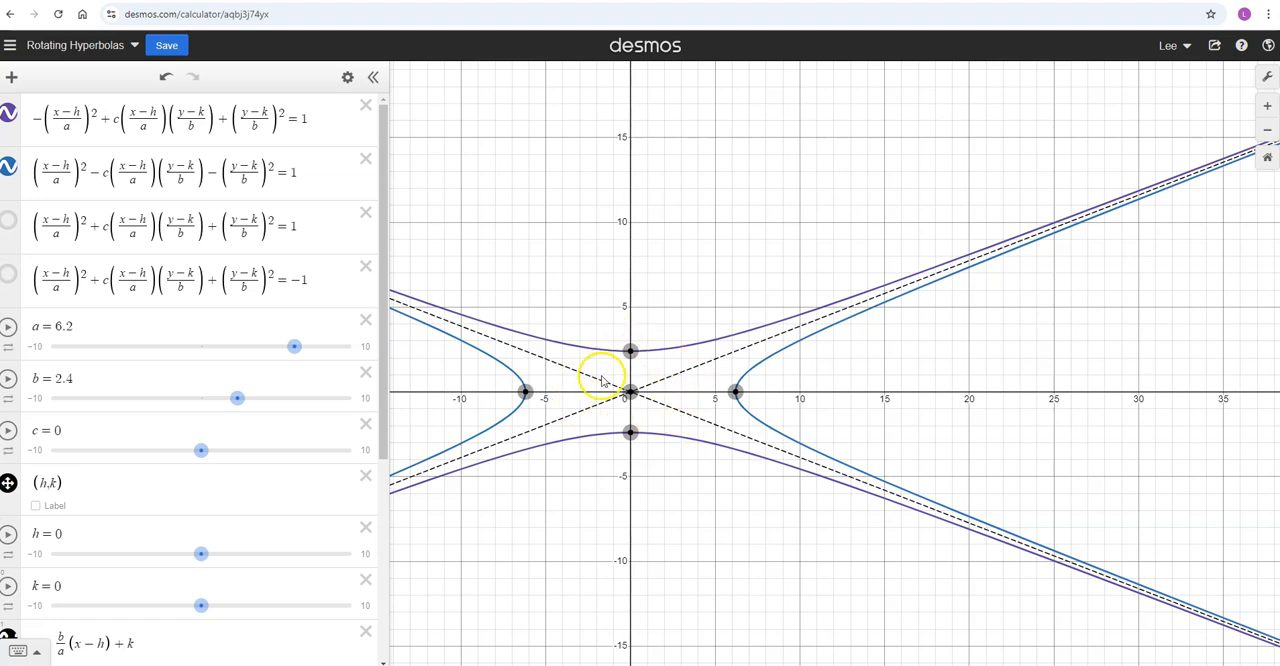
mouse_move(322, 382)
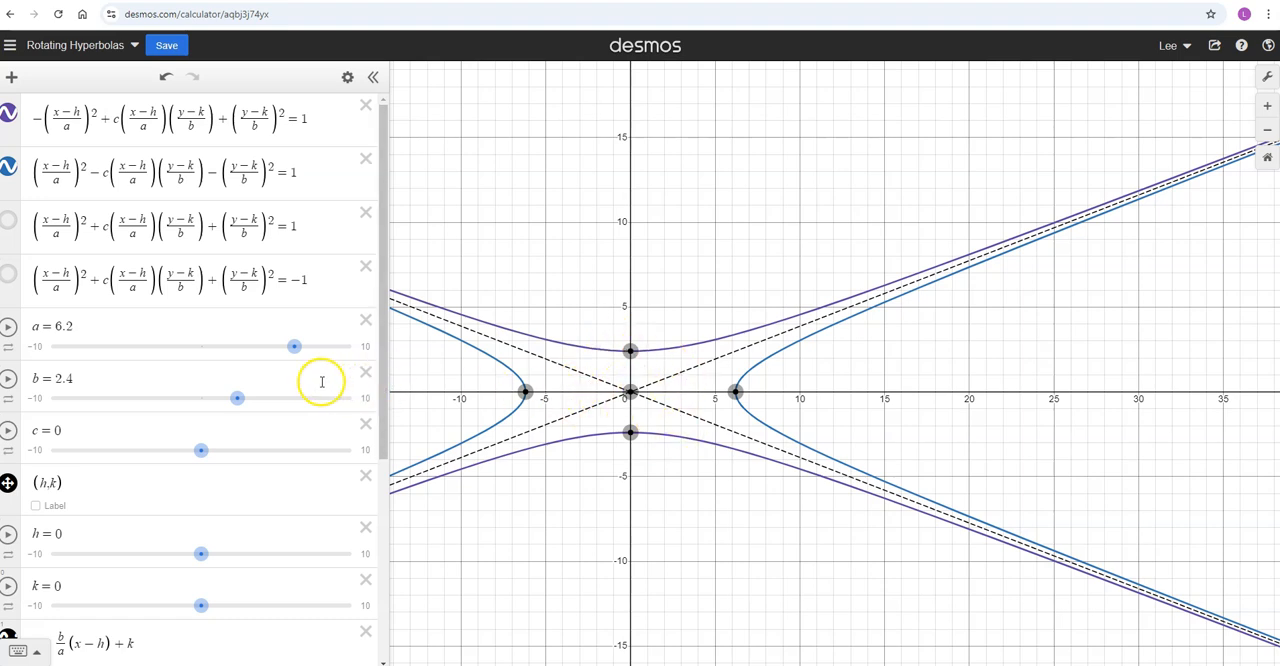
mouse_move(488, 400)
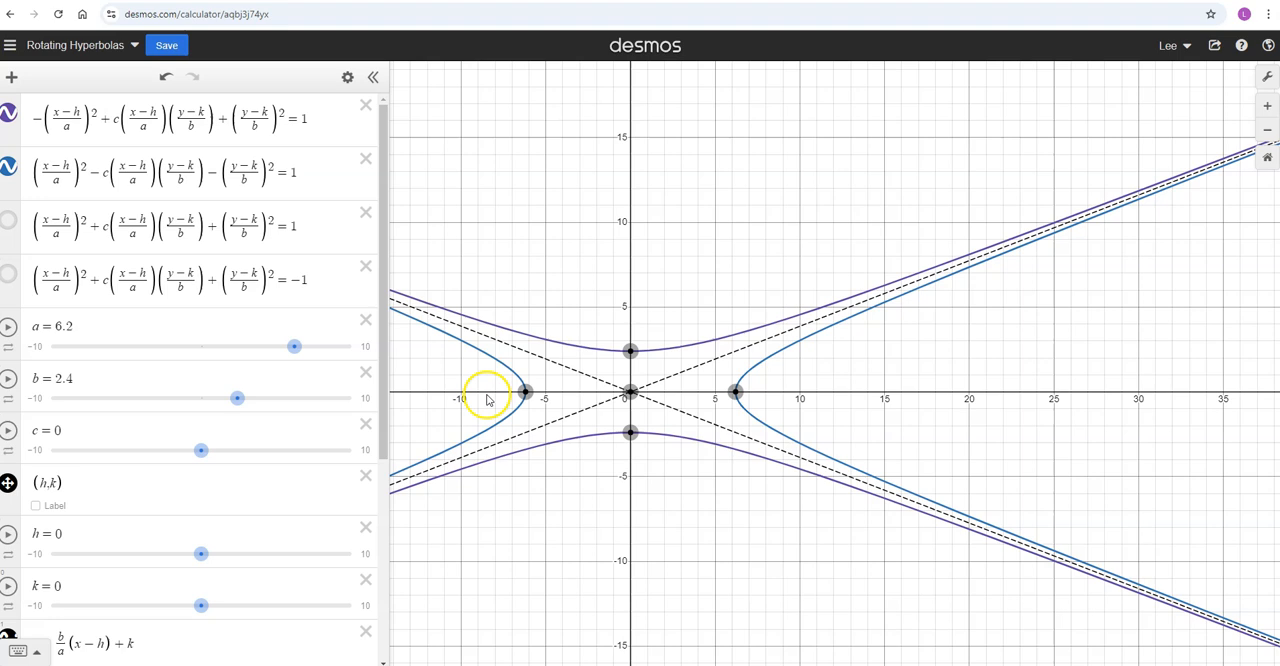
mouse_move(584, 312)
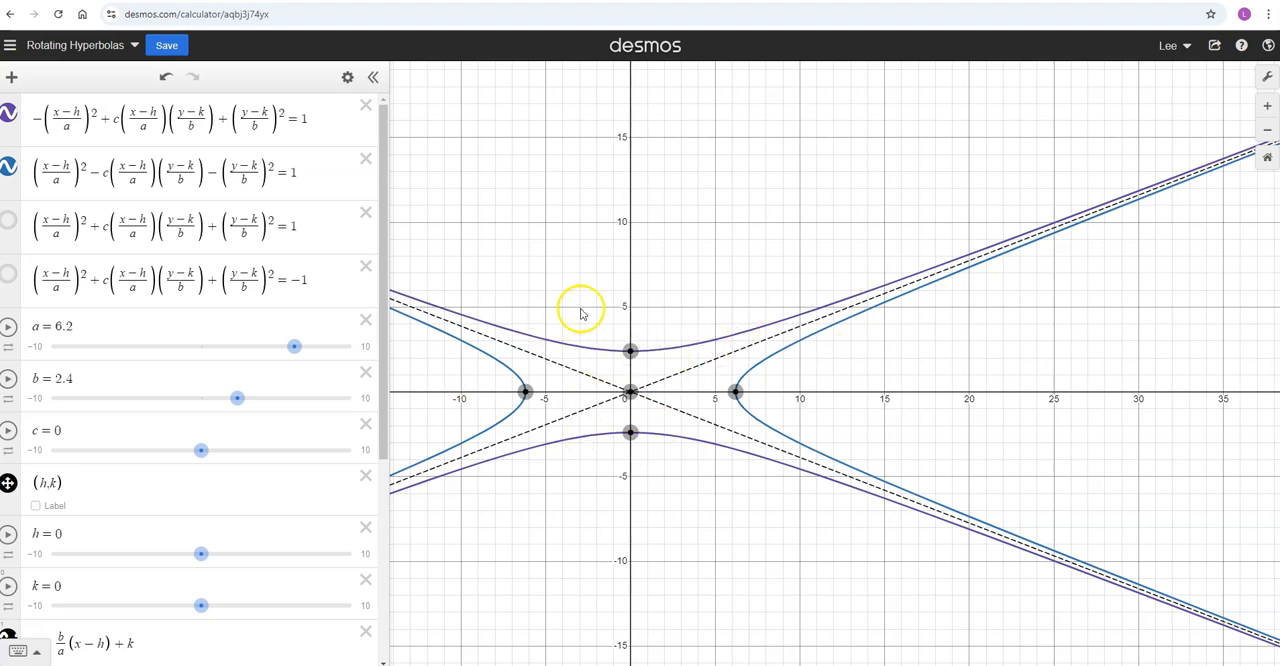
mouse_move(656, 318)
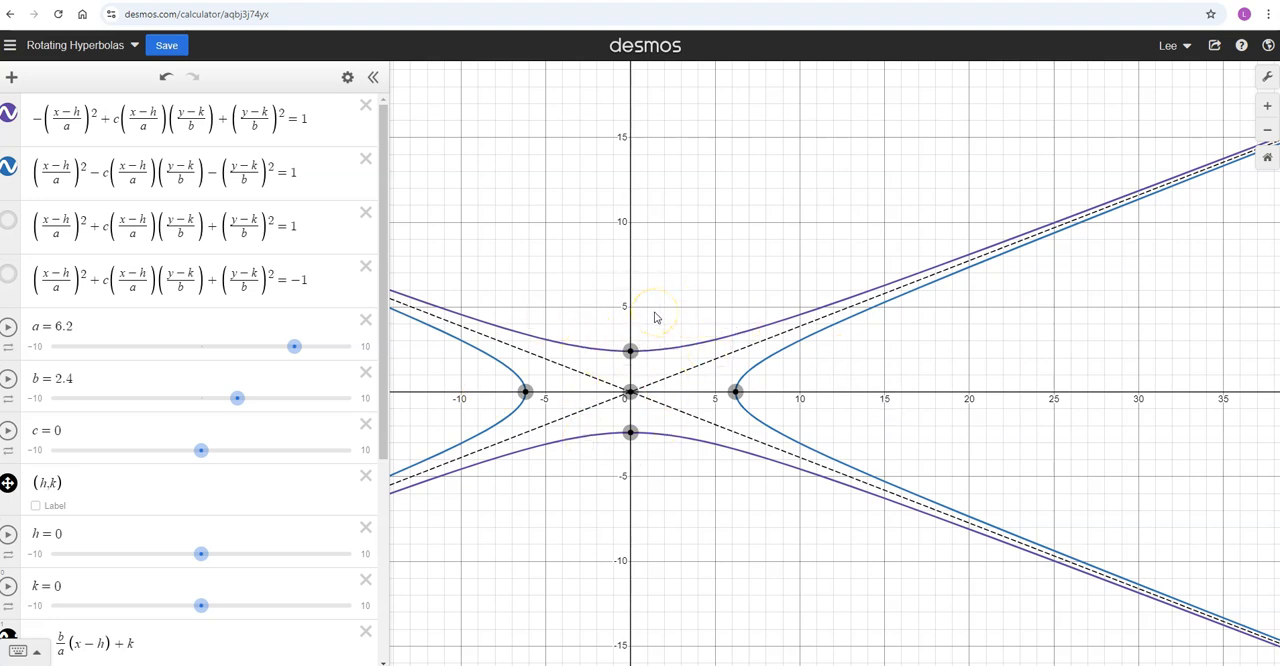
click(132, 160)
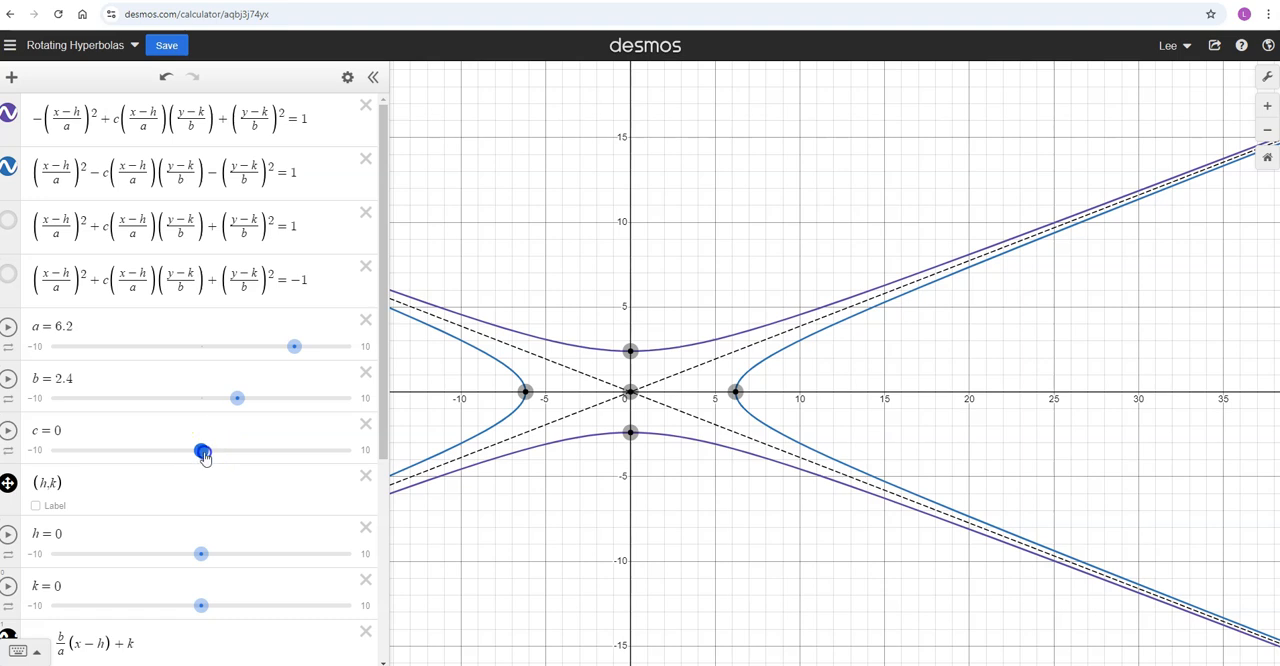
Swing c up to about 4.3 and back down to 0 to preview the rotation
drag(204, 450, 266, 450)
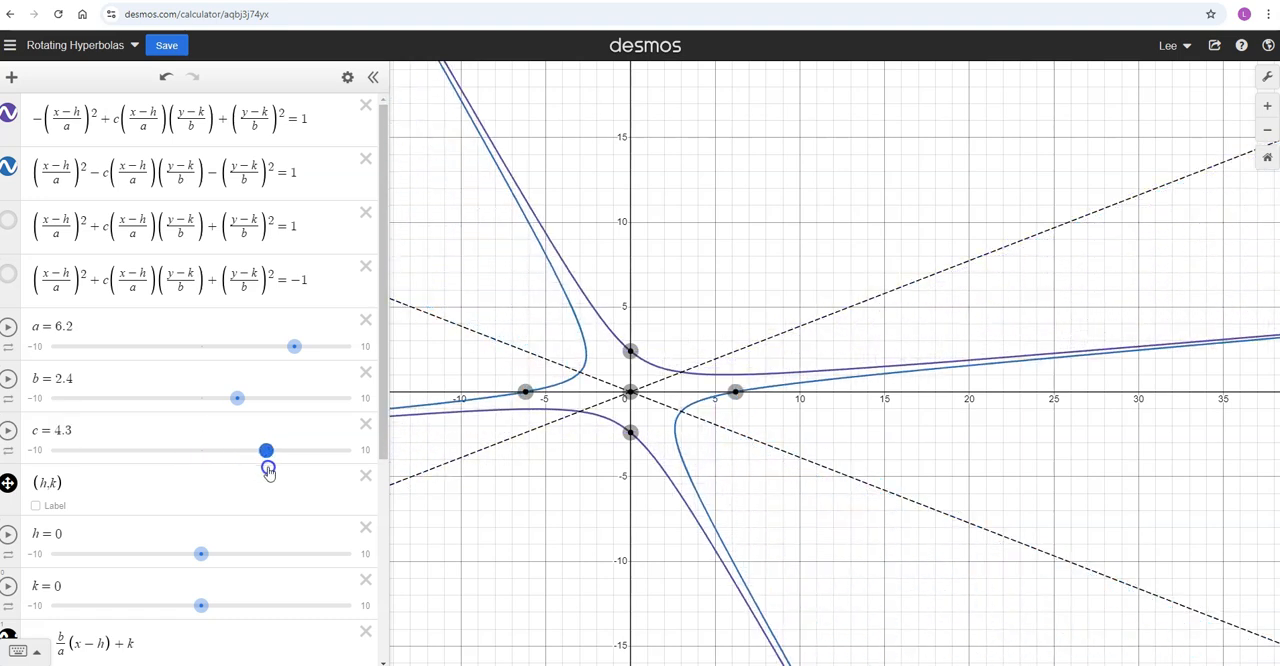
drag(264, 450, 198, 450)
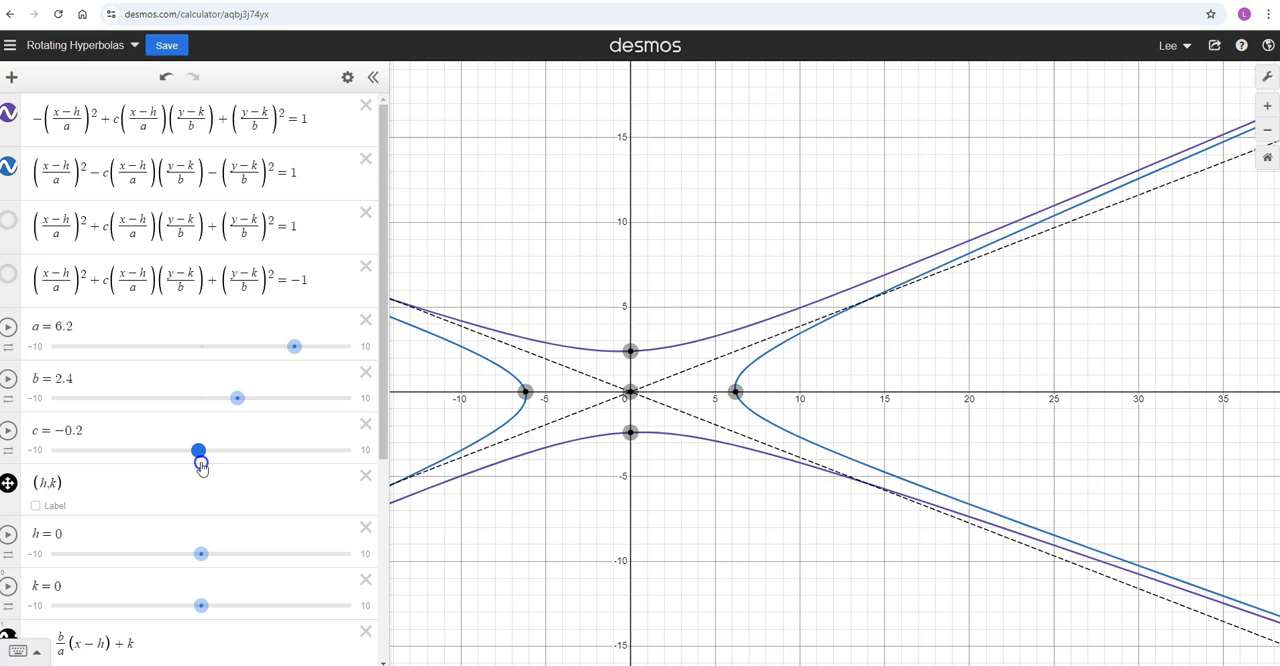
drag(196, 452, 200, 452)
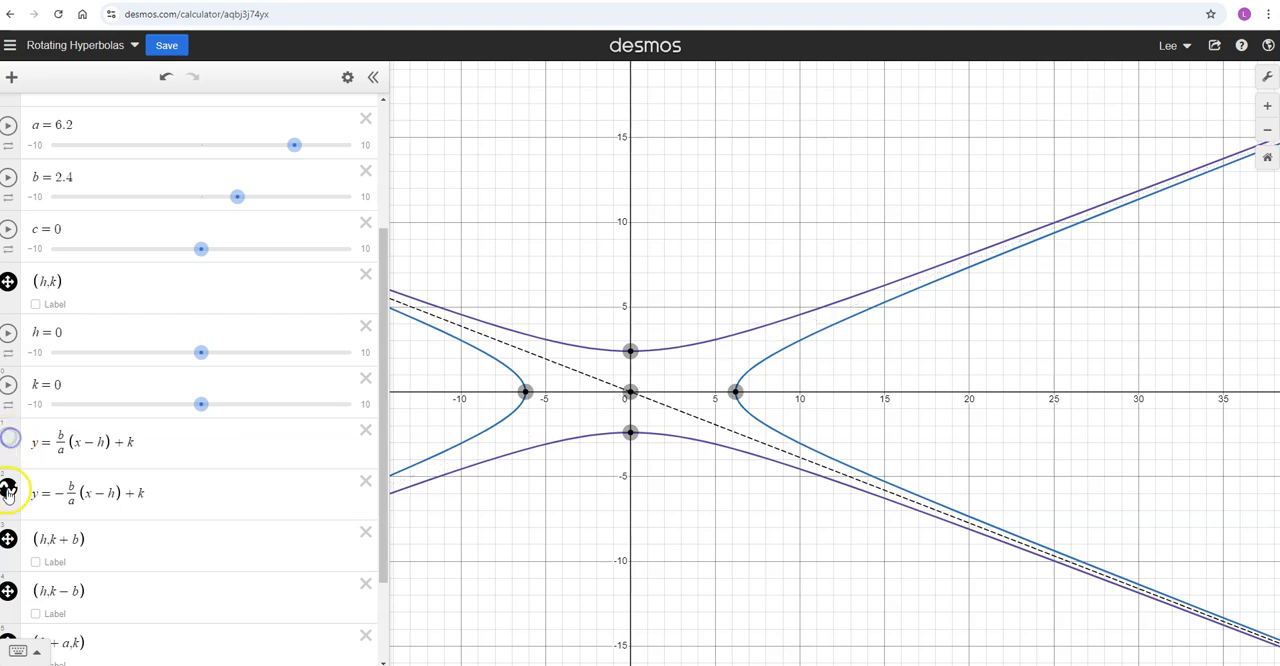
scroll(up, 3)
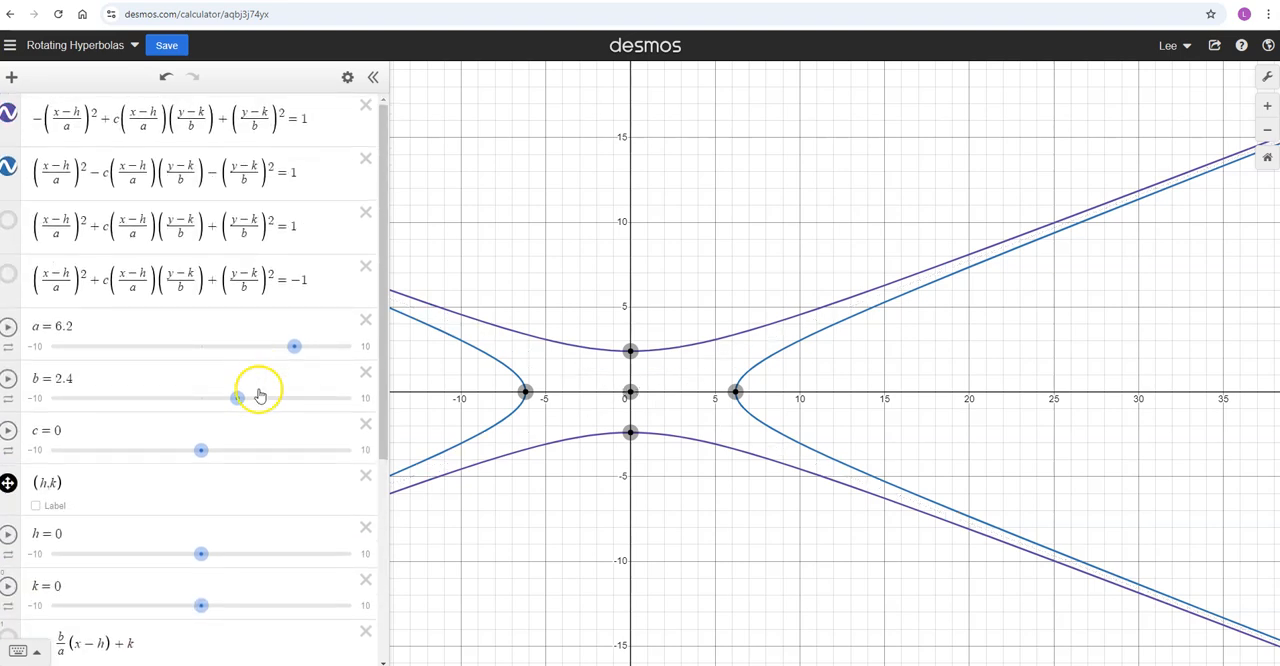
Raise c through 1.5 and 9.3, then settle it at about 3.7 so the hyperbolas tilt
drag(200, 450, 230, 450)
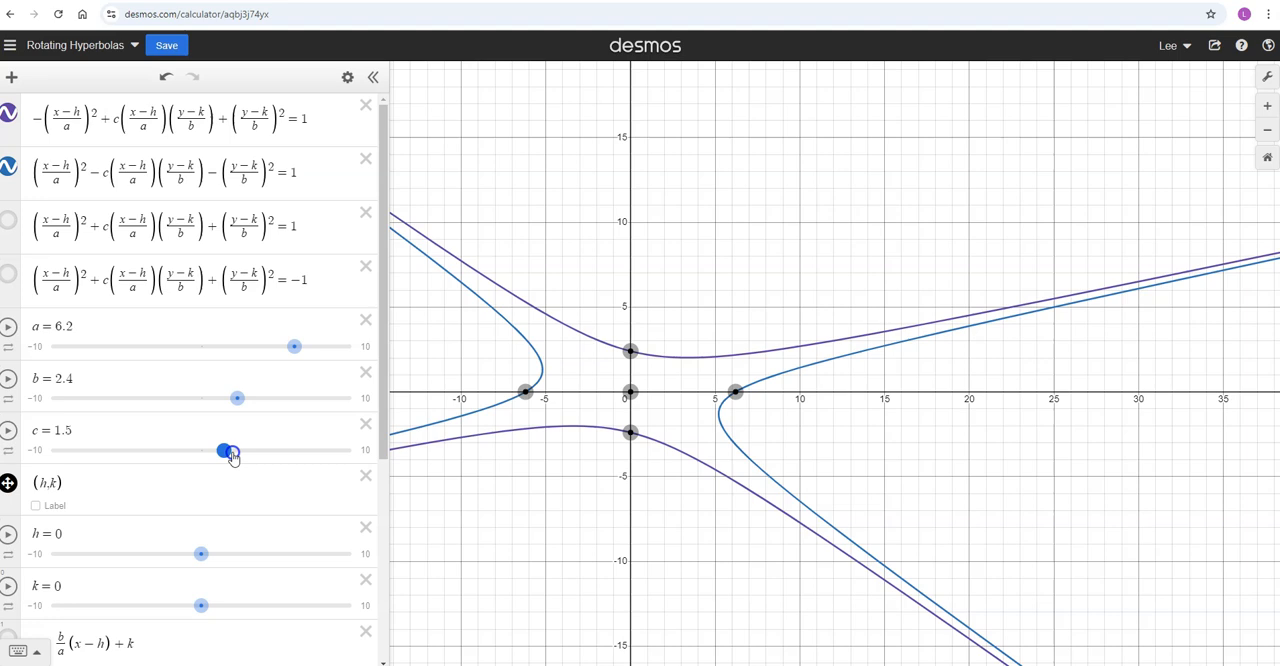
drag(230, 450, 340, 450)
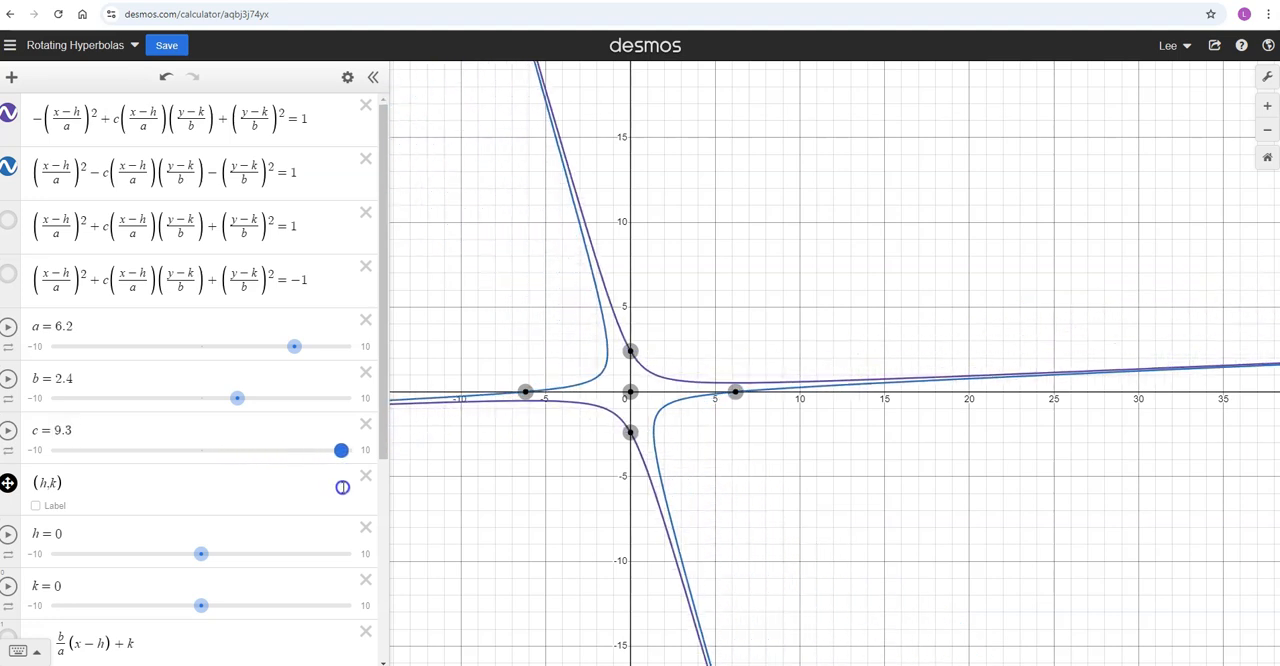
drag(340, 450, 256, 450)
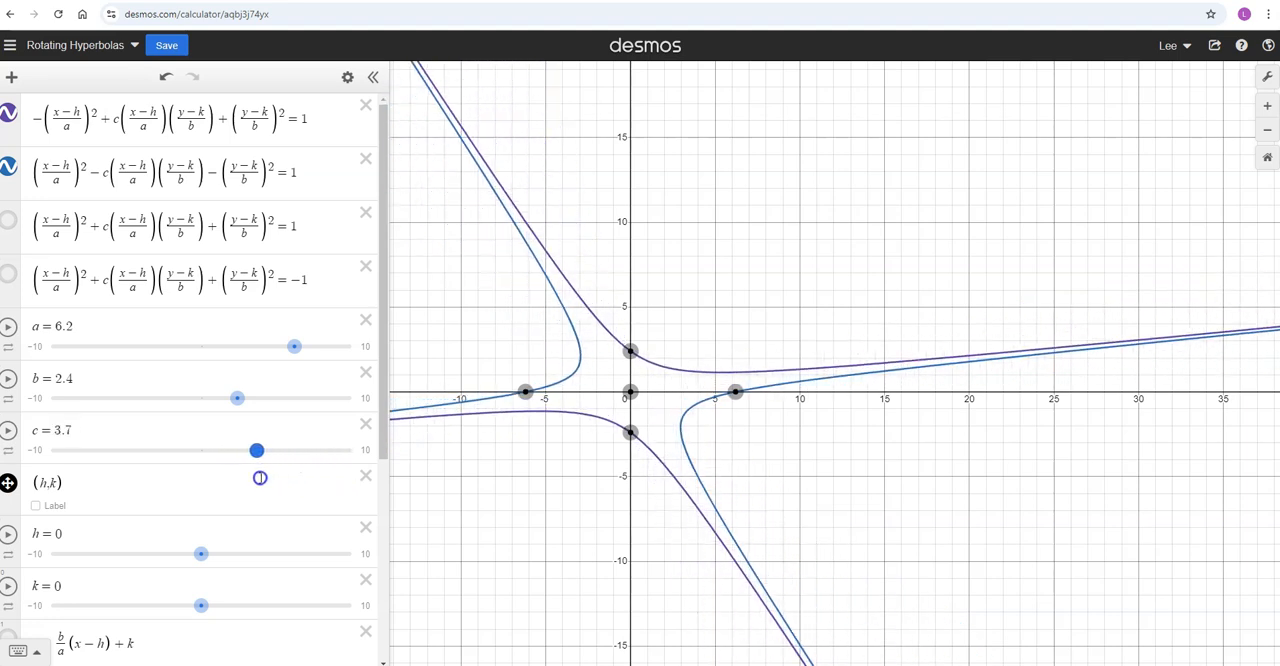
drag(256, 450, 240, 450)
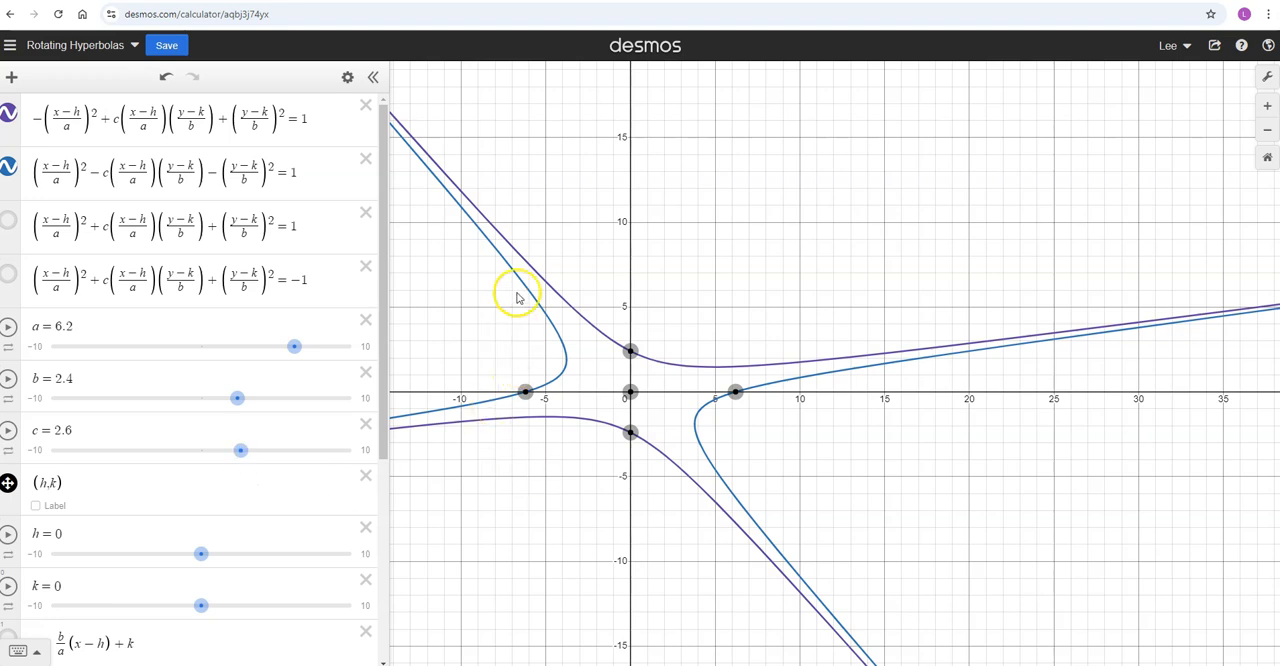
mouse_move(540, 388)
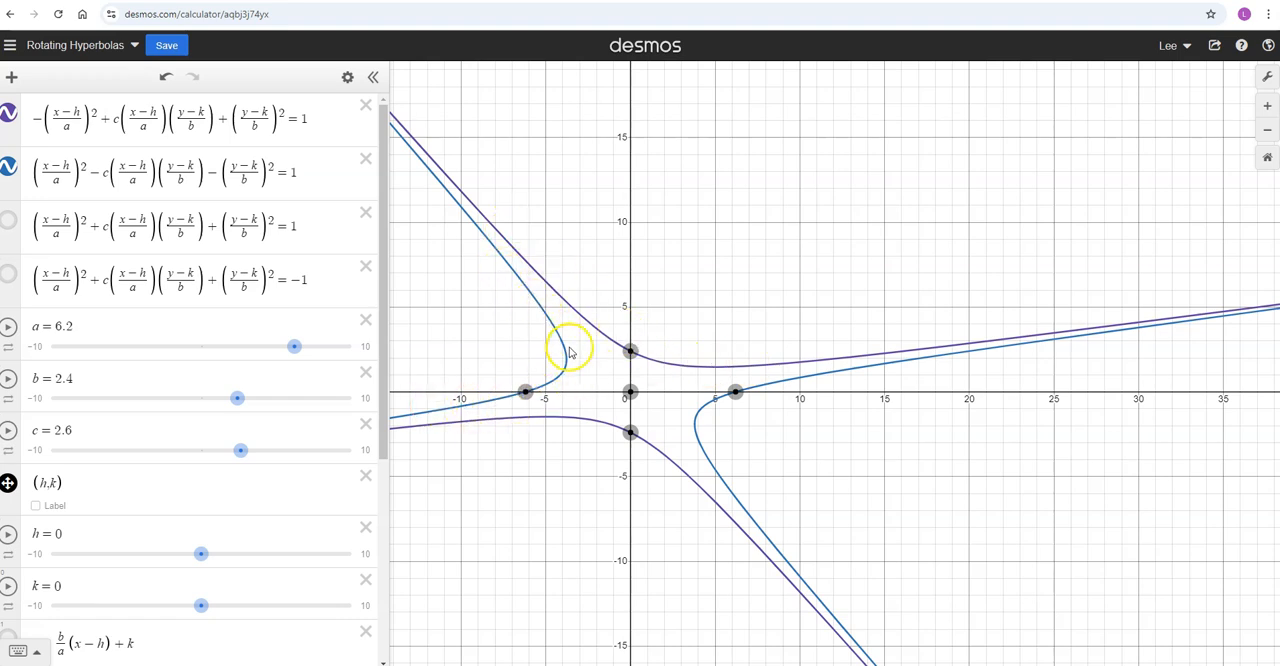
mouse_move(510, 264)
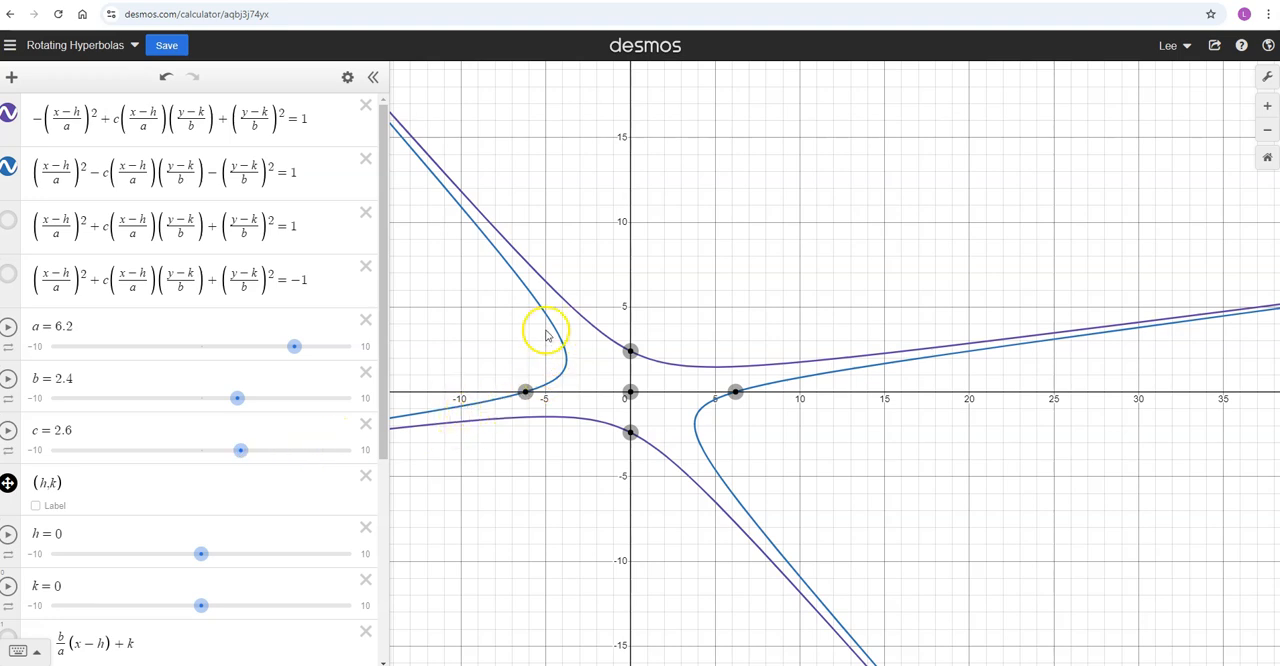
mouse_move(996, 356)
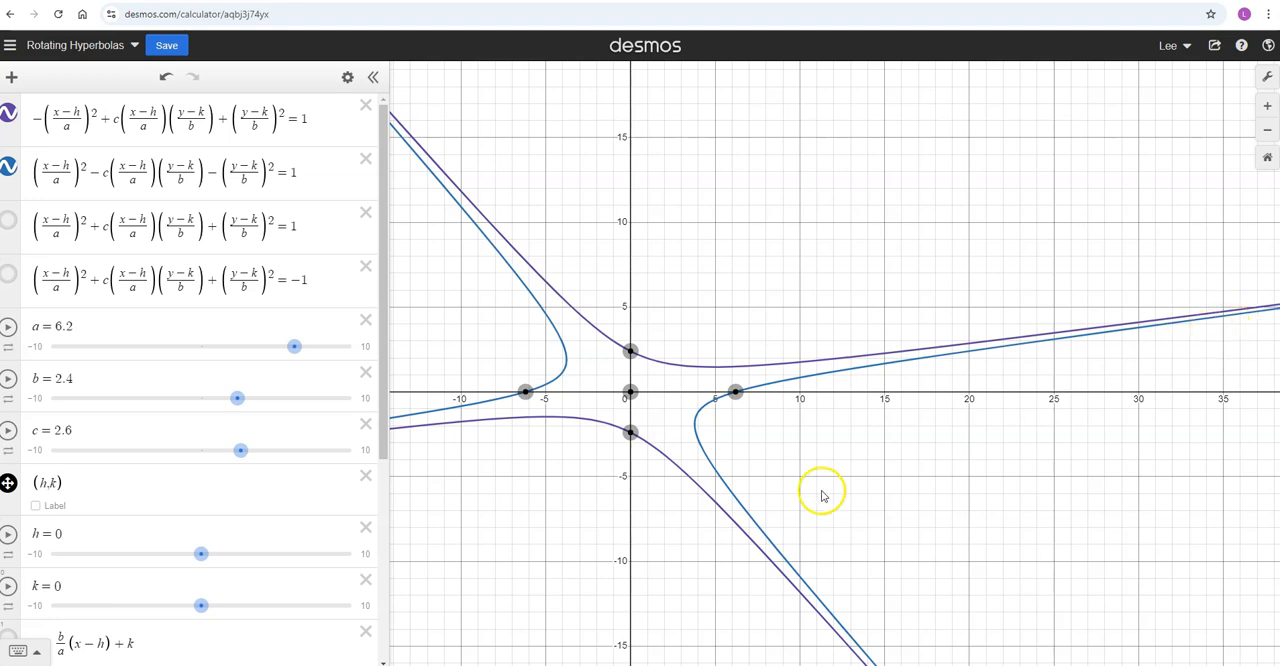
mouse_move(854, 338)
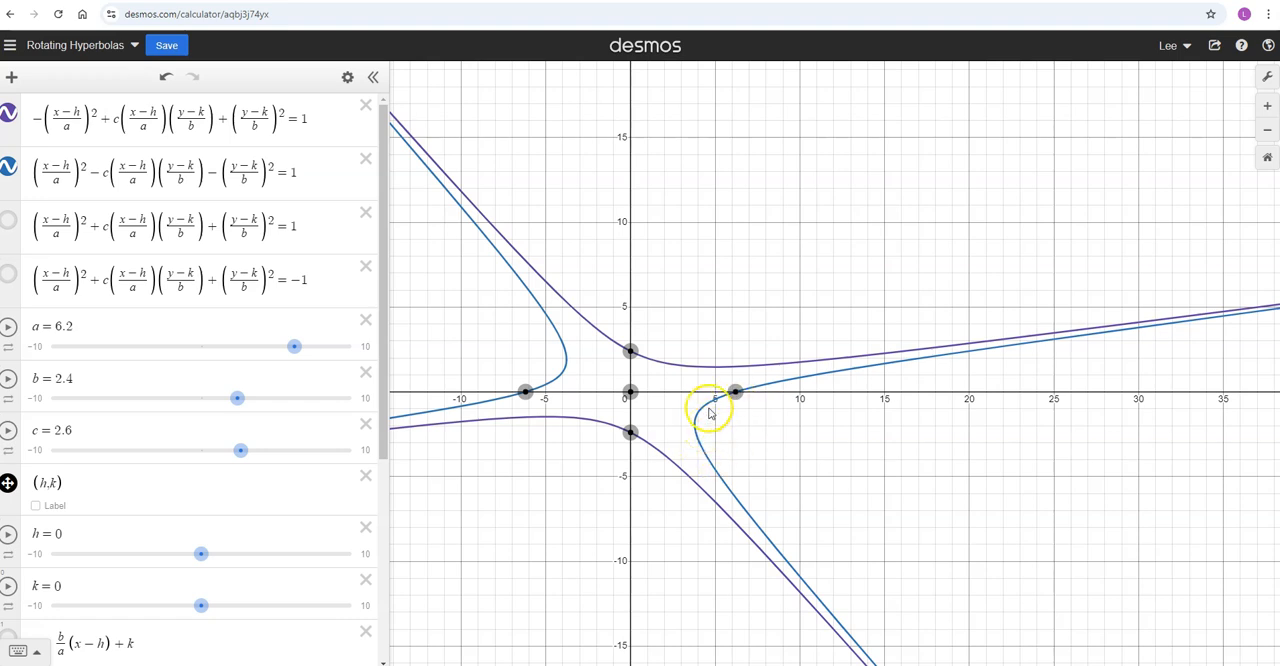
mouse_move(696, 424)
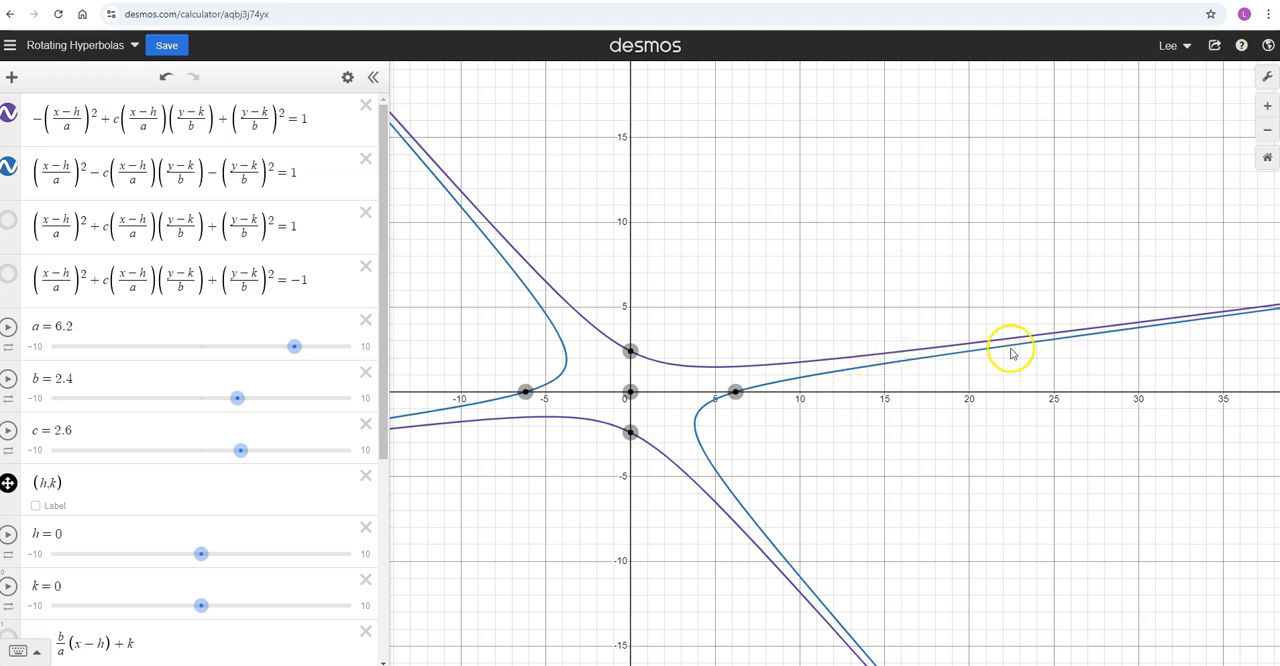
mouse_move(940, 356)
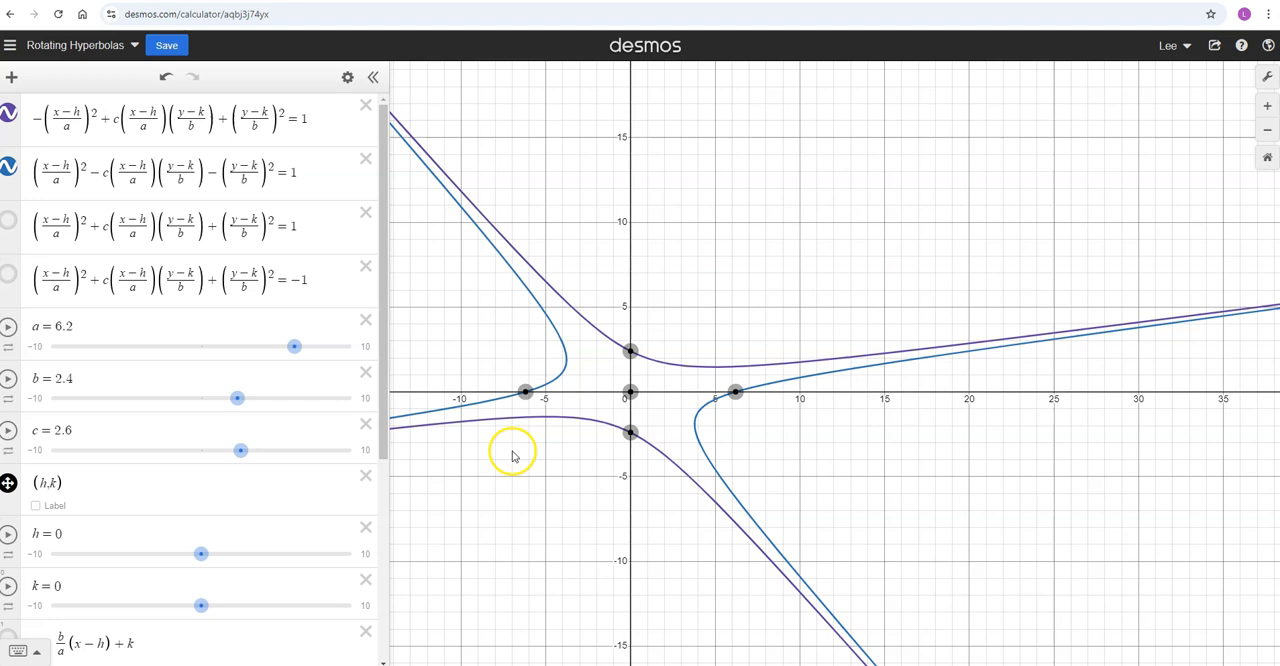
Raise c to about 3.6, then flip it negative to about -3.4
drag(240, 450, 248, 450)
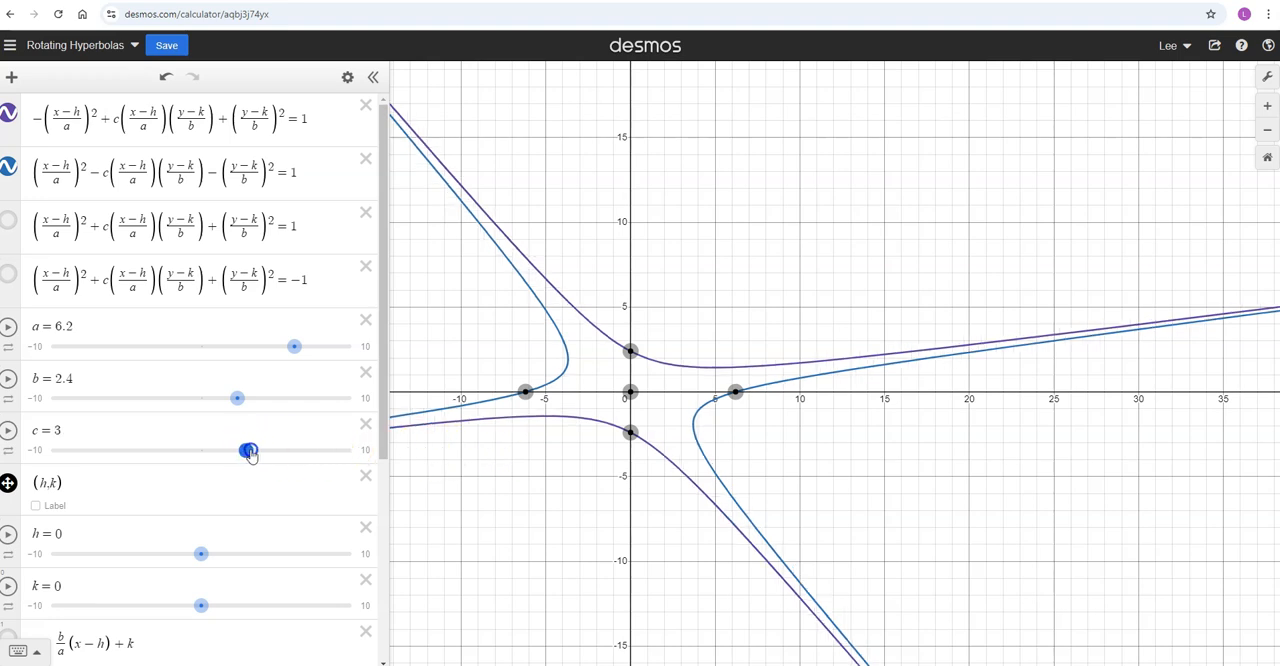
drag(248, 450, 256, 450)
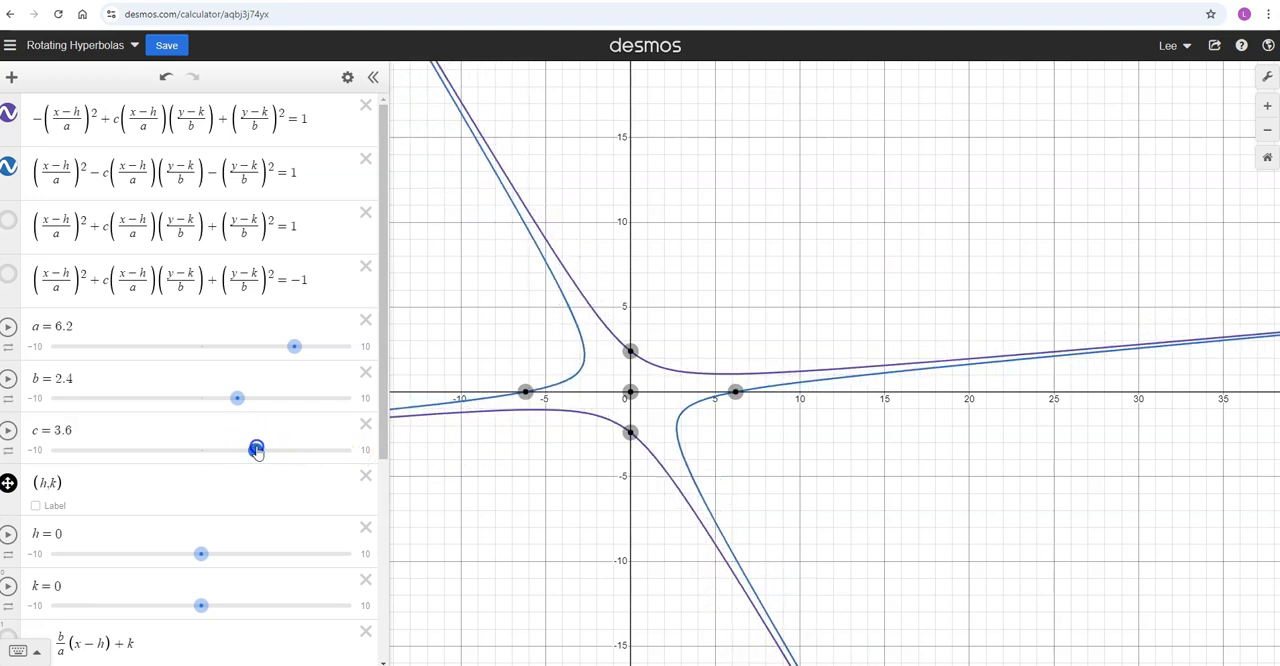
drag(256, 448, 150, 448)
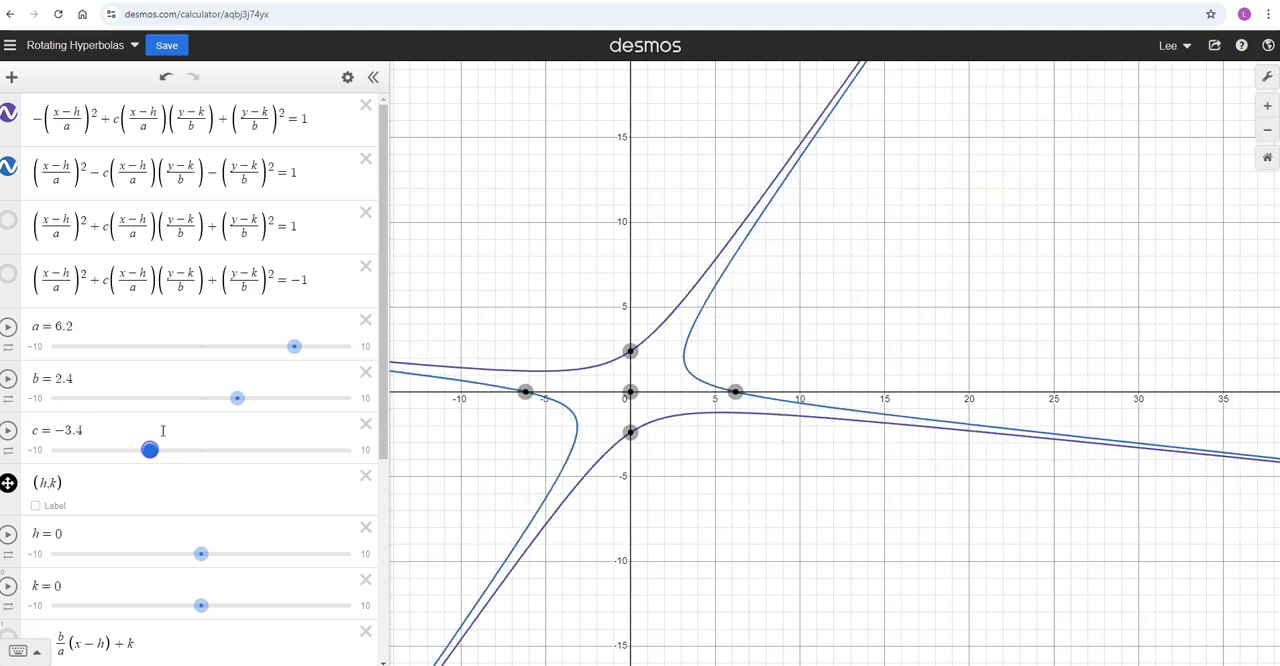
mouse_move(856, 436)
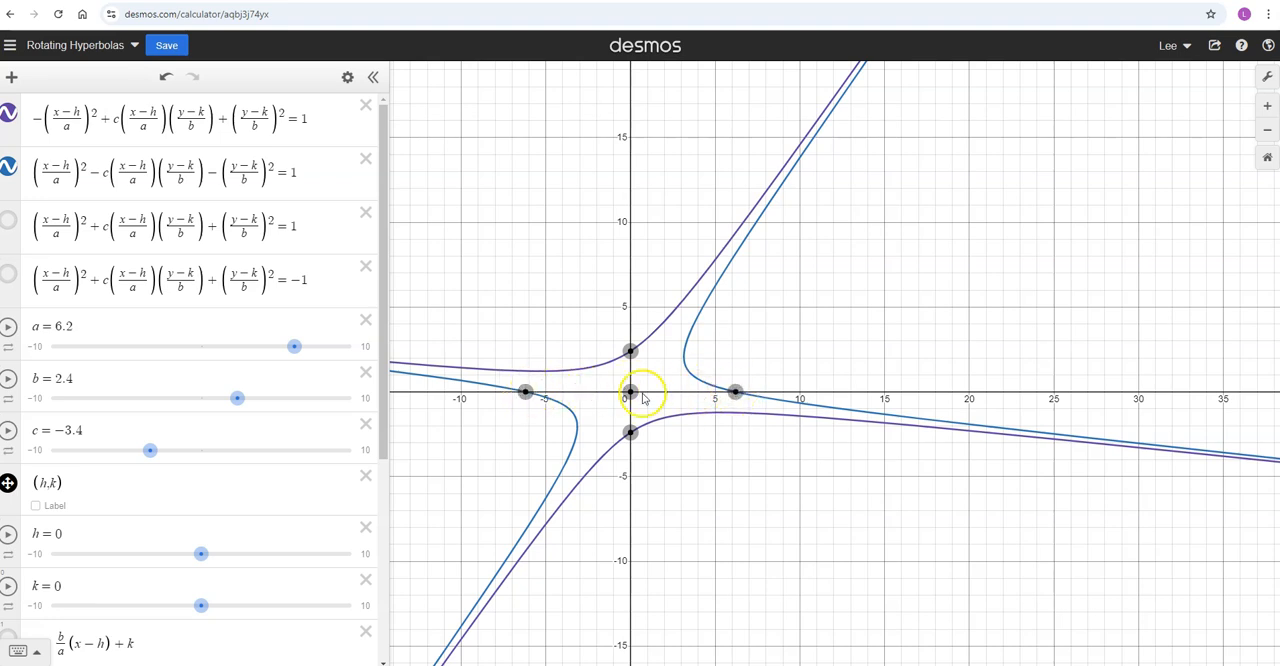
mouse_move(590, 362)
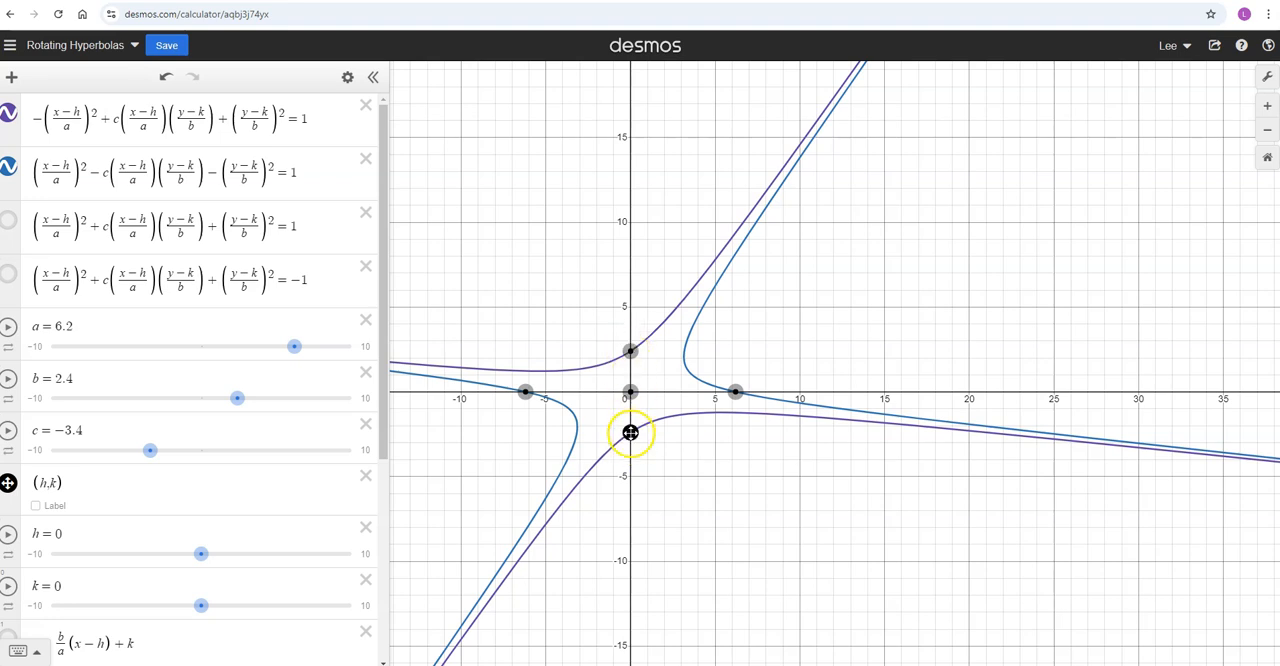
drag(630, 432, 736, 392)
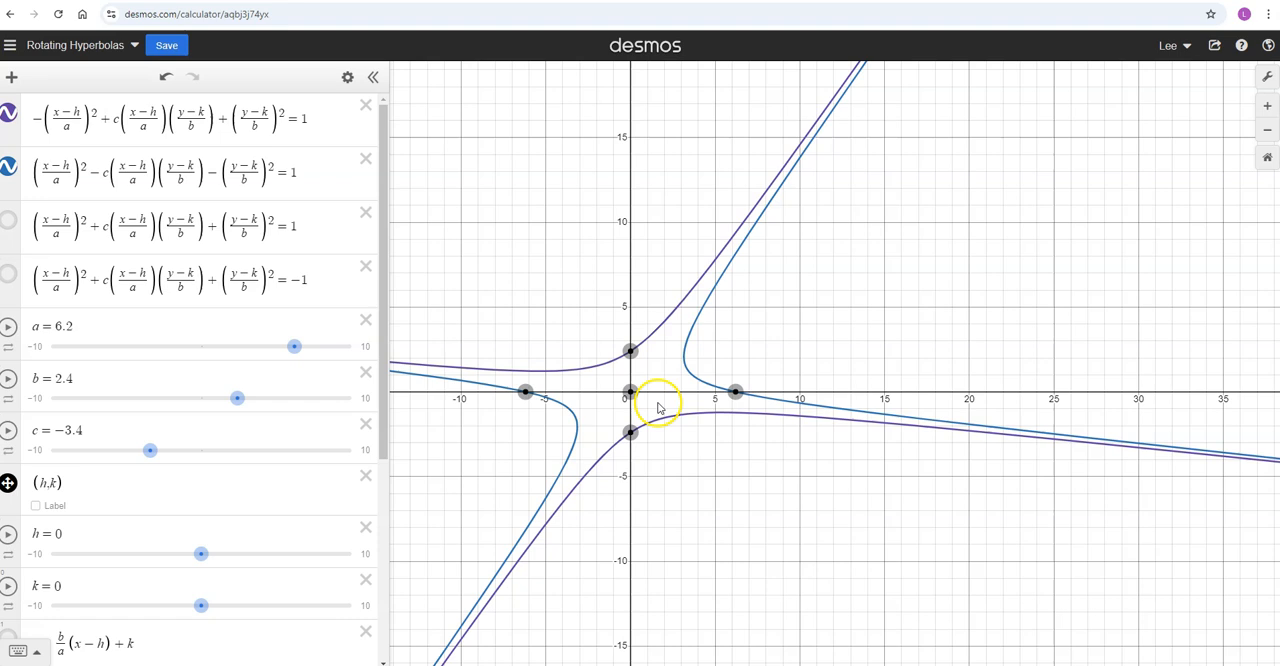
mouse_move(540, 384)
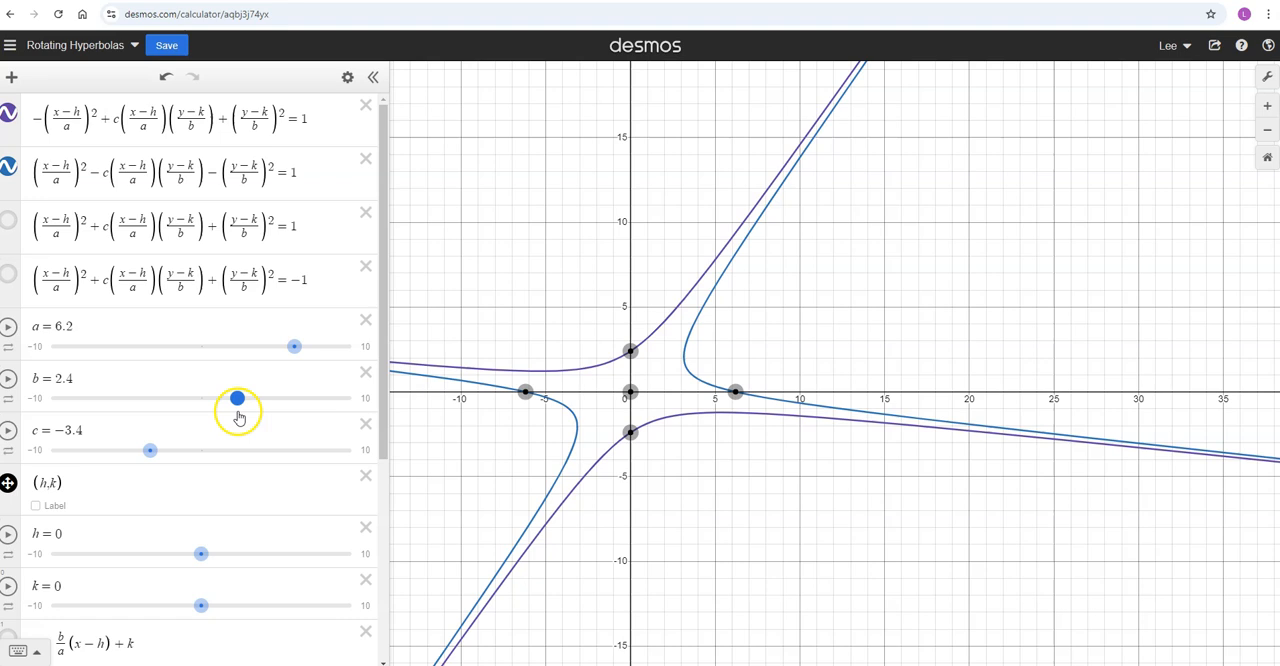
Sweep c from about -6.2 up to 8.6 and return it to about -0.1
drag(150, 450, 108, 452)
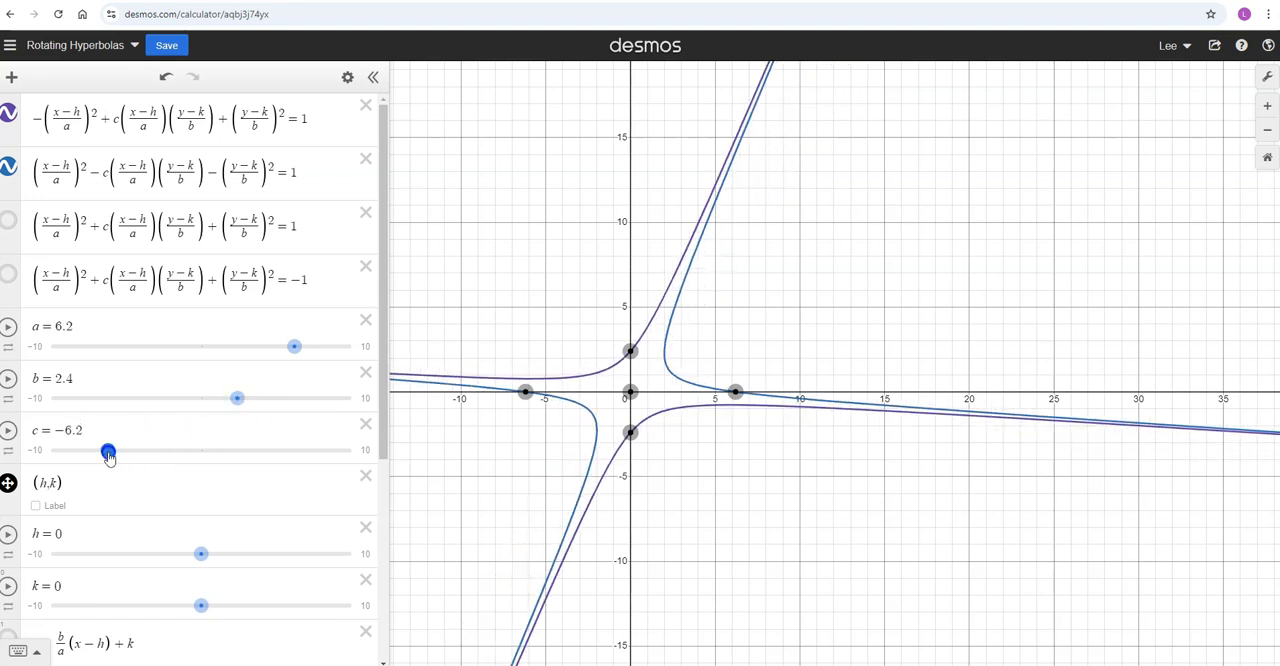
drag(108, 452, 148, 452)
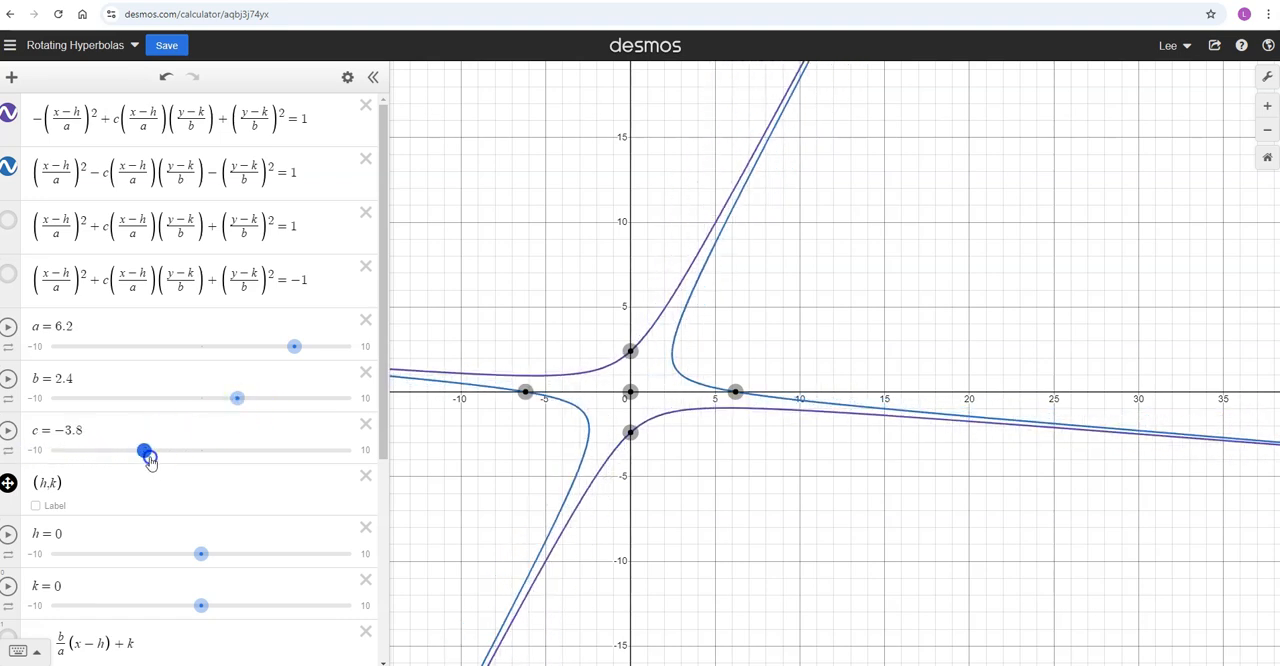
drag(144, 452, 290, 452)
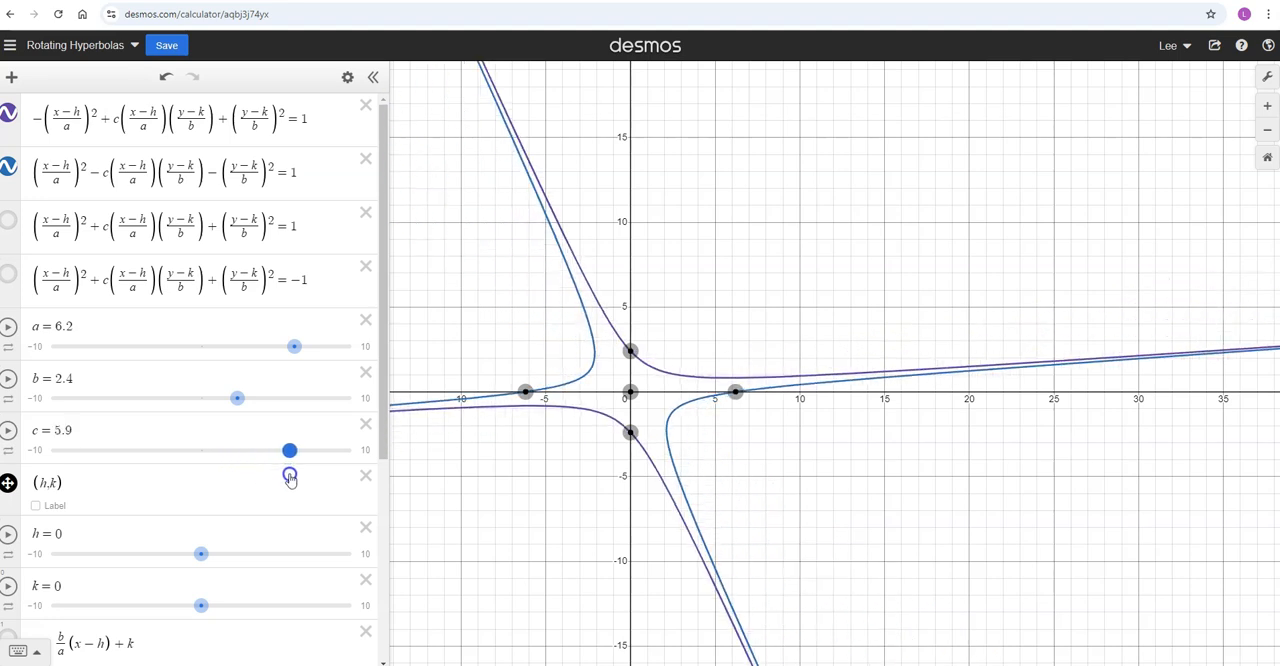
drag(290, 450, 332, 450)
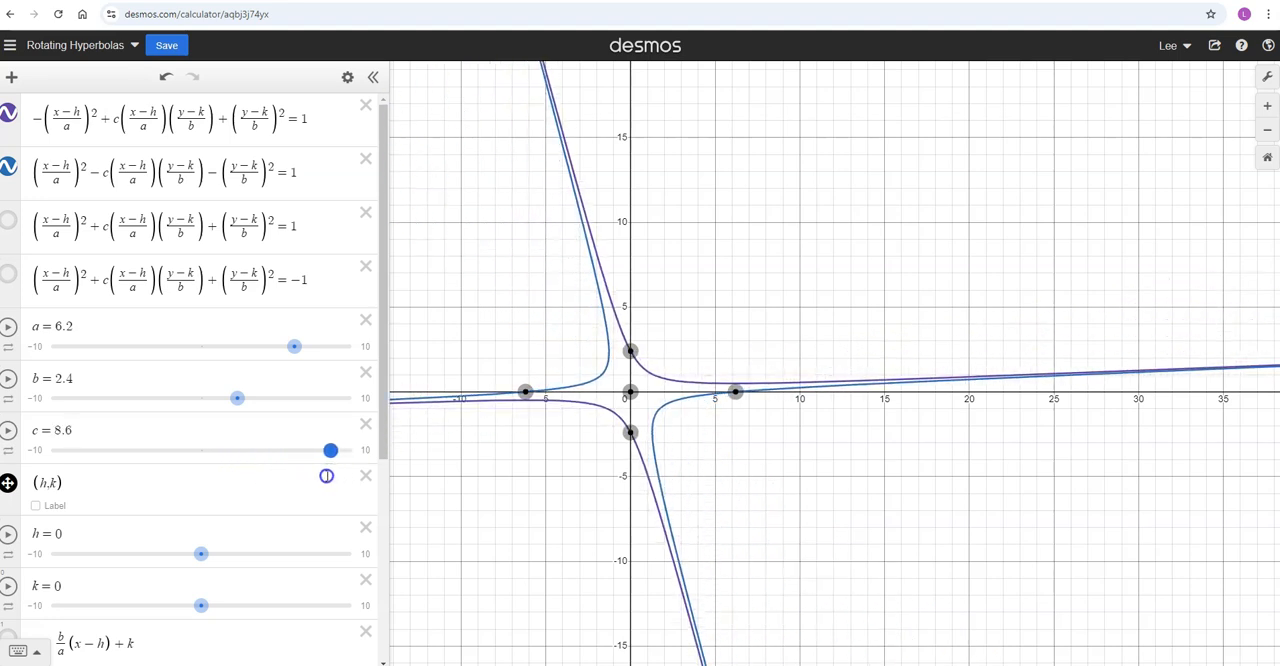
drag(332, 448, 200, 448)
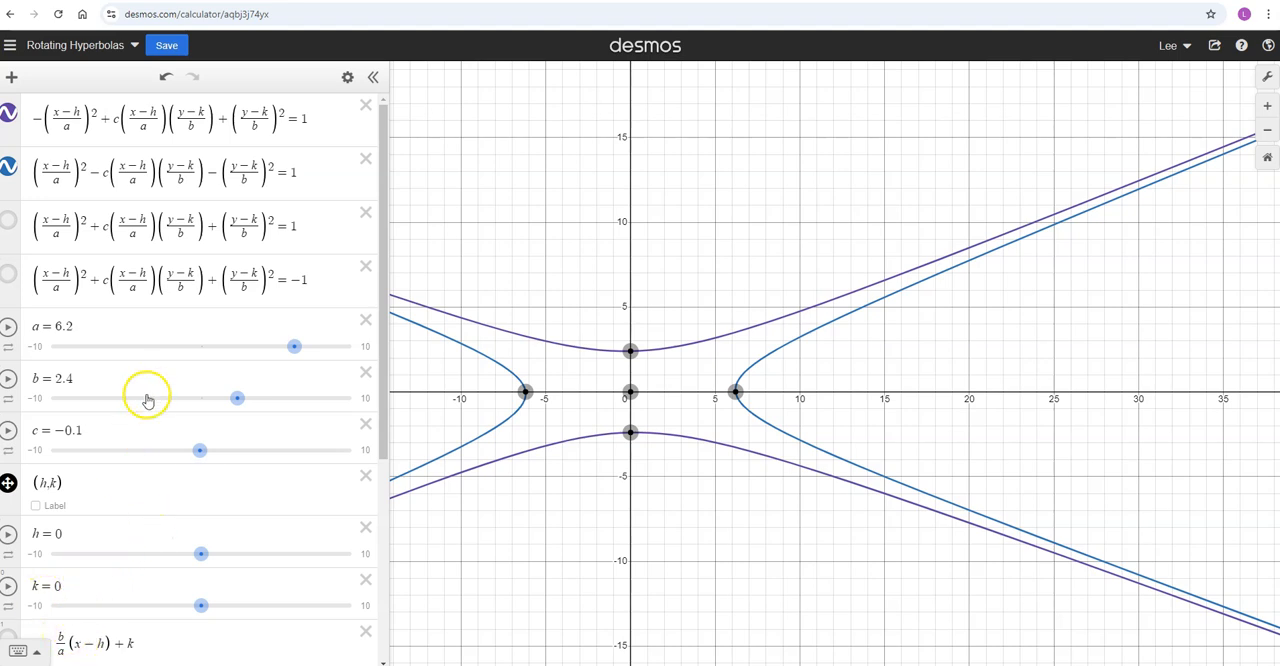
mouse_move(624, 280)
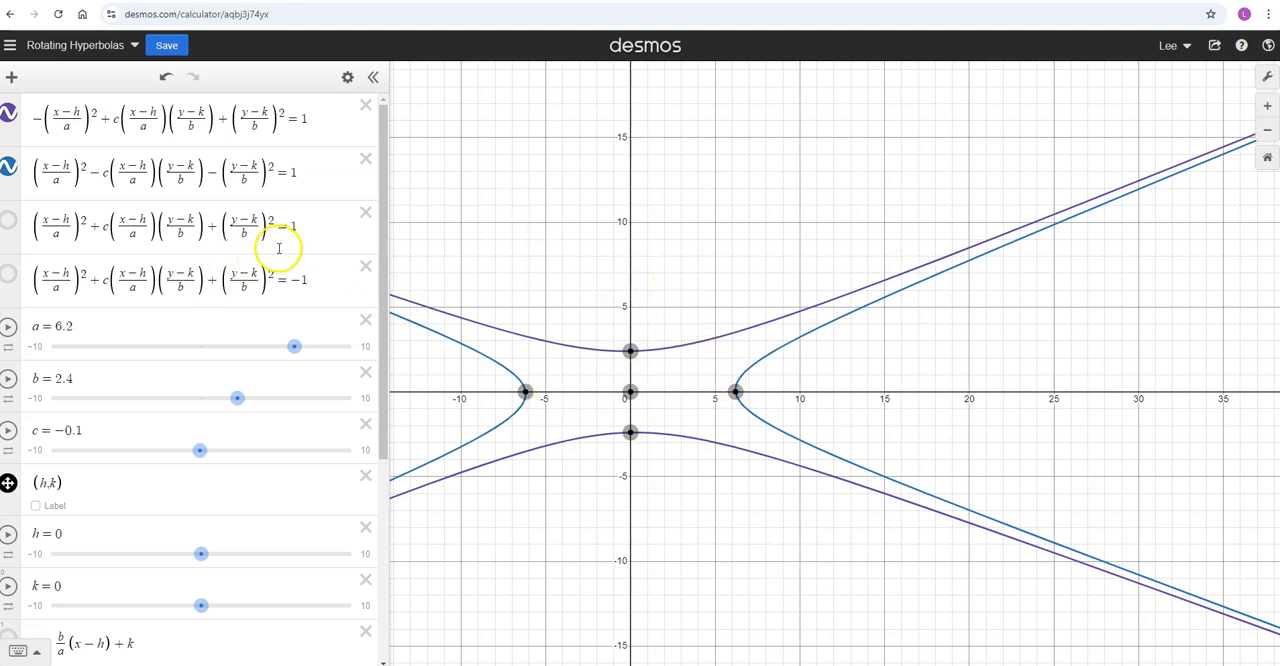
Drag the vertex points so a reads about 1.96 and b about 5.8
drag(236, 398, 280, 398)
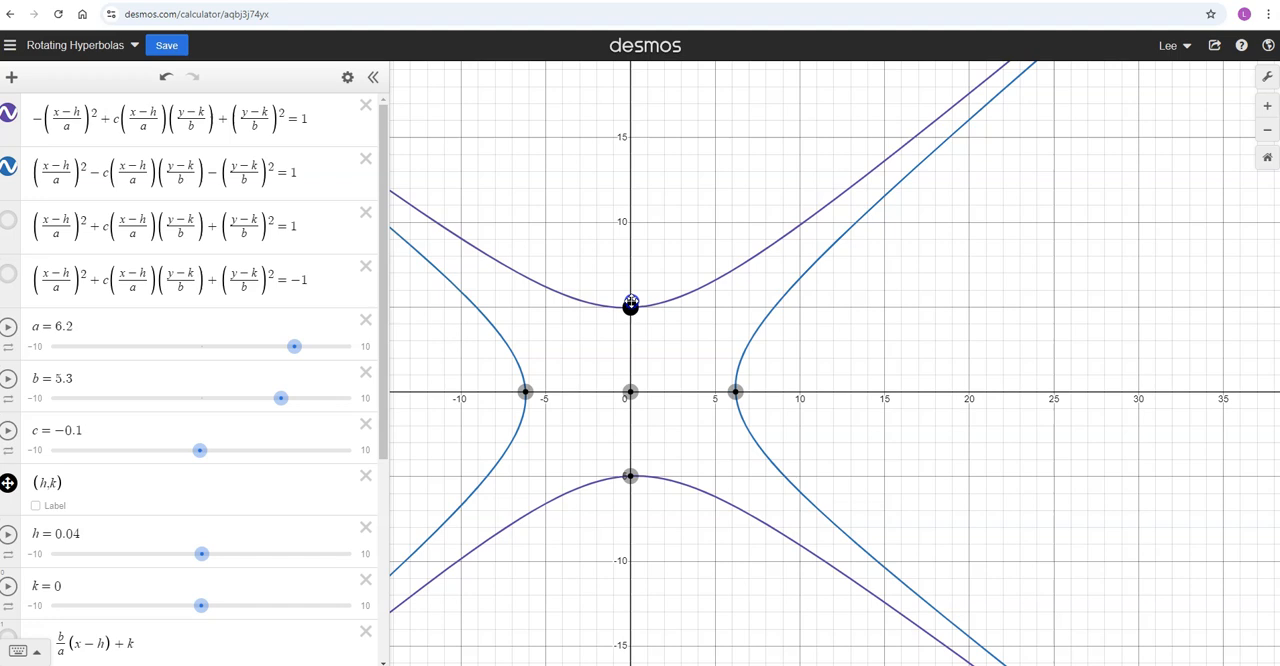
drag(630, 308, 548, 392)
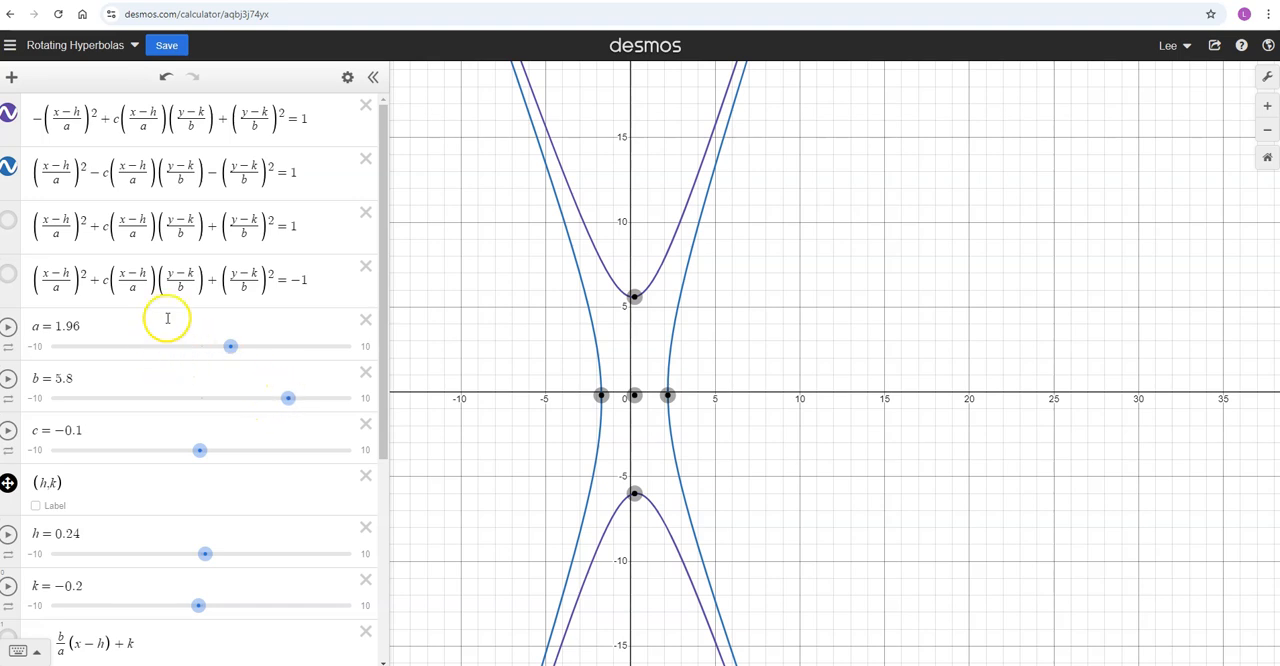
mouse_move(600, 344)
text(.)
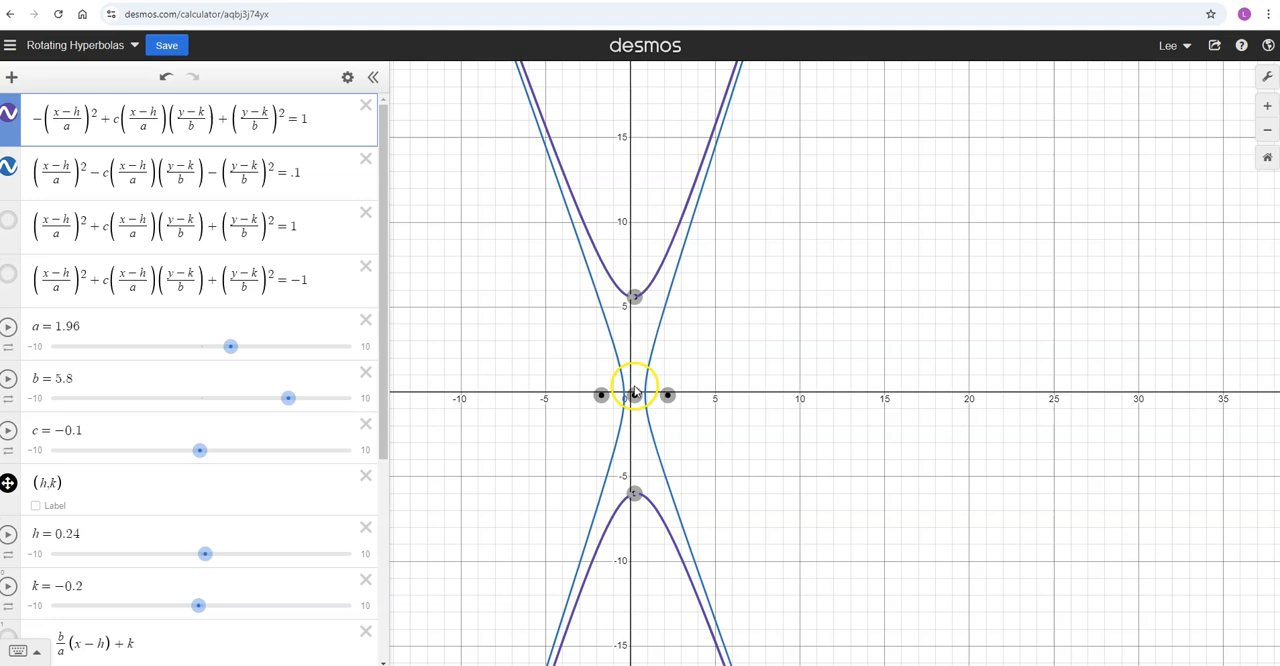
mouse_move(508, 228)
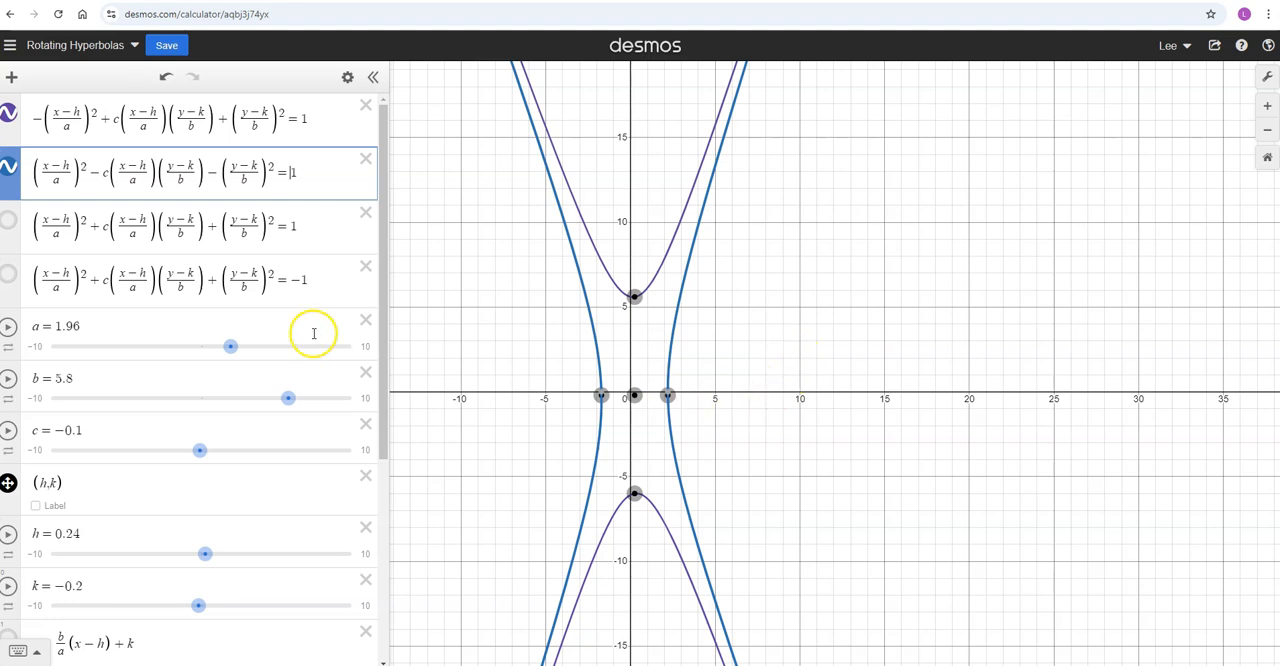
mouse_move(704, 284)
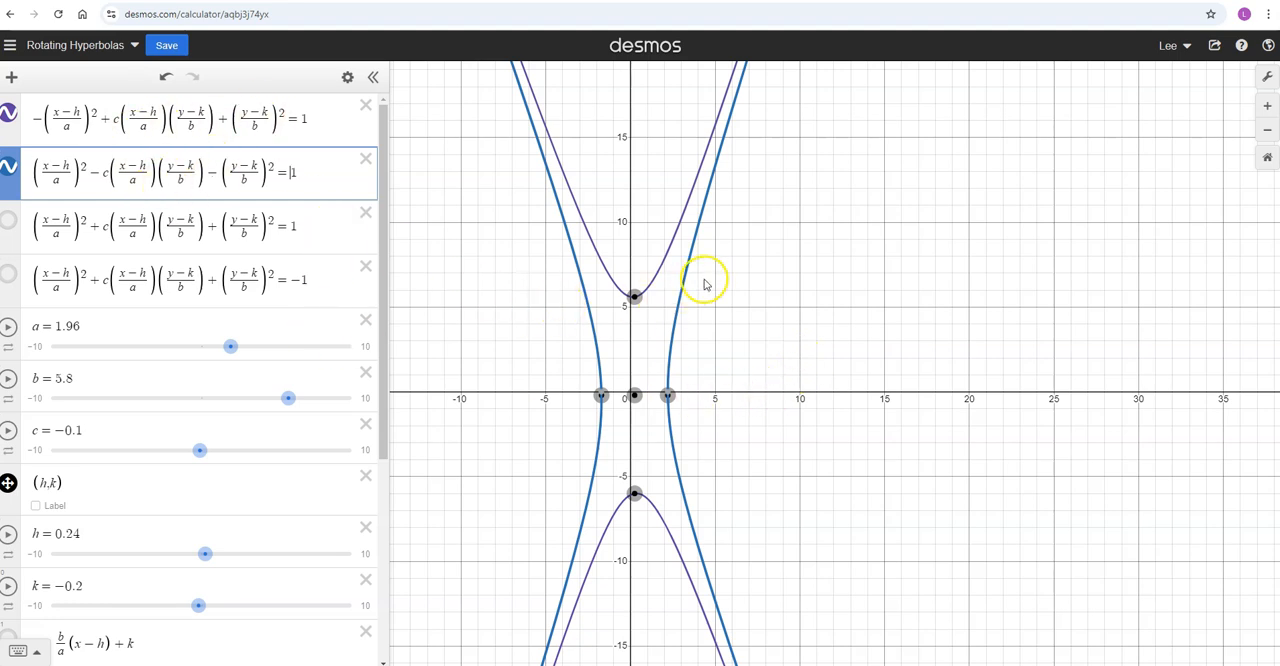
mouse_move(796, 254)
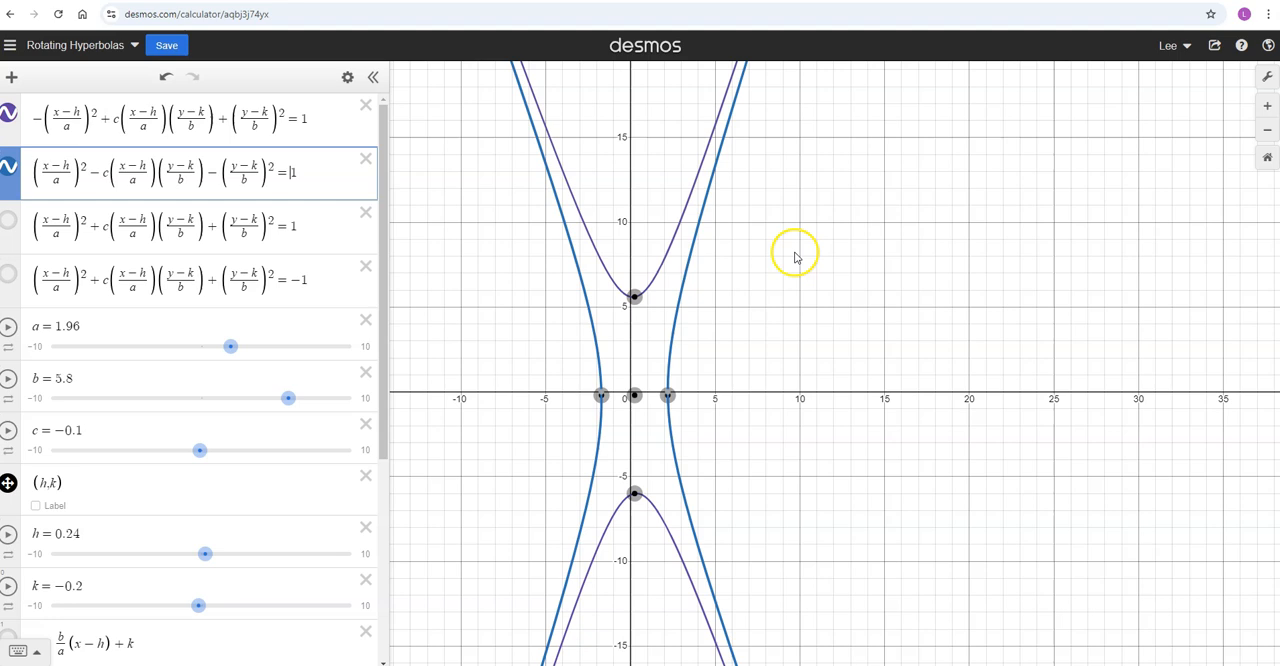
mouse_move(636, 290)
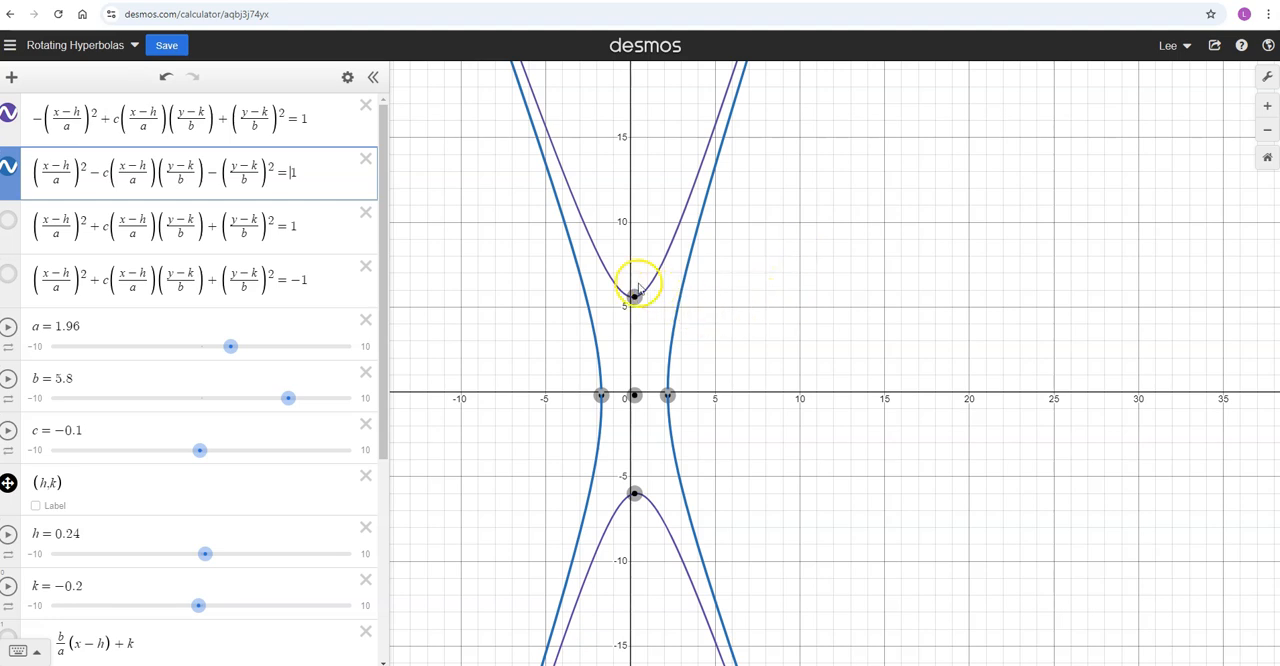
mouse_move(704, 284)
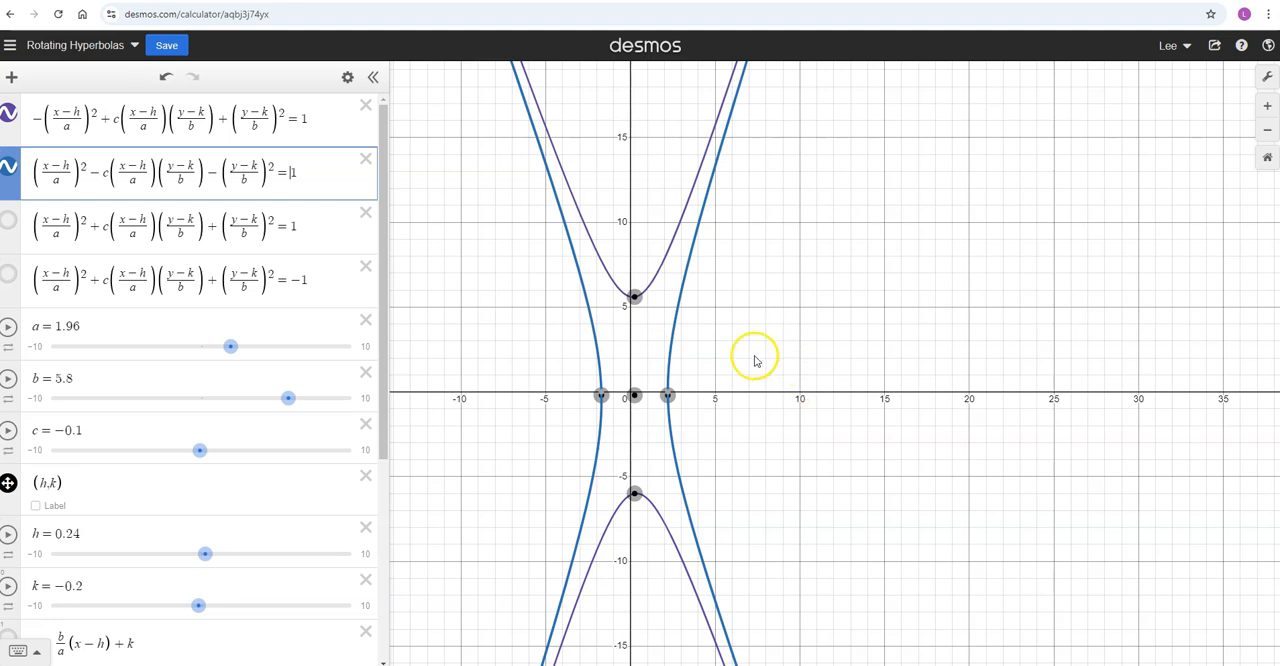
mouse_move(744, 316)
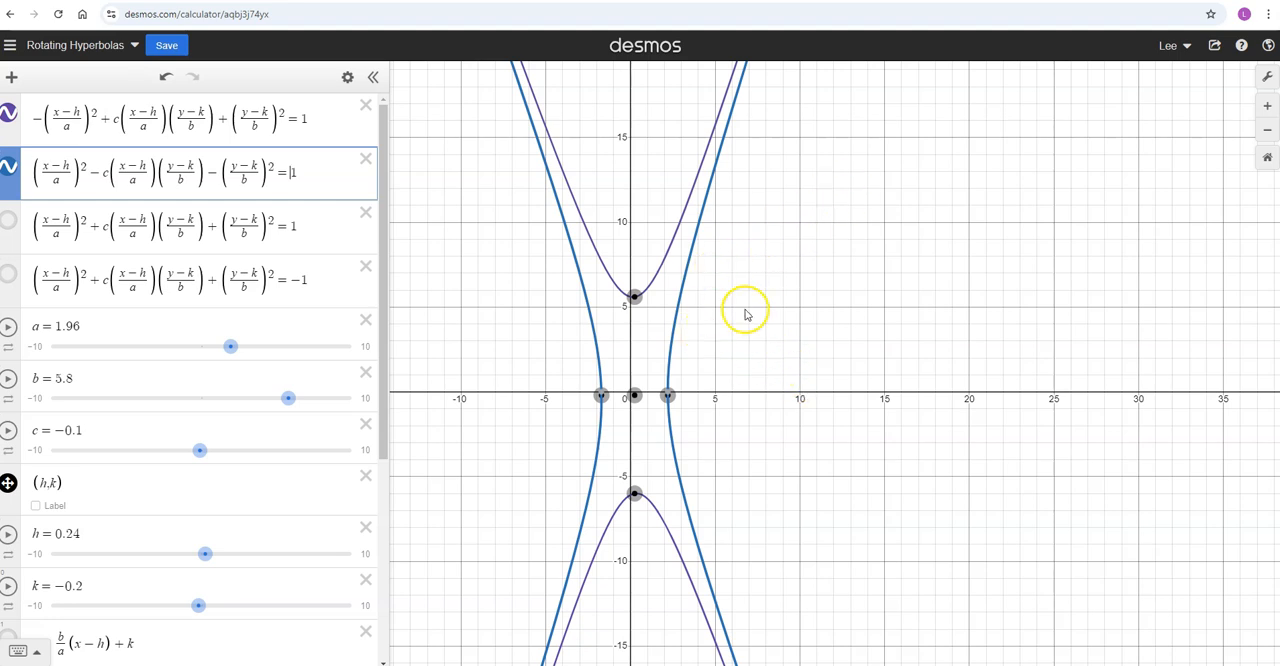
mouse_move(798, 264)
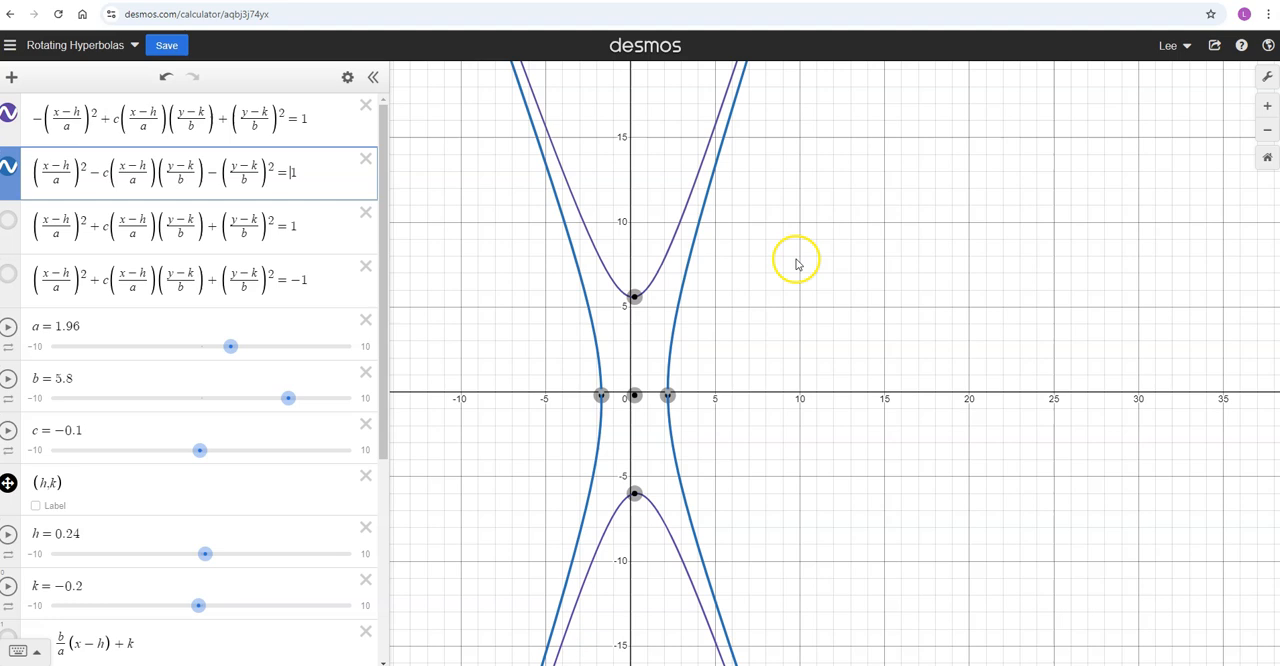
mouse_move(658, 288)
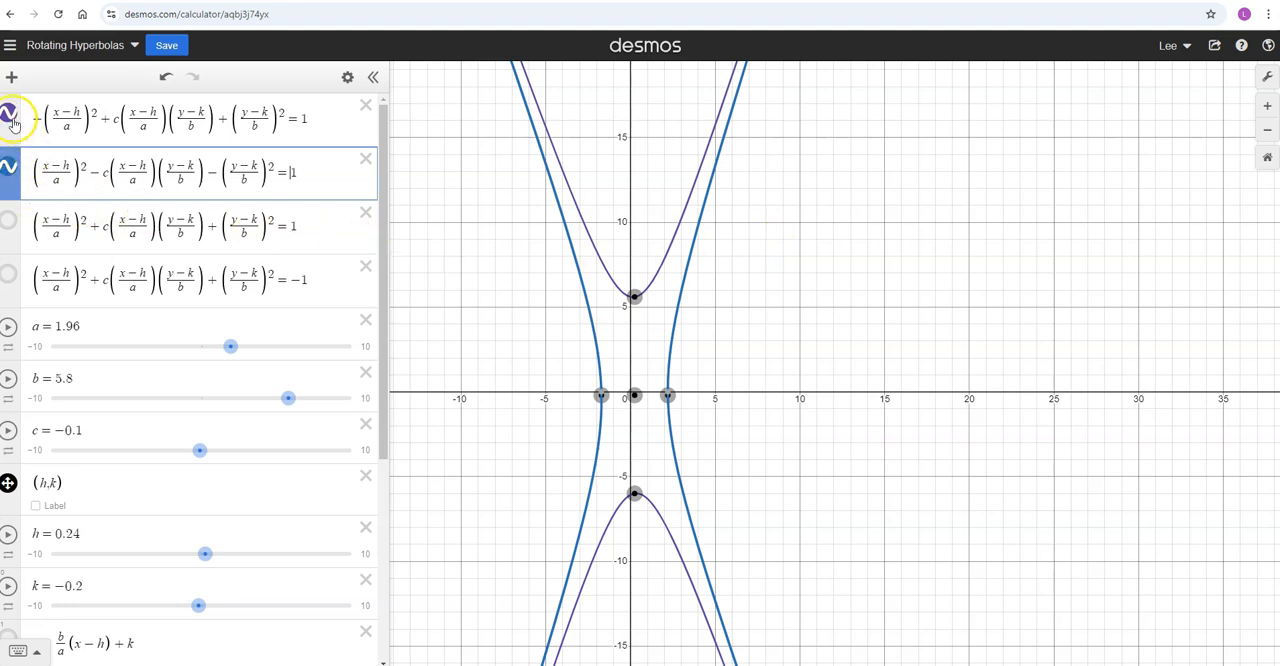
Hide the first curve, show the plus-c =1 curve, and raise c to its maximum of 10
click(8, 112)
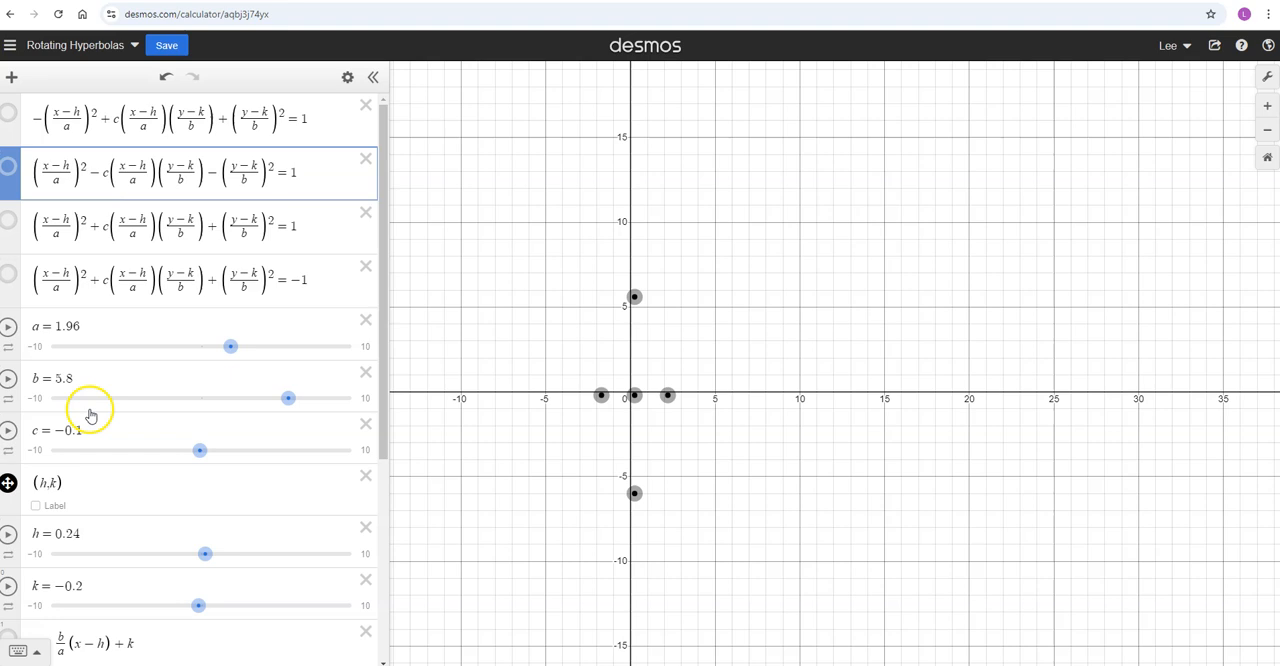
click(8, 220)
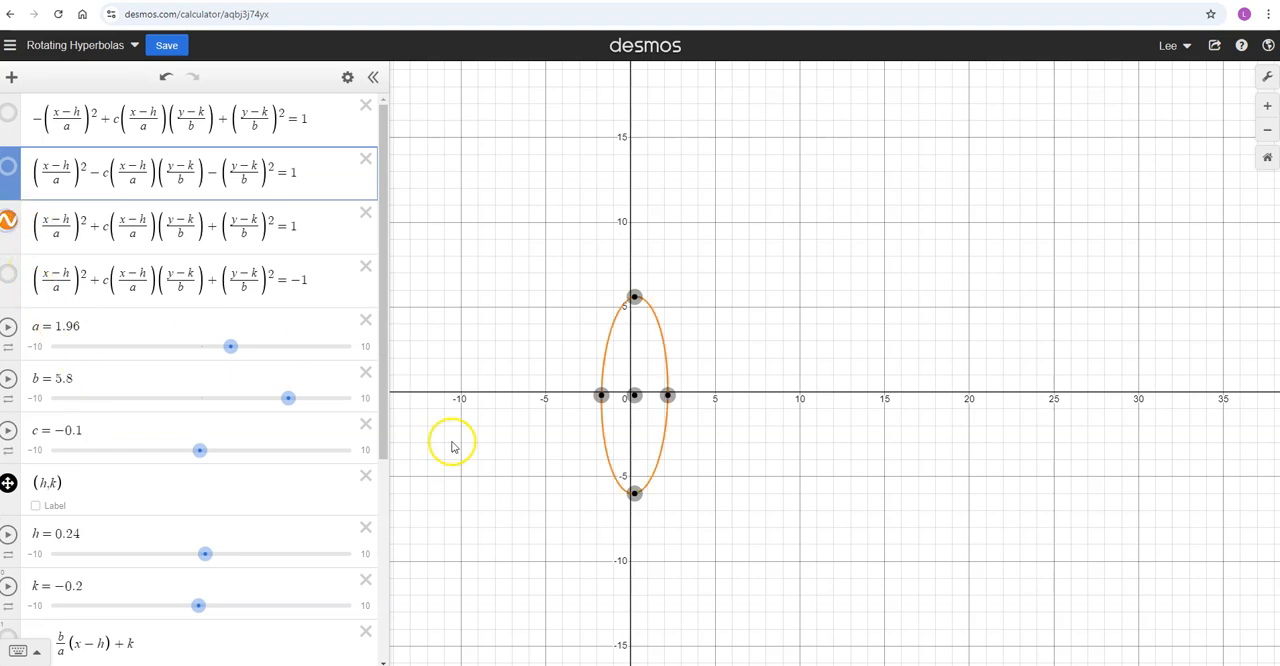
mouse_move(248, 422)
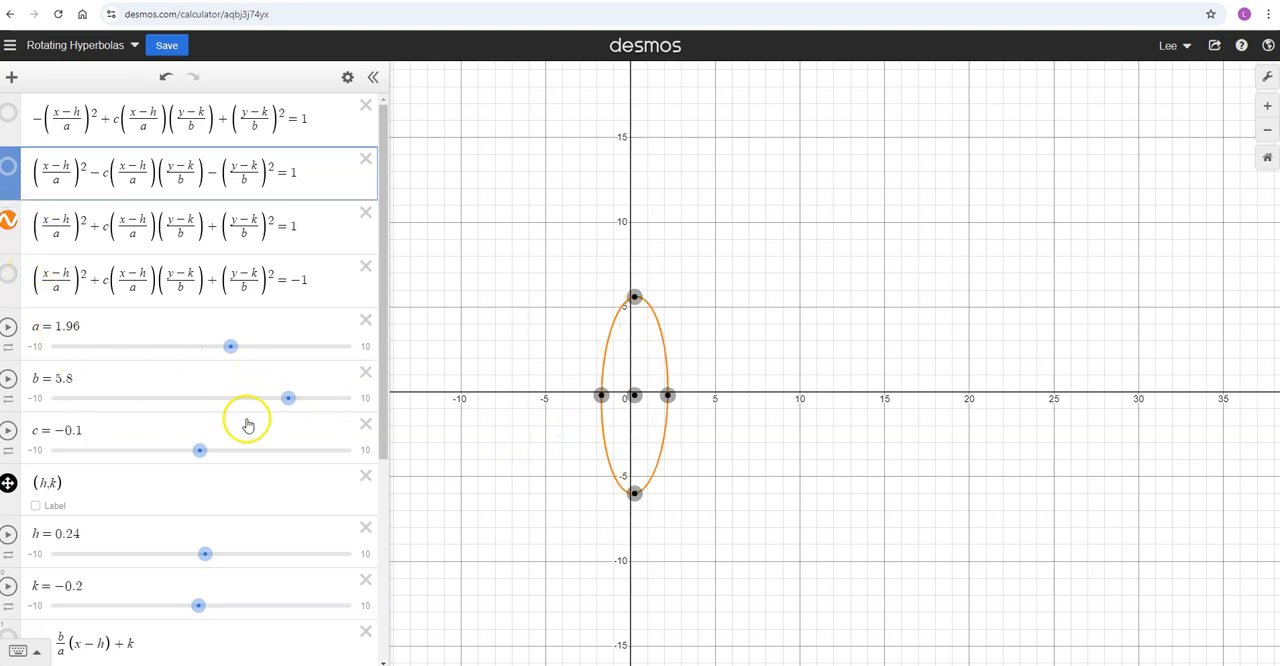
drag(200, 450, 212, 450)
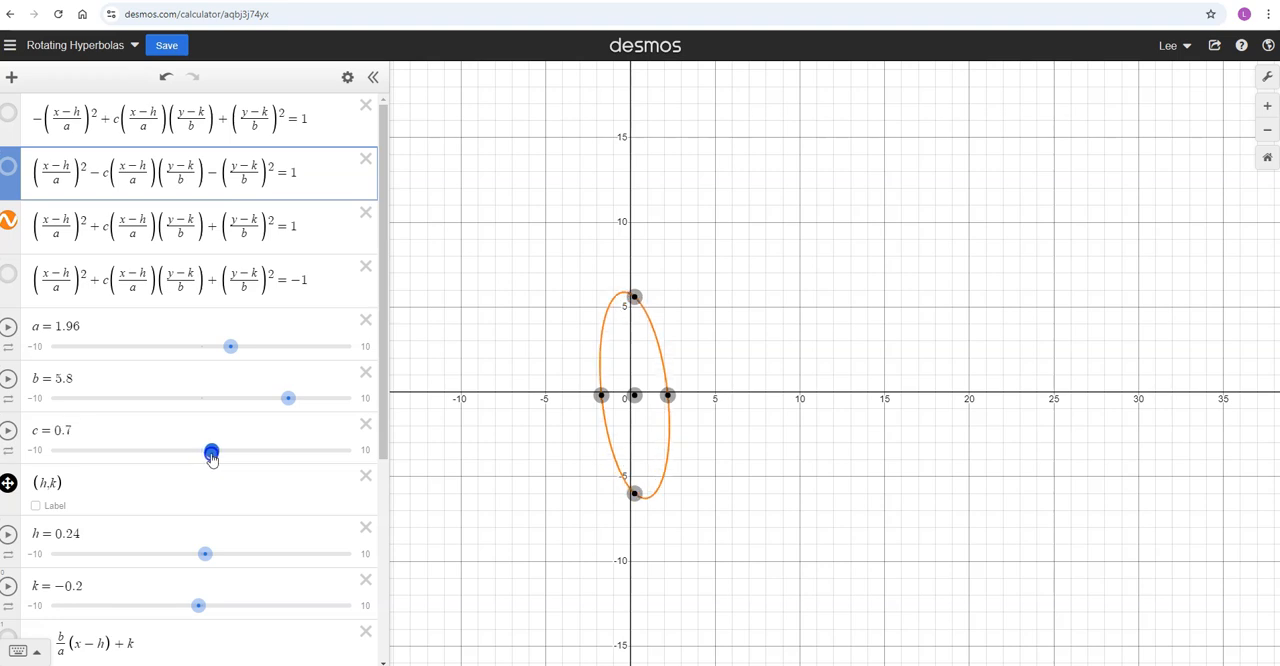
drag(212, 452, 236, 452)
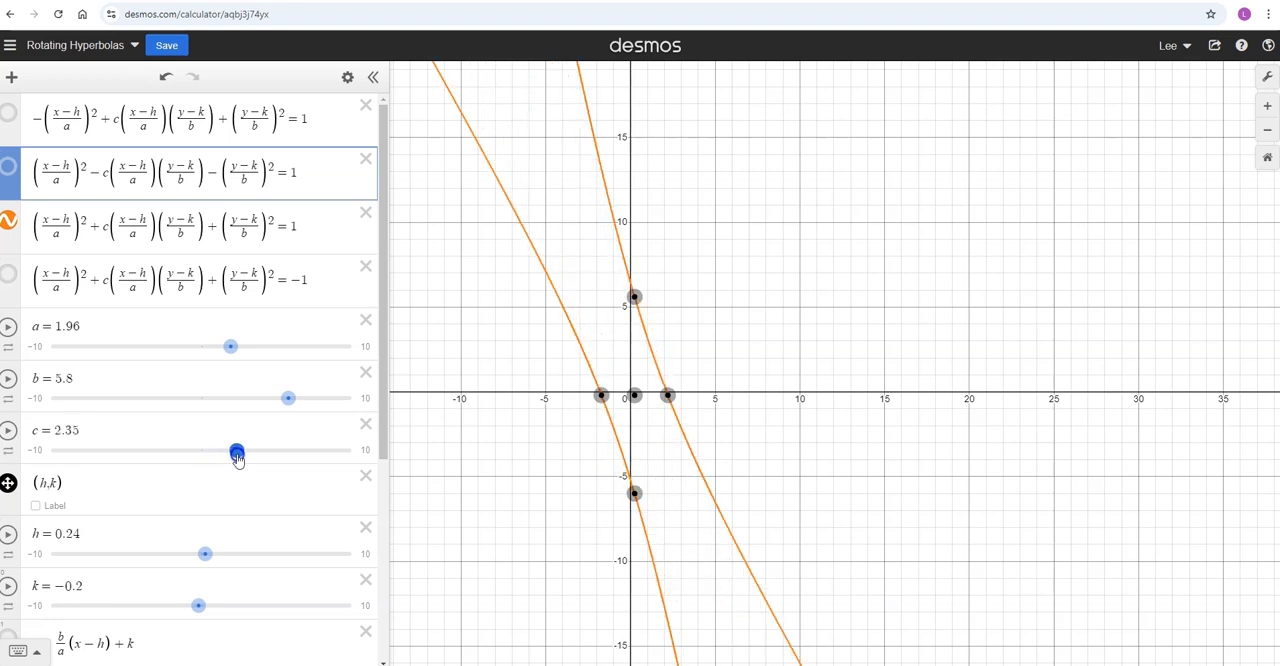
drag(236, 450, 332, 450)
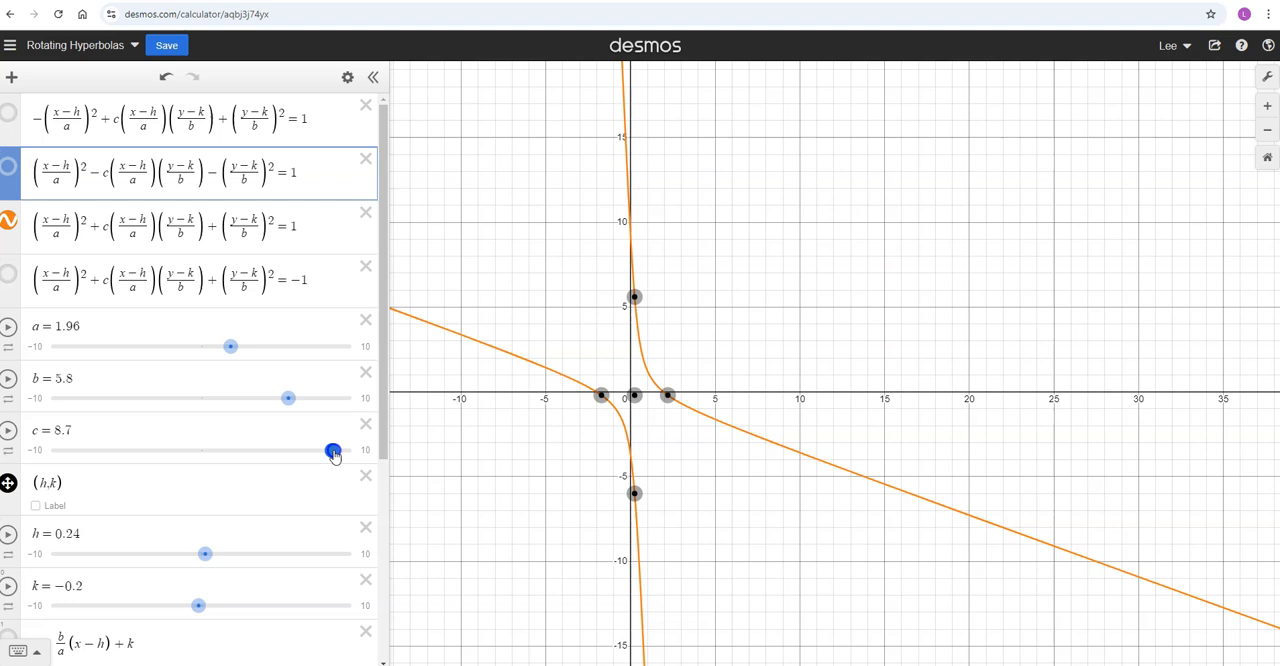
drag(332, 450, 352, 450)
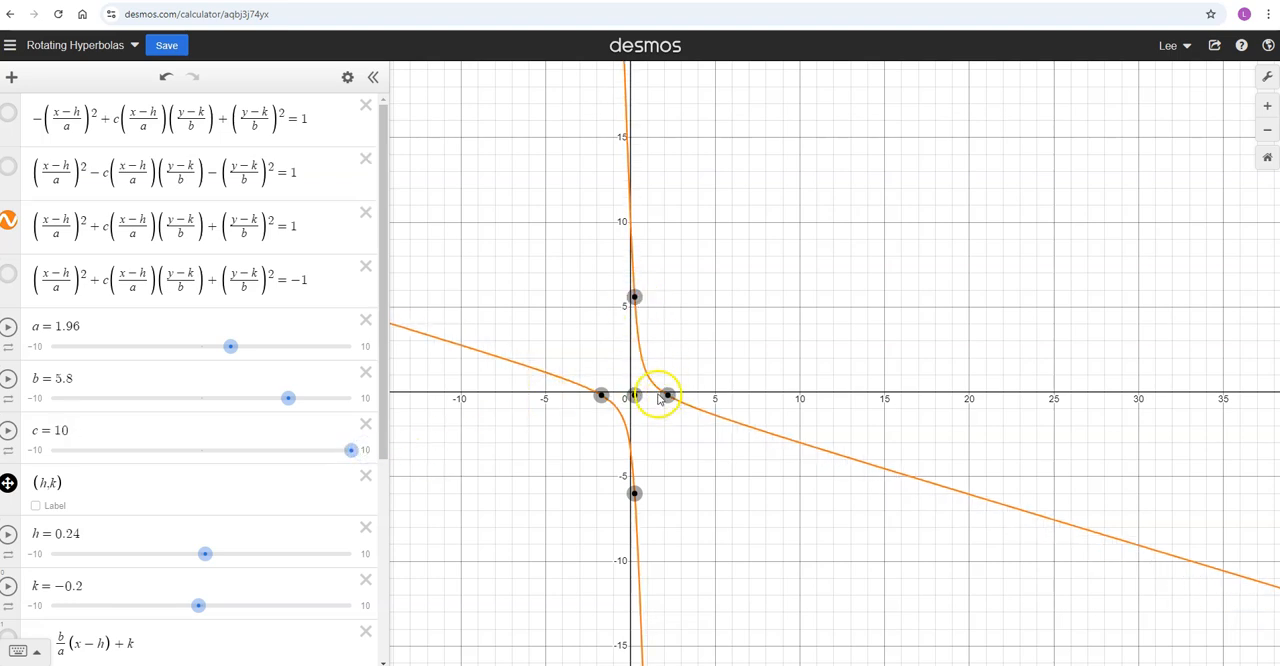
Move the centre point (h,k) to the origin and swing c down to about -8.8
drag(664, 392, 600, 396)
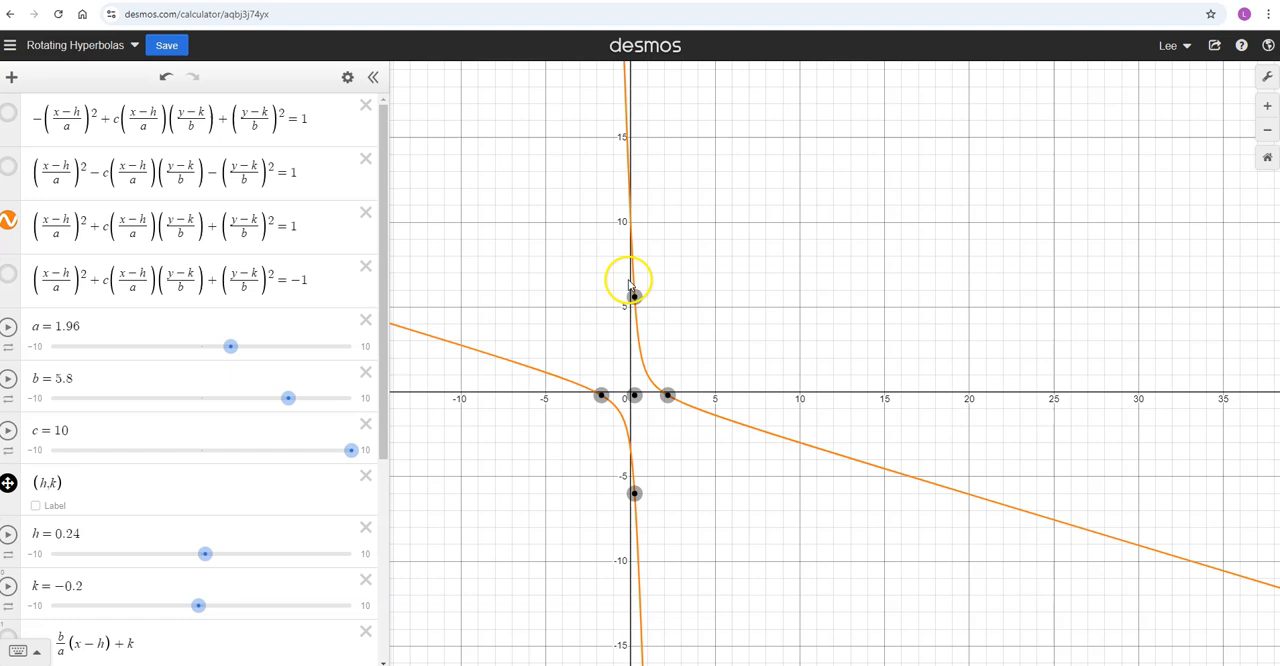
drag(632, 284, 630, 394)
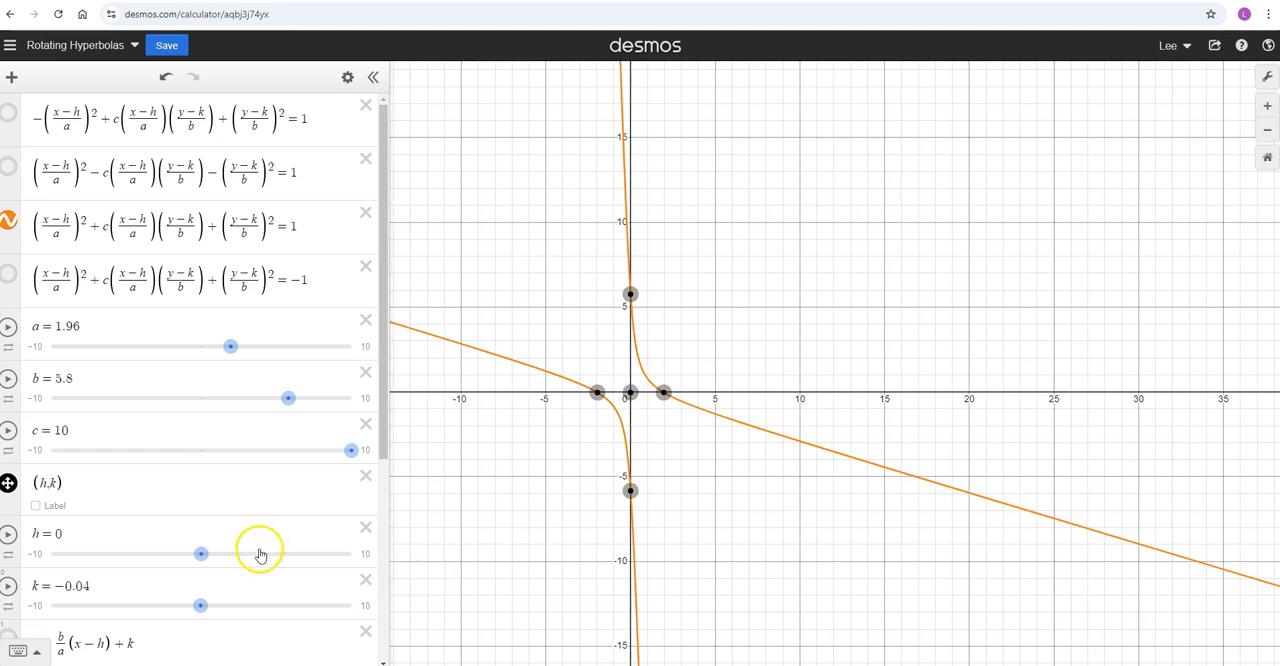
mouse_move(612, 272)
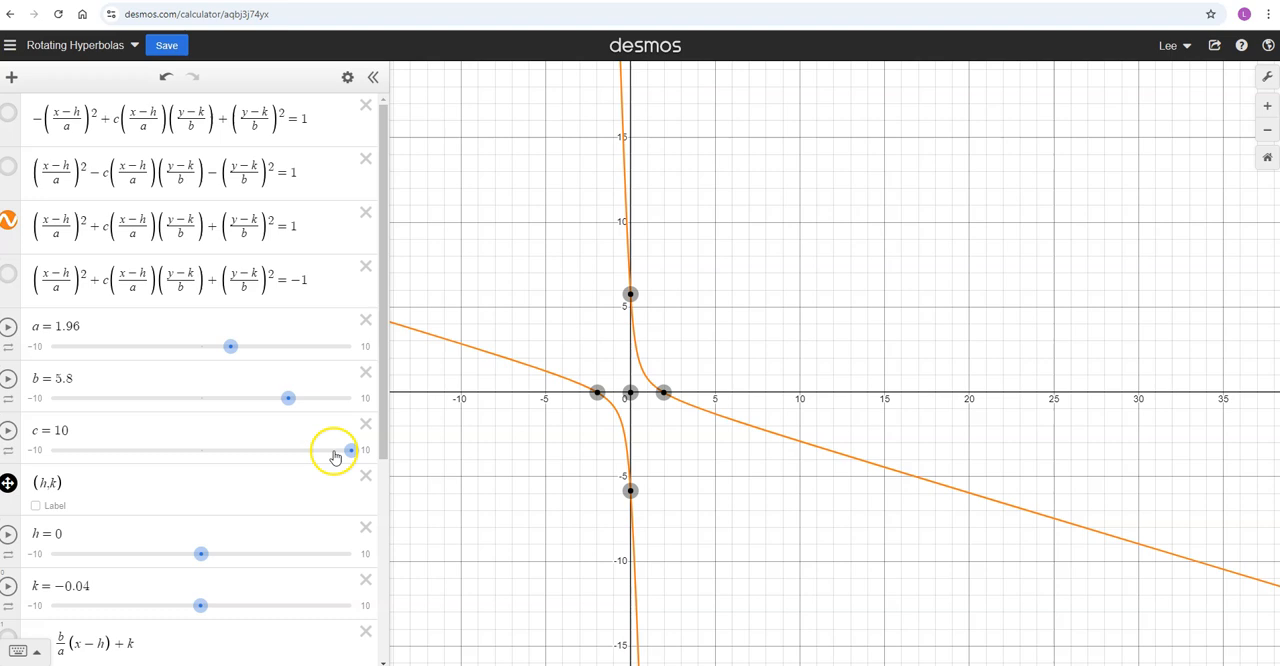
drag(348, 450, 258, 450)
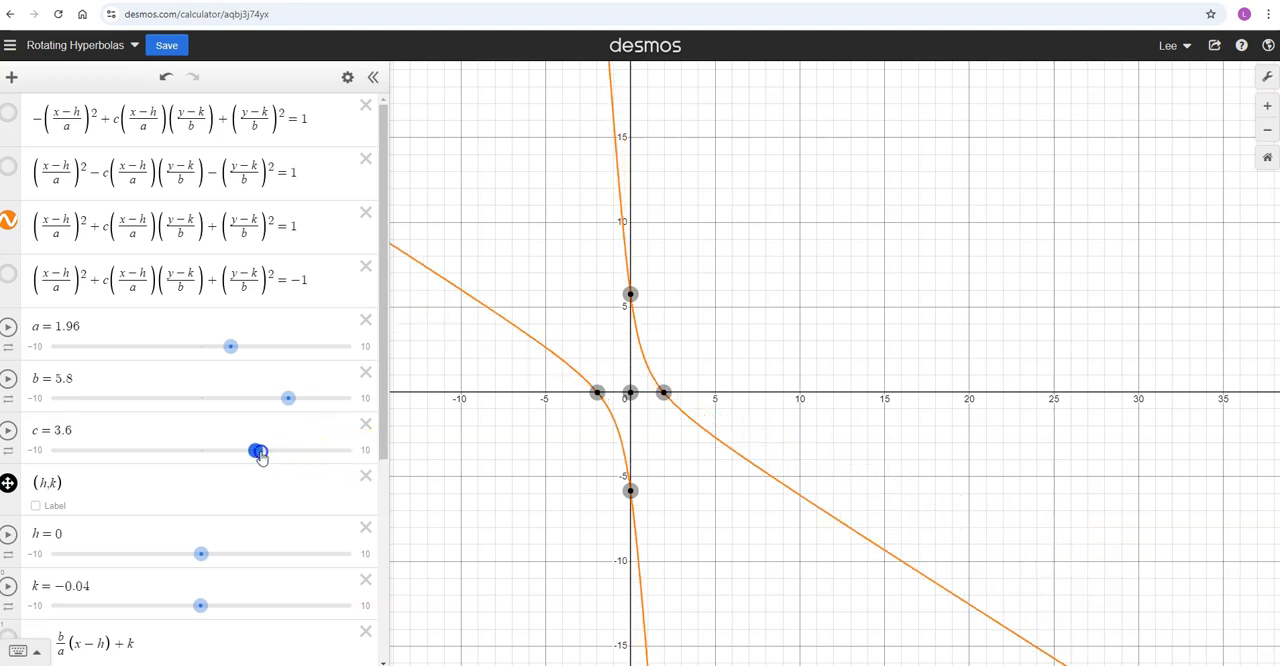
drag(258, 450, 70, 450)
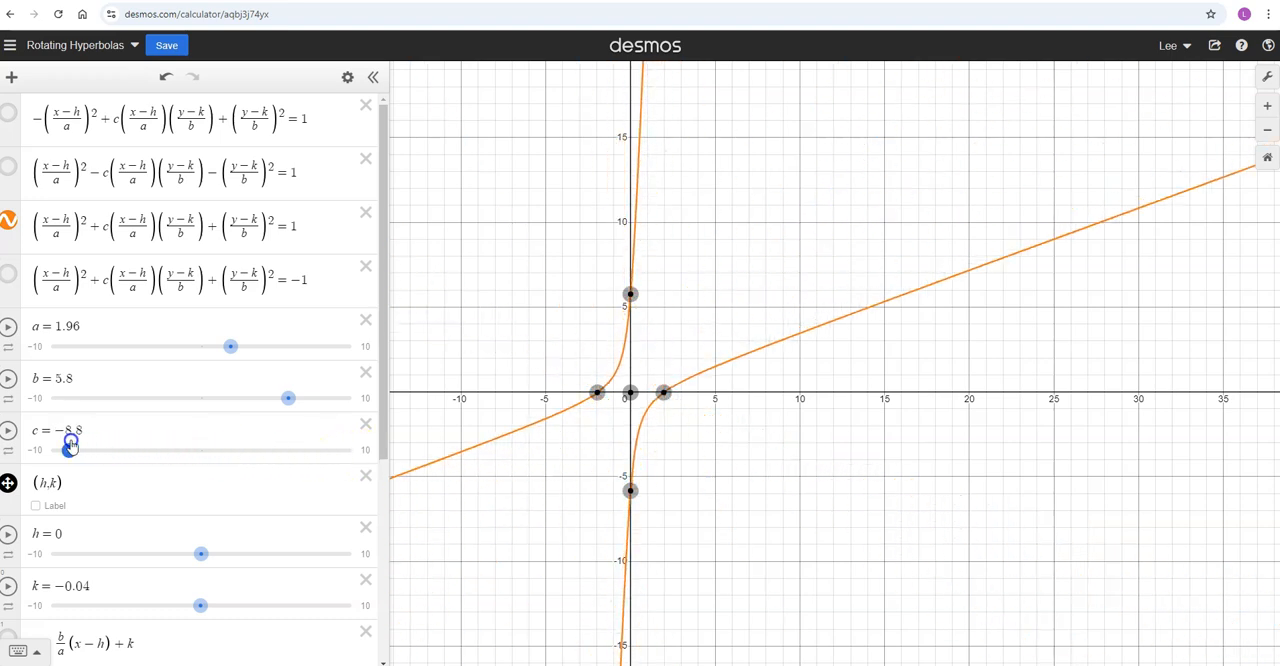
Settle c at about 6.3 and reveal the plus-c = -1 partner curve
drag(70, 448, 292, 448)
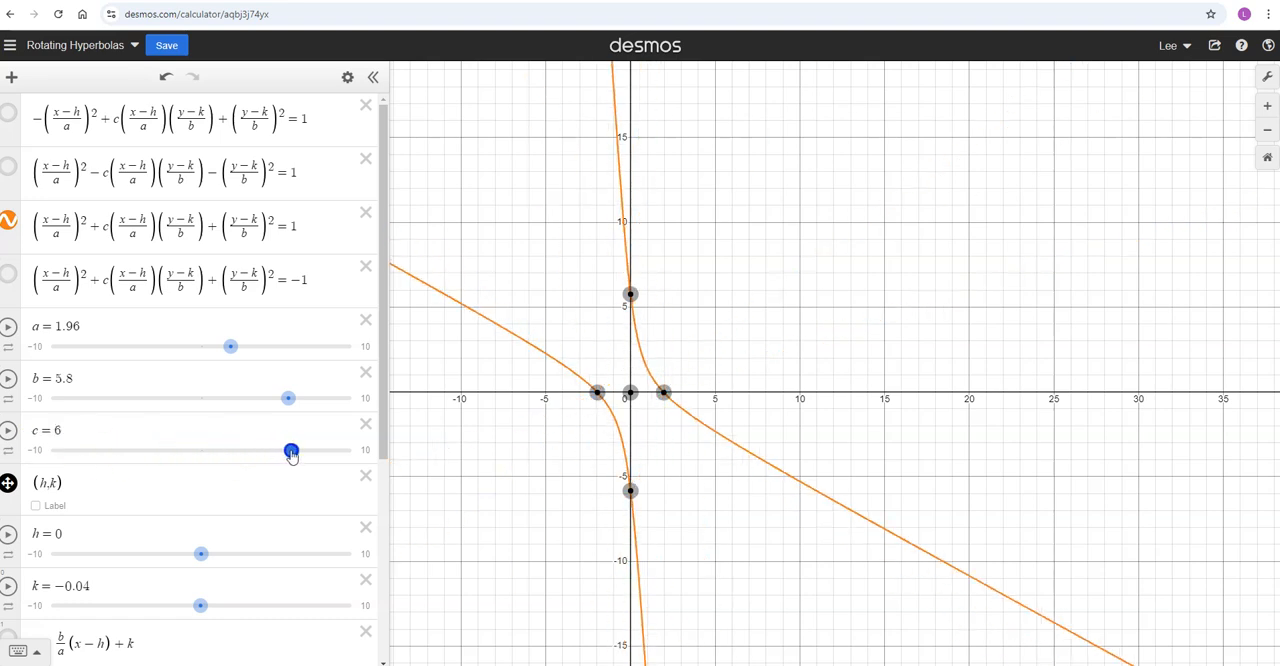
drag(292, 450, 296, 450)
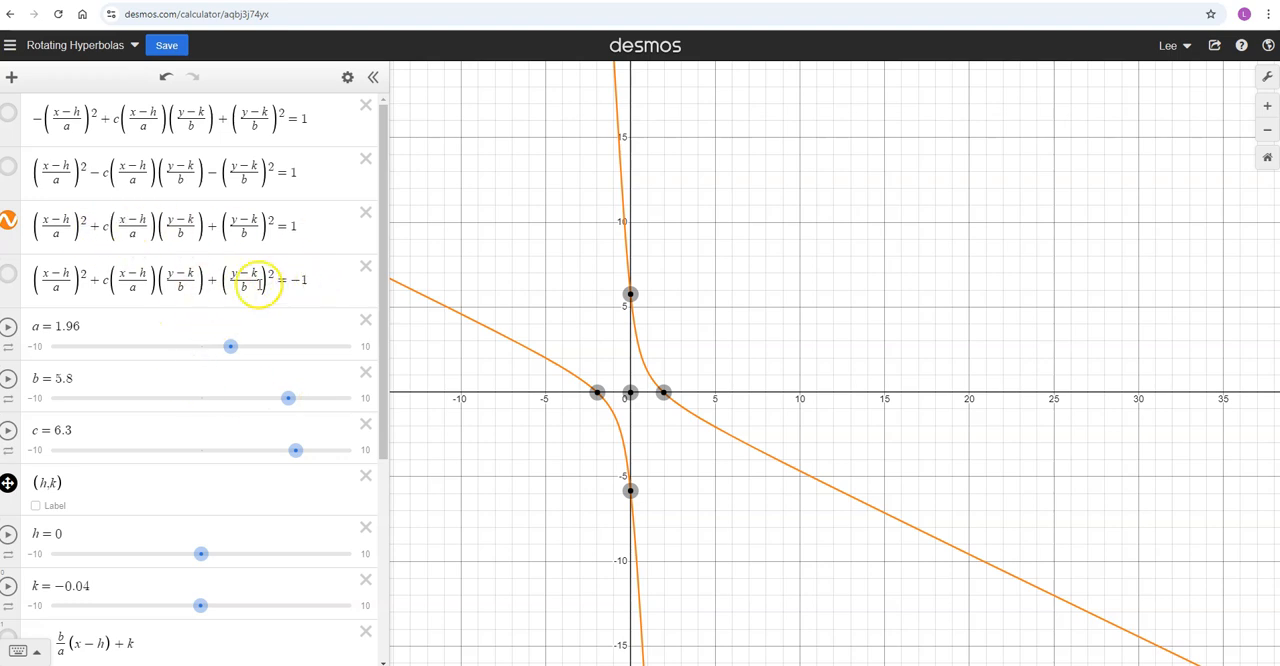
click(8, 272)
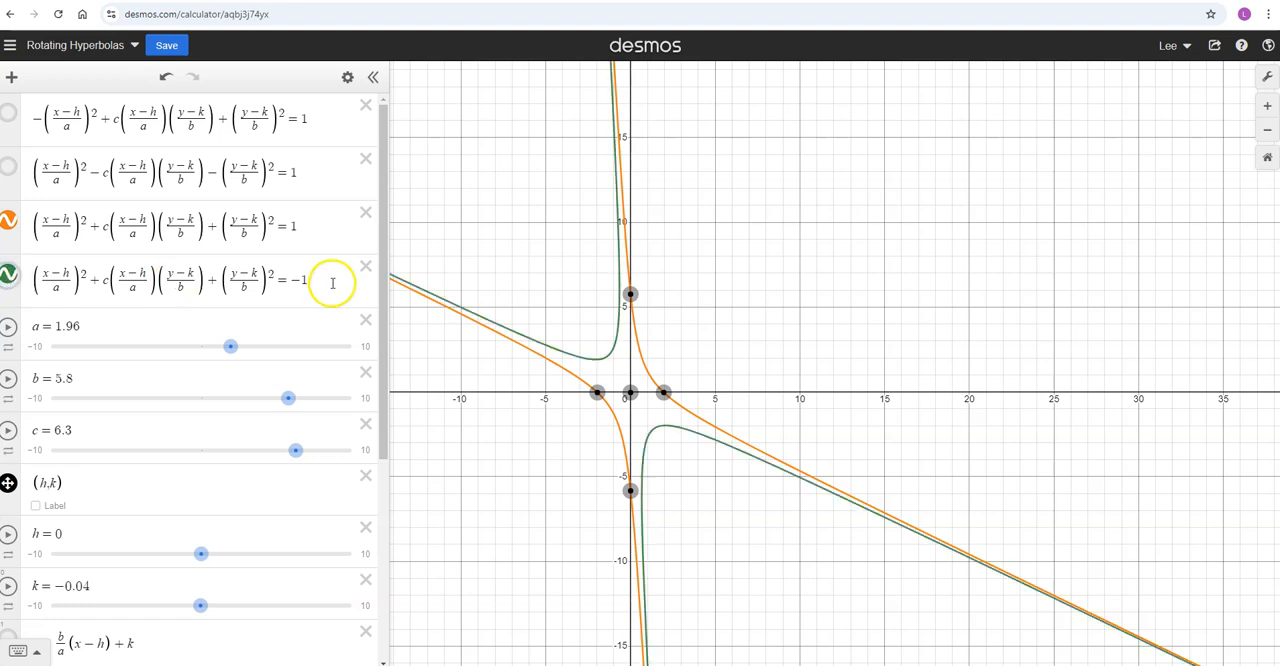
mouse_move(572, 476)
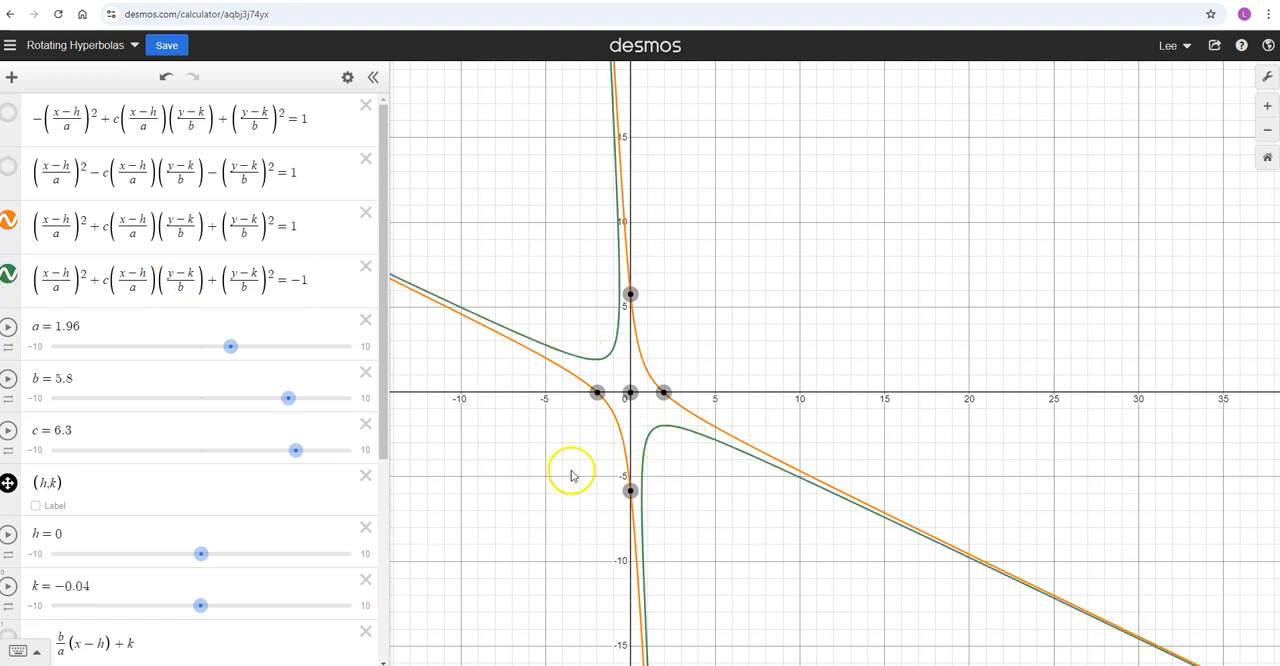
mouse_move(568, 458)
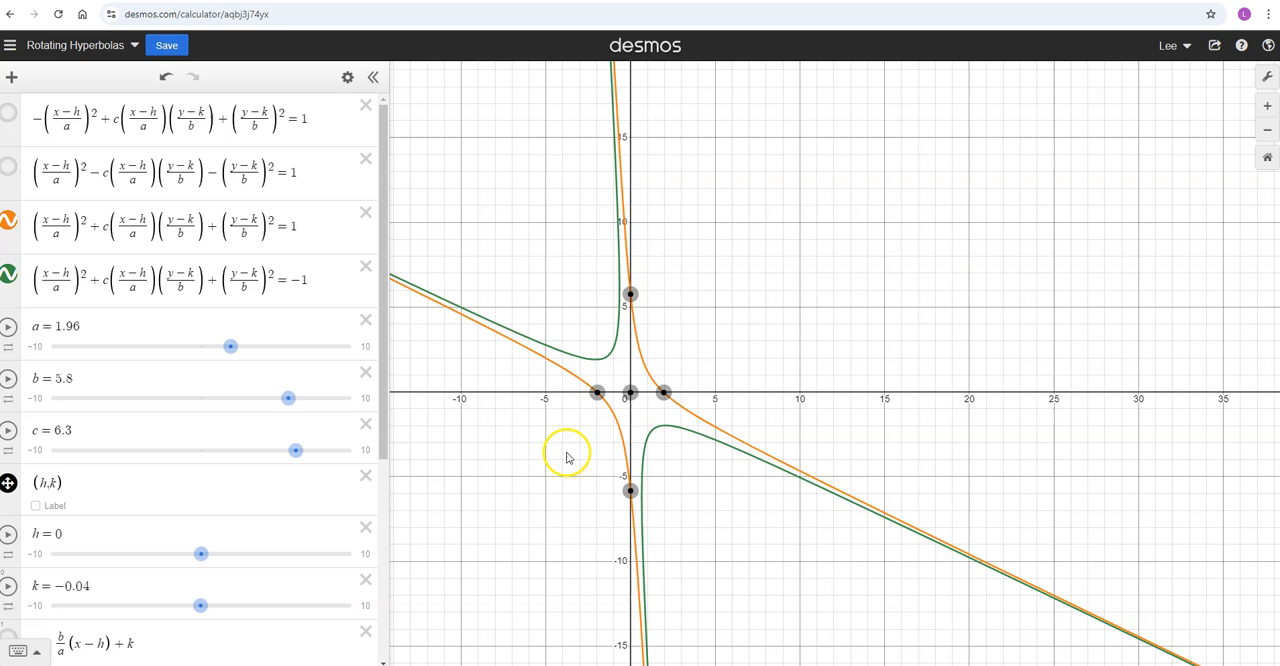
mouse_move(672, 444)
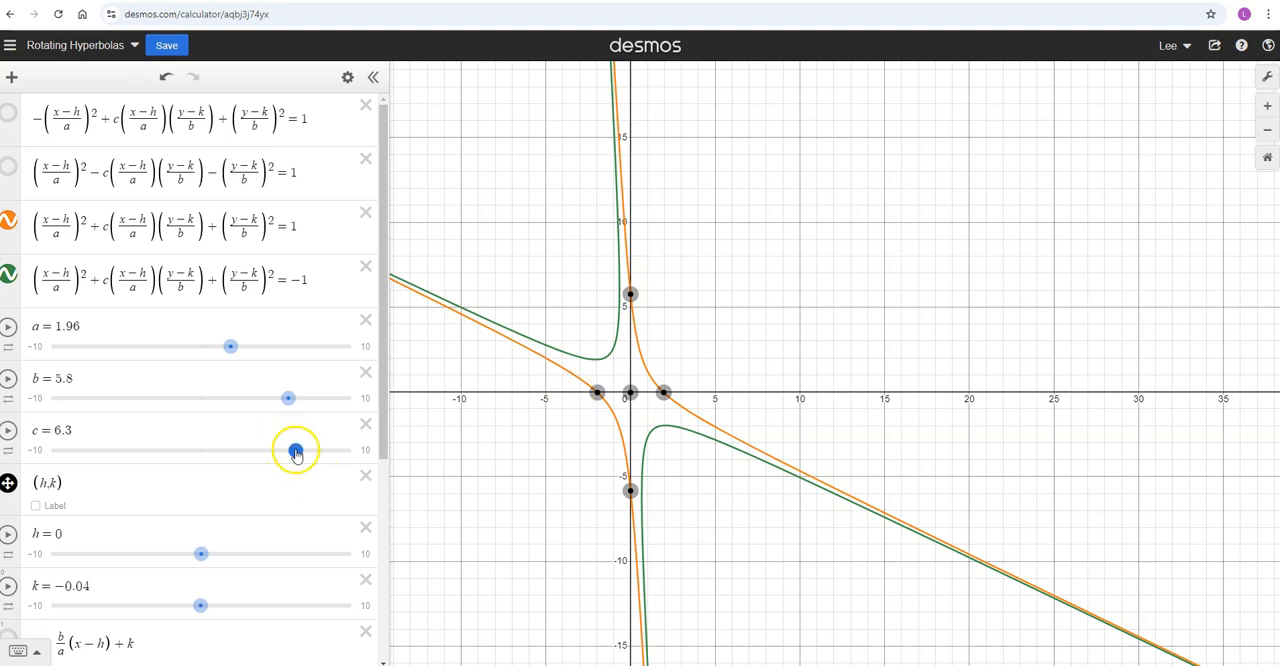
Swing c from about 9.5 down to -7.4, through -3.4, and back up to about 6.4
drag(296, 450, 342, 450)
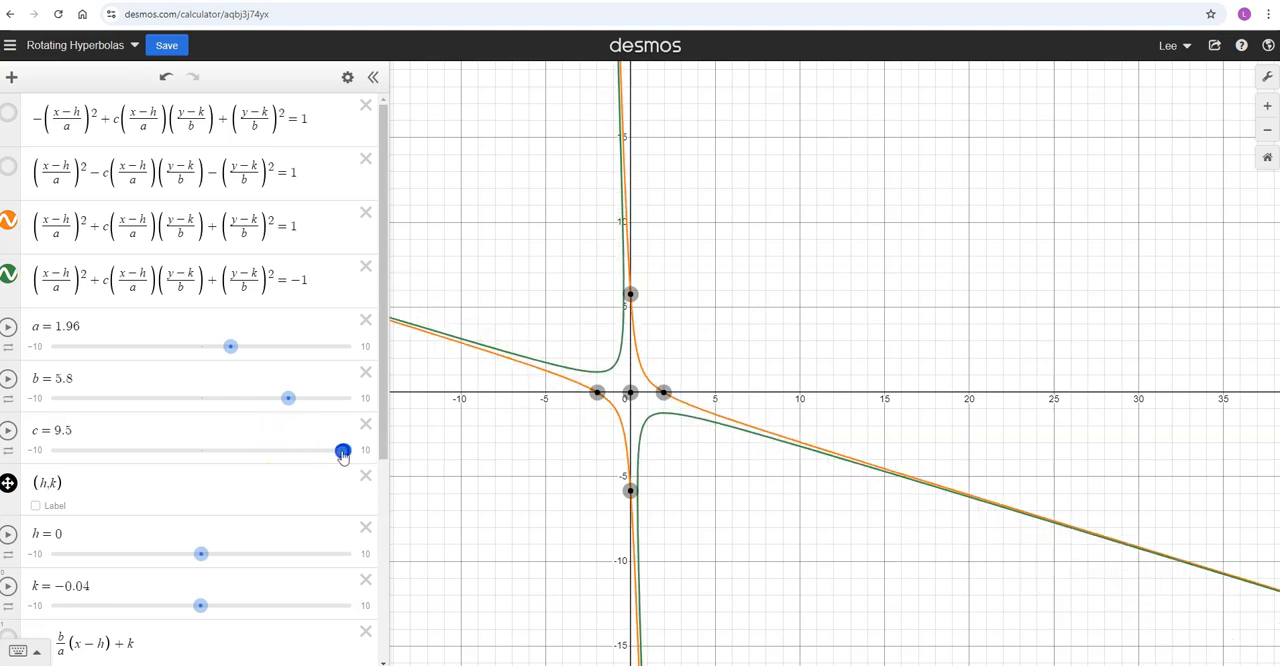
drag(342, 450, 164, 450)
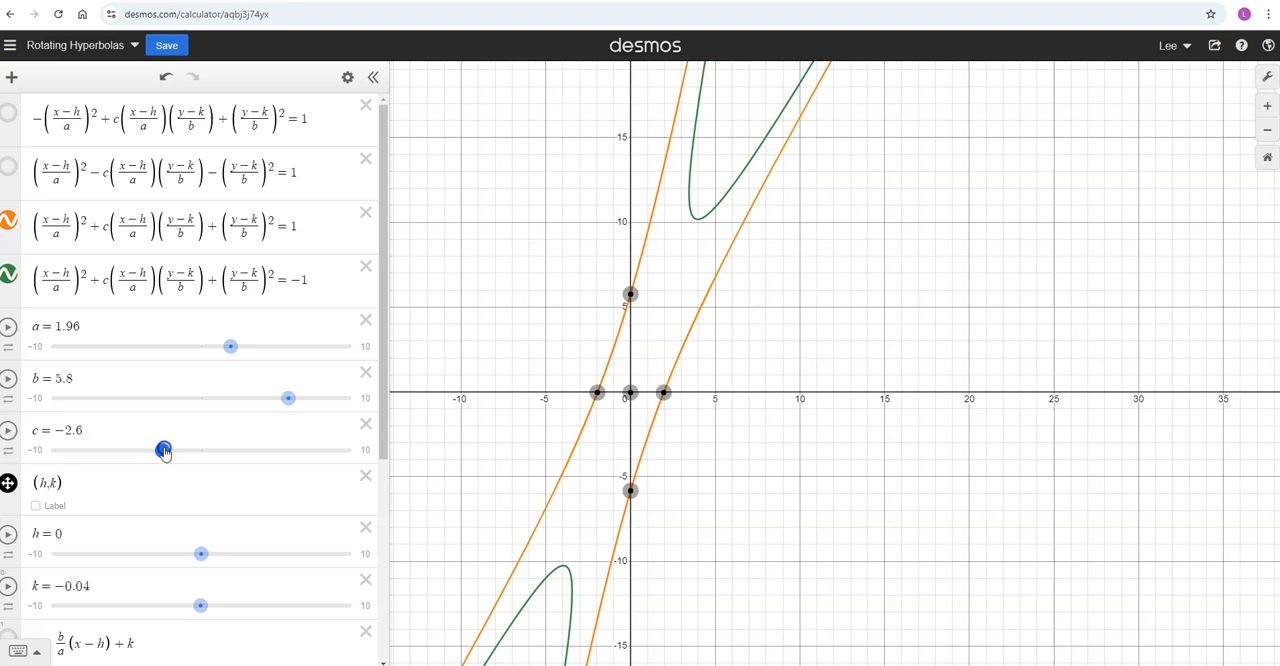
drag(164, 450, 90, 450)
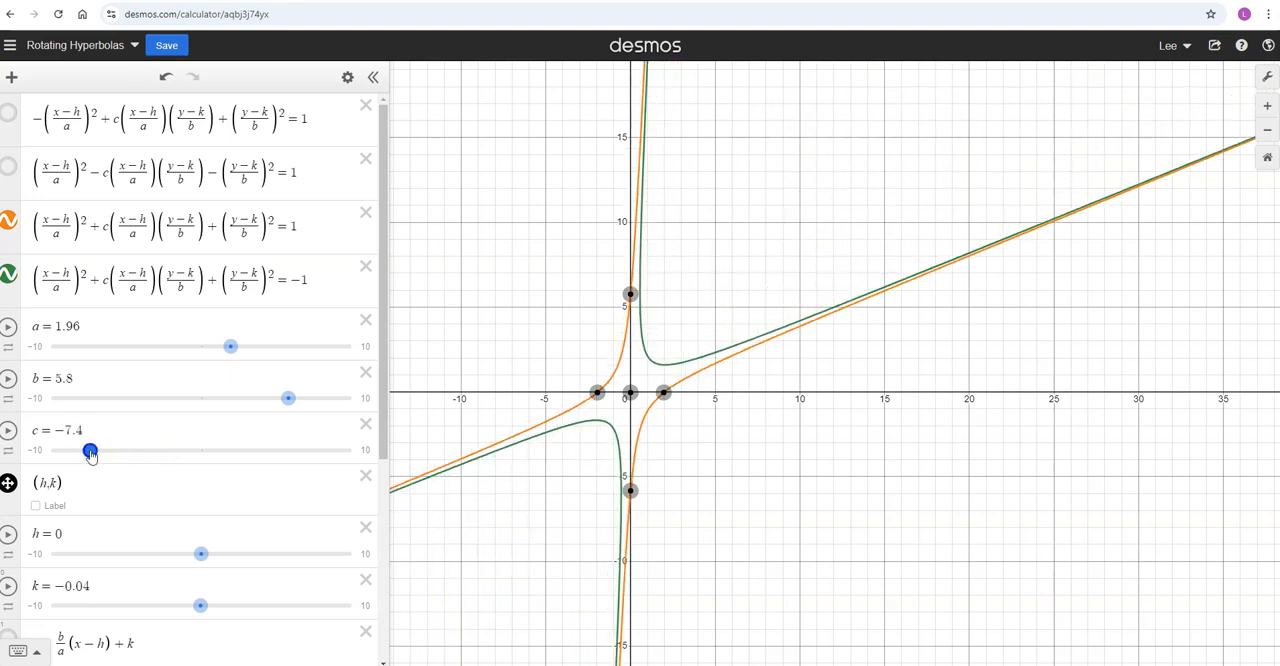
drag(90, 450, 124, 450)
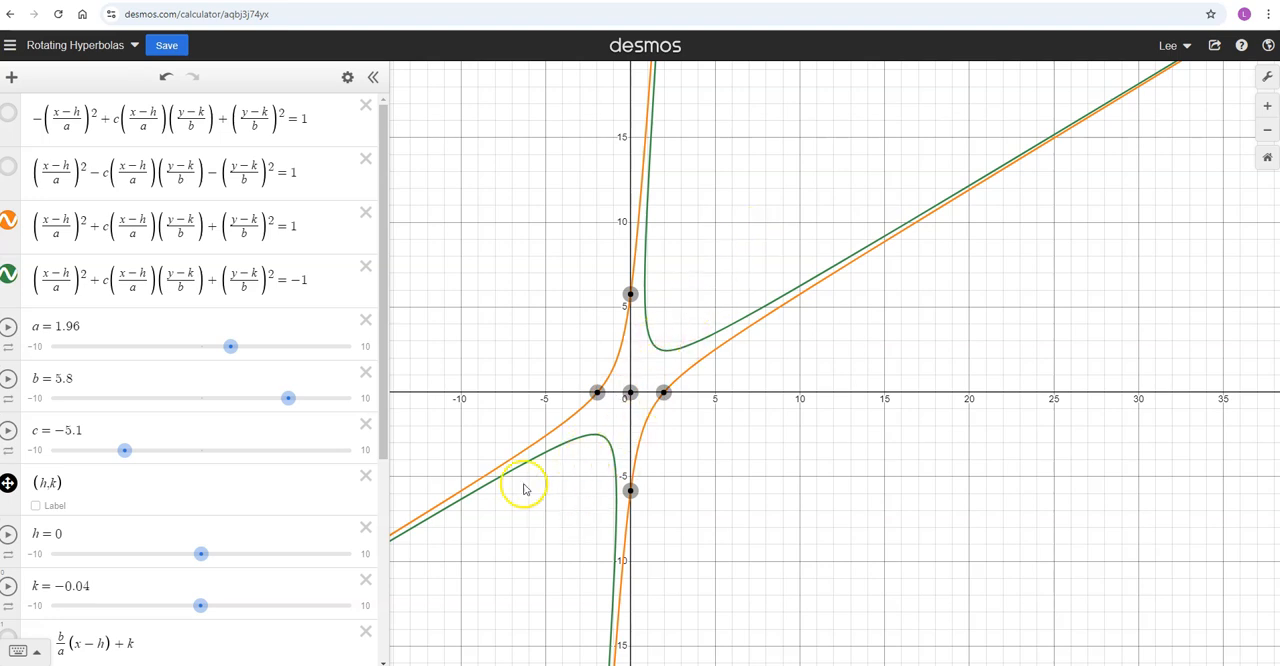
drag(124, 450, 152, 450)
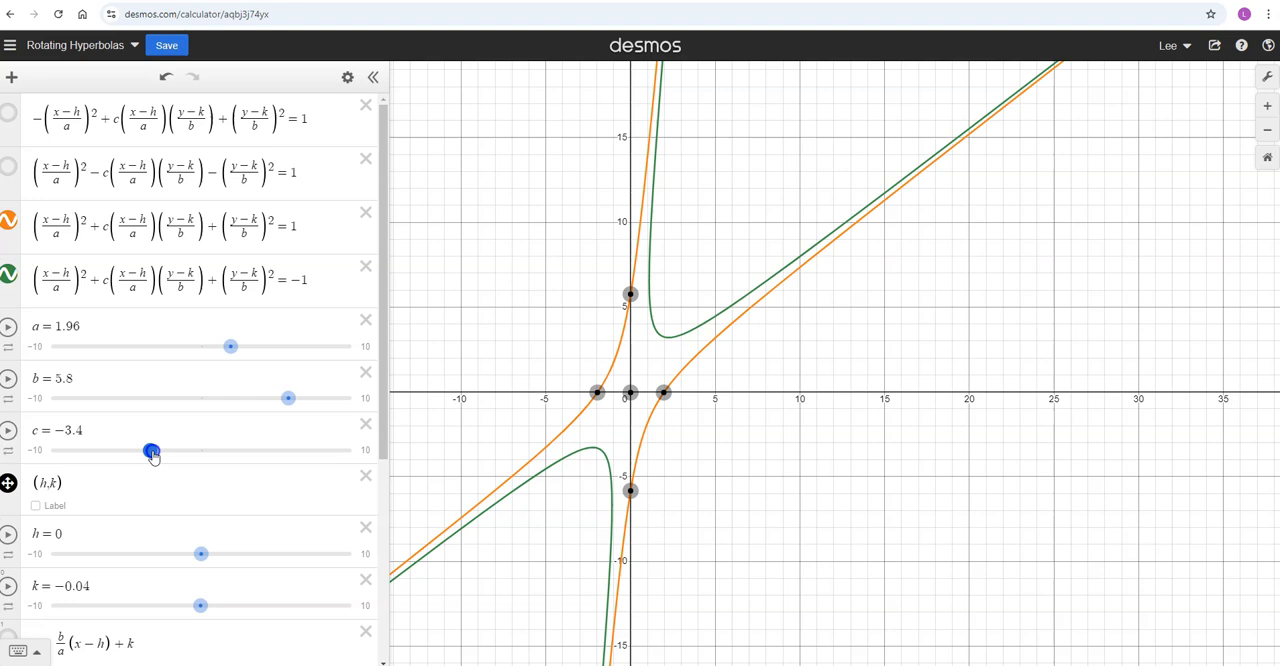
drag(152, 452, 296, 452)
text(.)
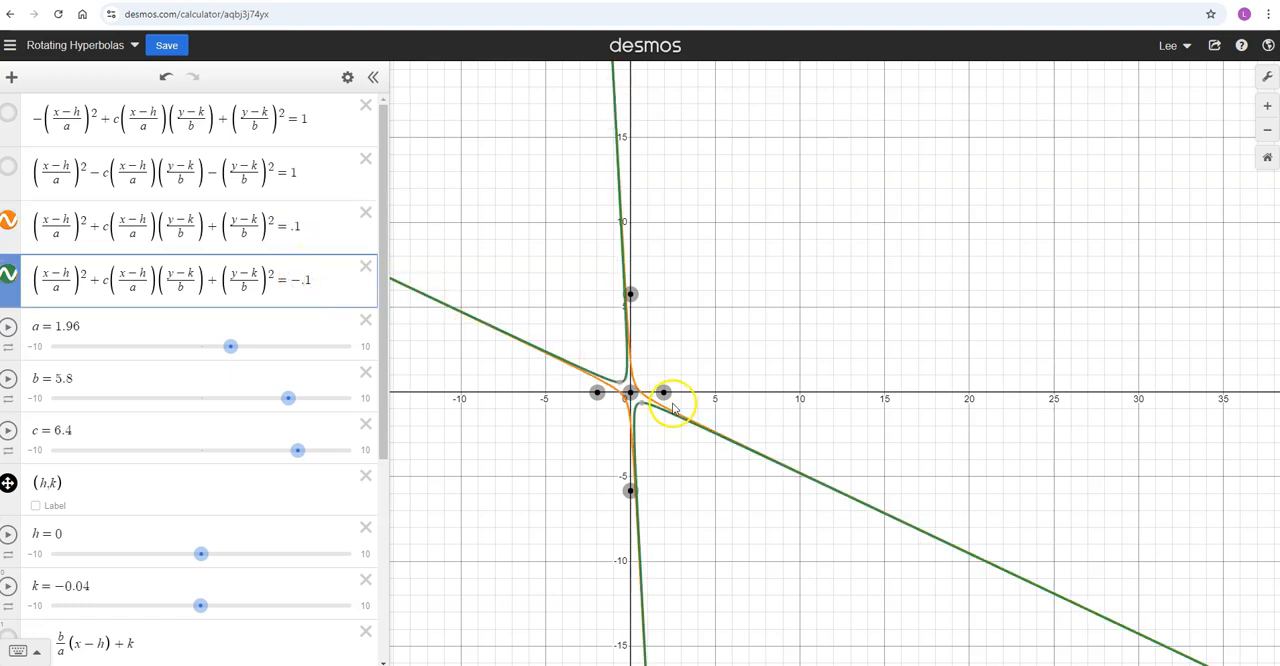
mouse_move(624, 384)
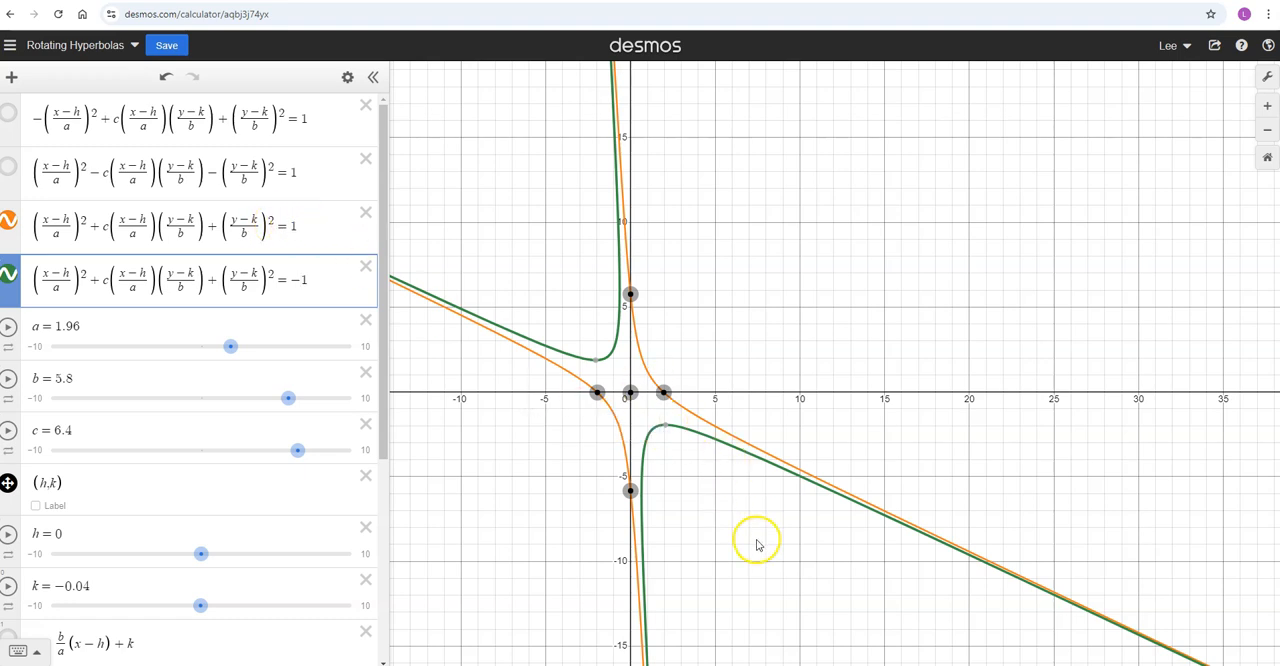
mouse_move(630, 392)
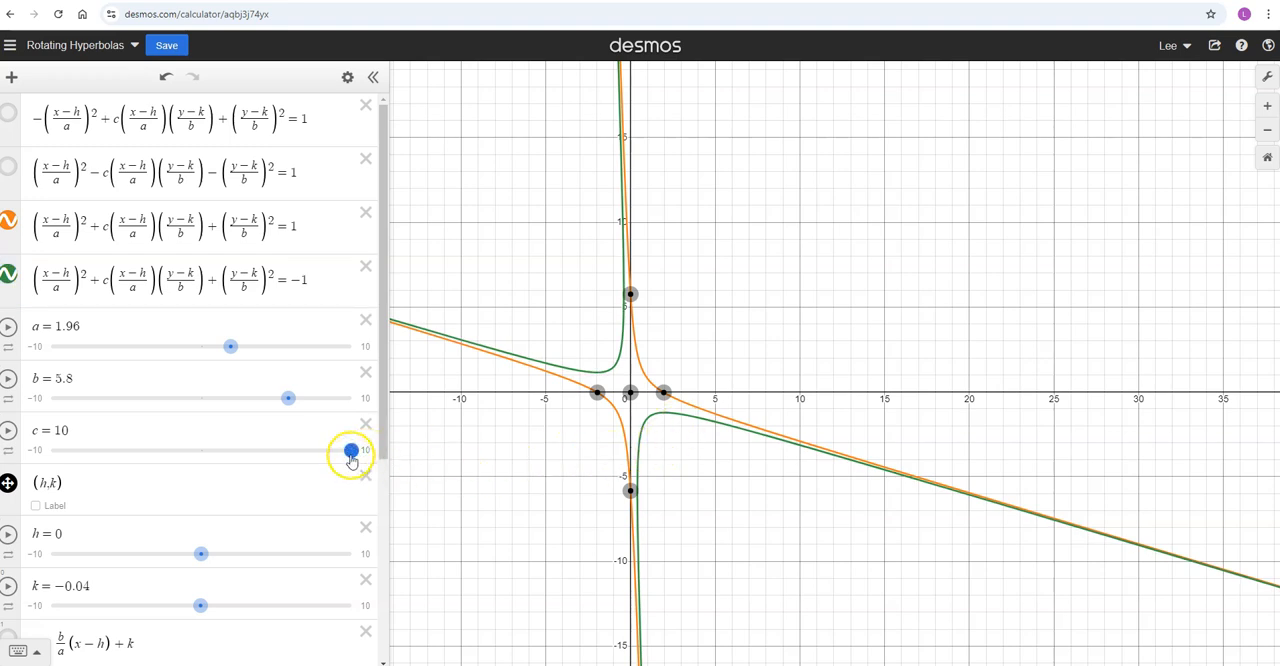
Lower c to 3.7, raise a to 5.9, then bring b down to 1.3 and a to 2.8
drag(350, 452, 258, 452)
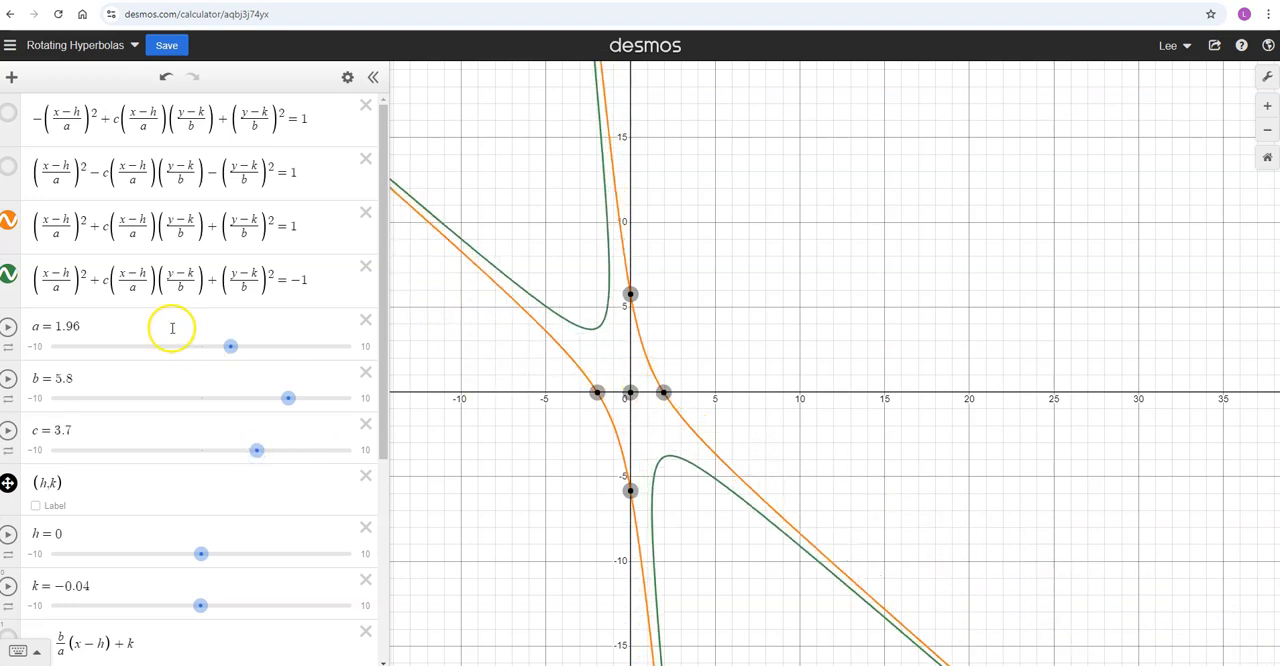
drag(230, 346, 290, 346)
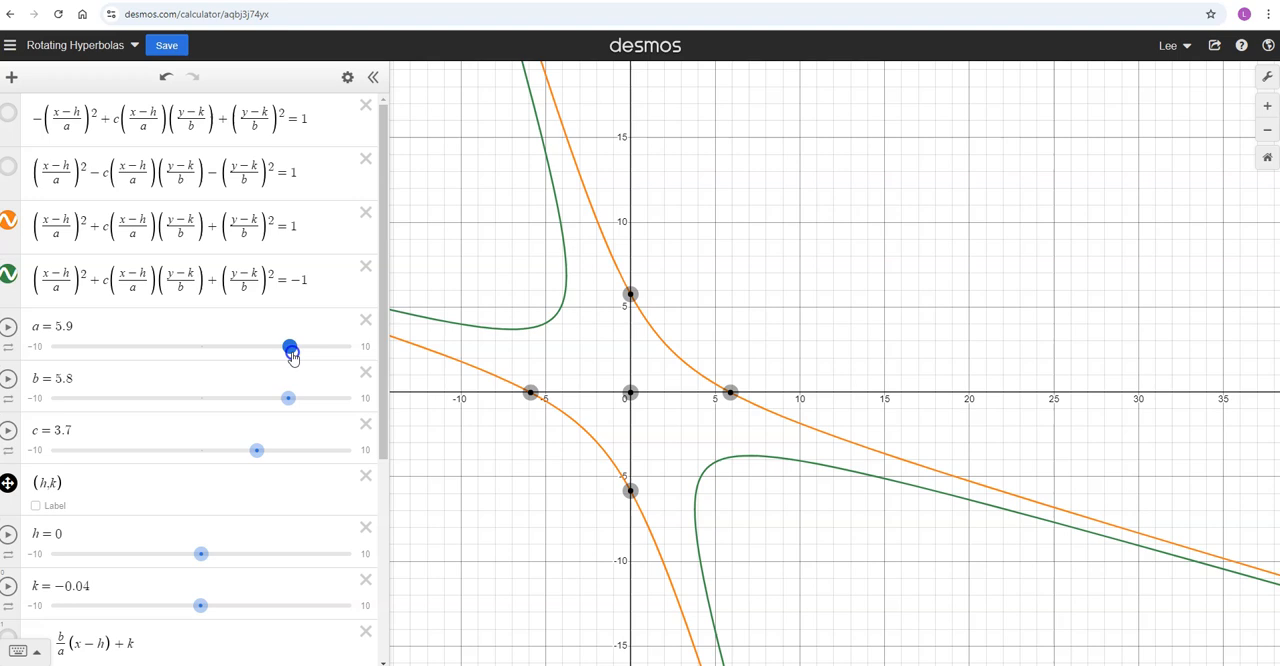
drag(288, 398, 234, 398)
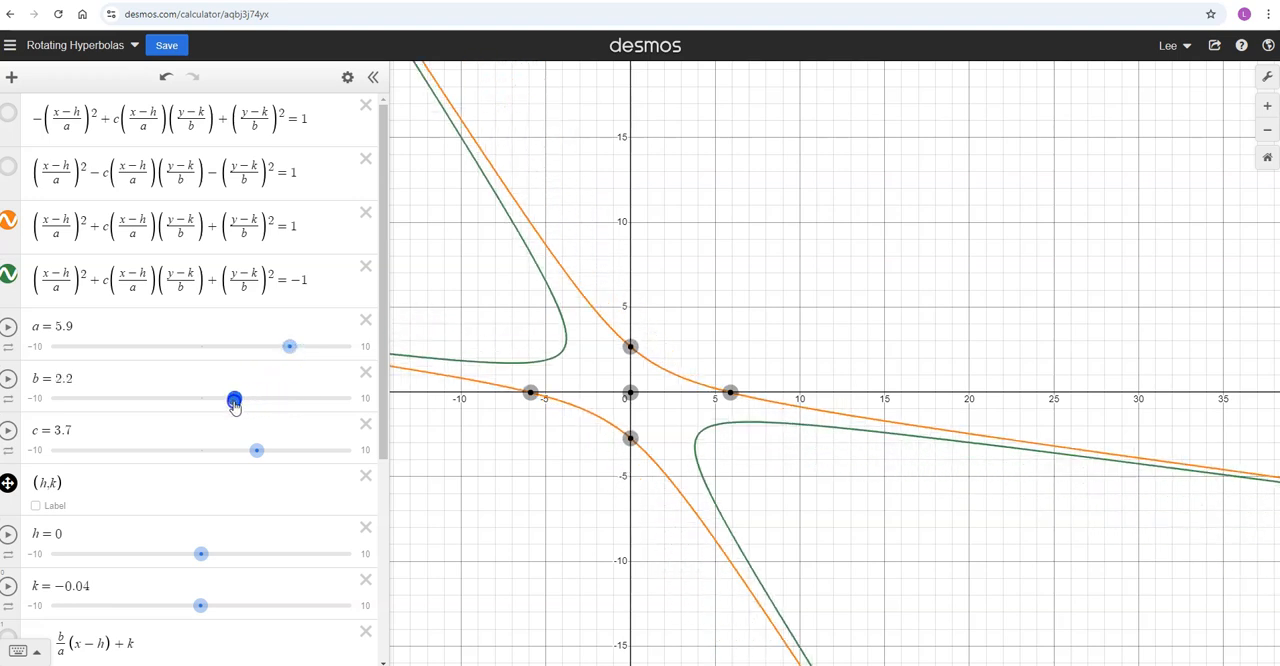
drag(234, 398, 220, 398)
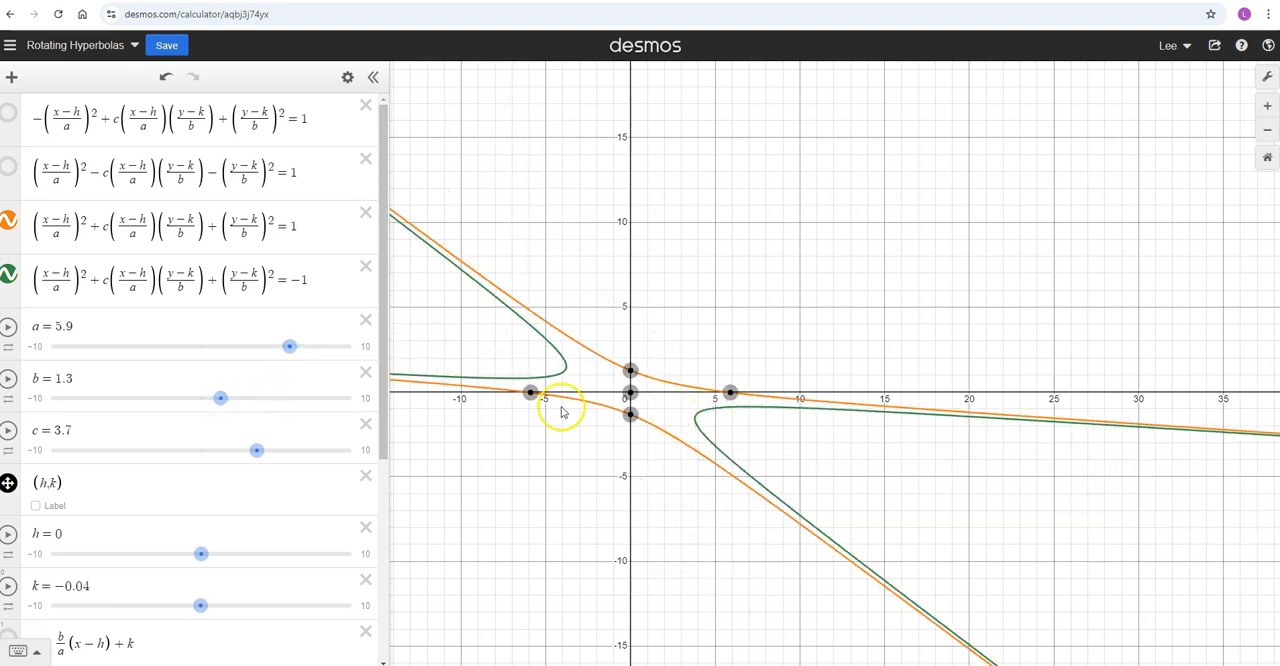
drag(290, 346, 248, 346)
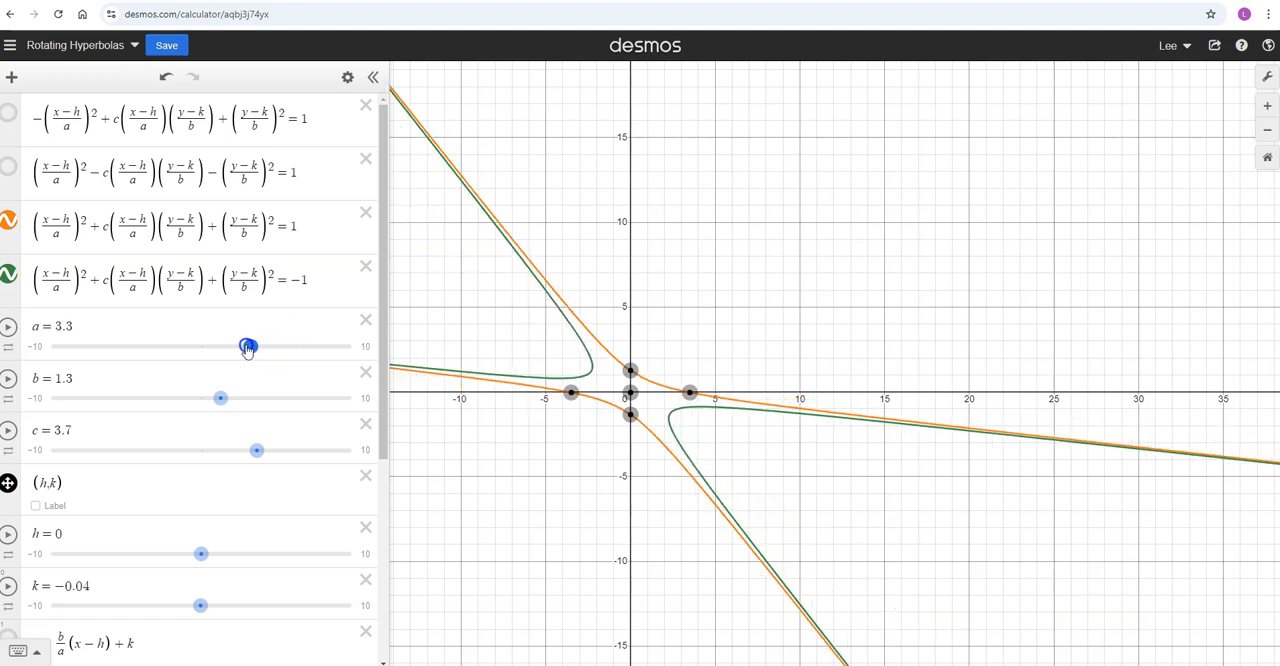
drag(248, 346, 242, 346)
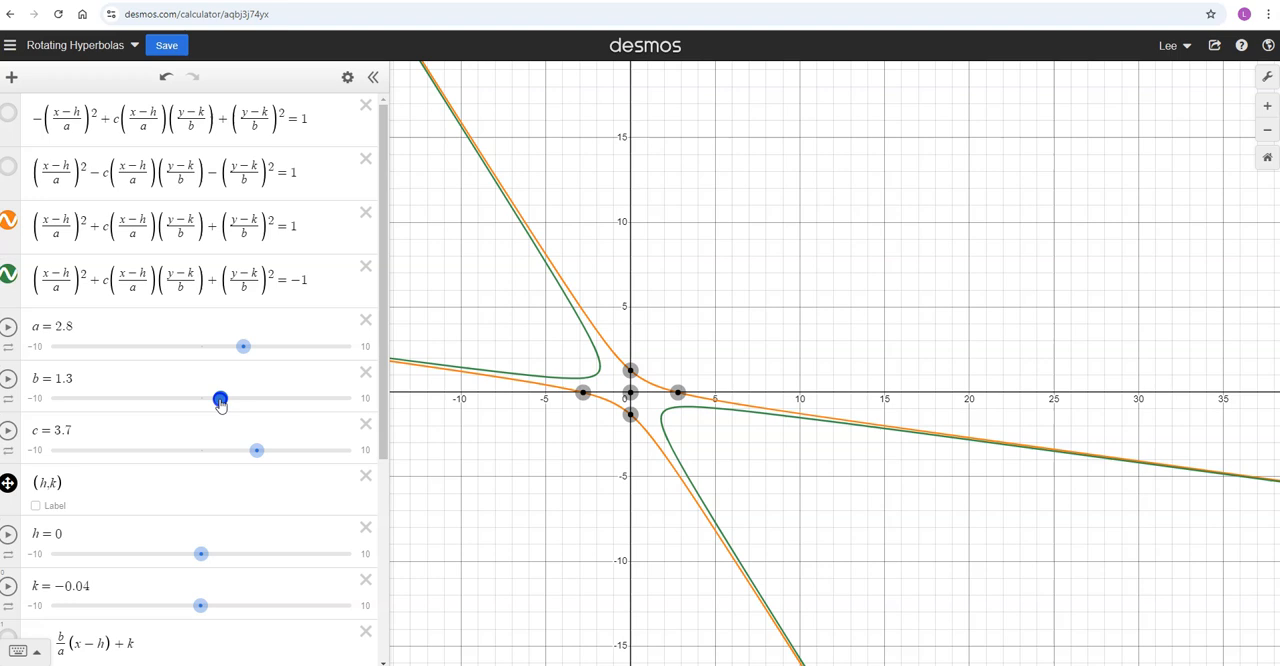
Settle b at 0.85, a at 3.4 and c at -3.4 so the asymptotes tilt up to the right
drag(220, 400, 212, 400)
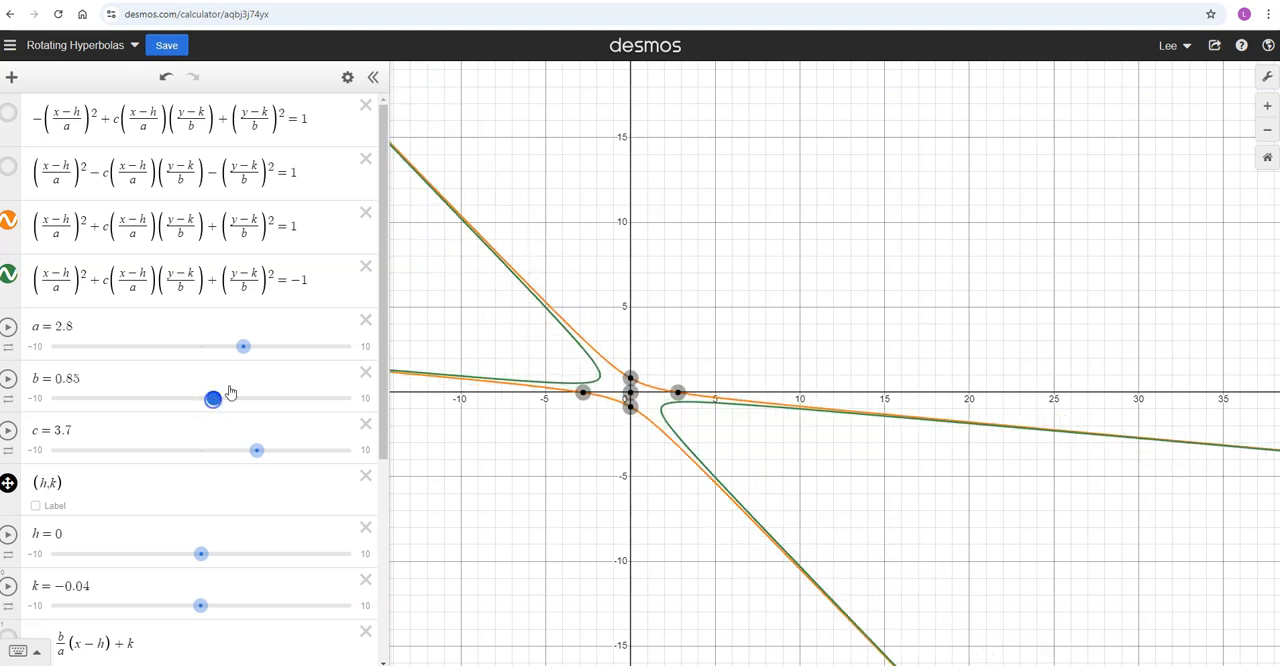
drag(244, 346, 218, 346)
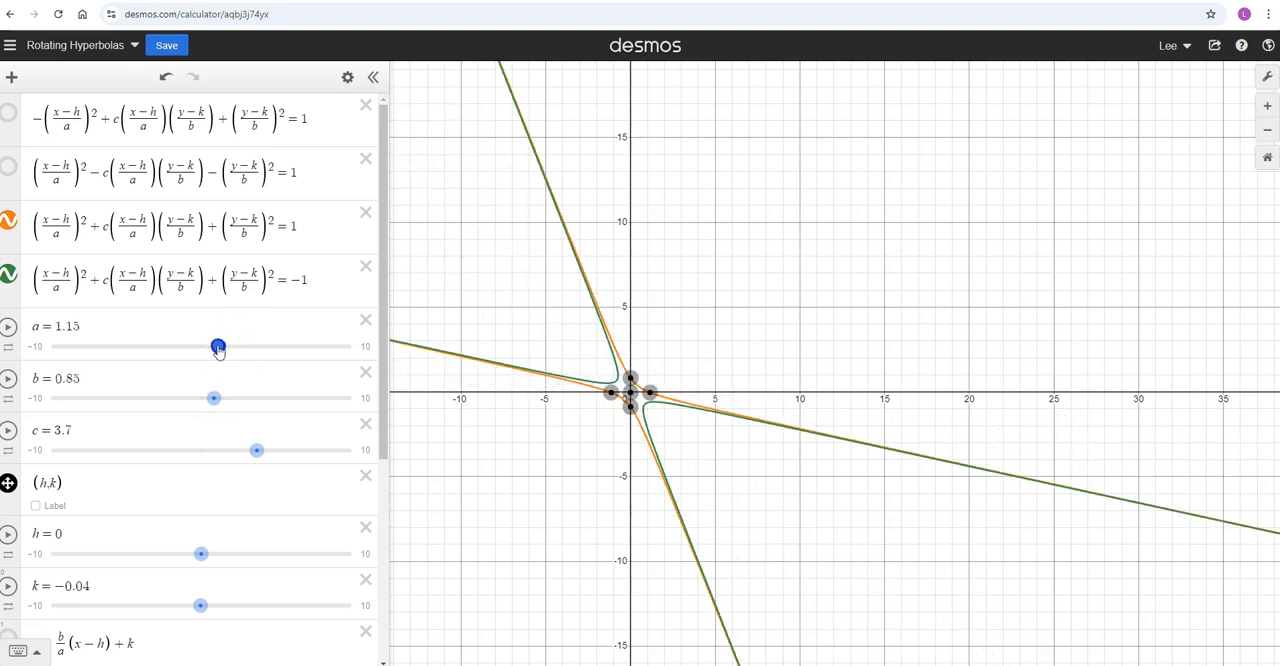
drag(218, 348, 252, 348)
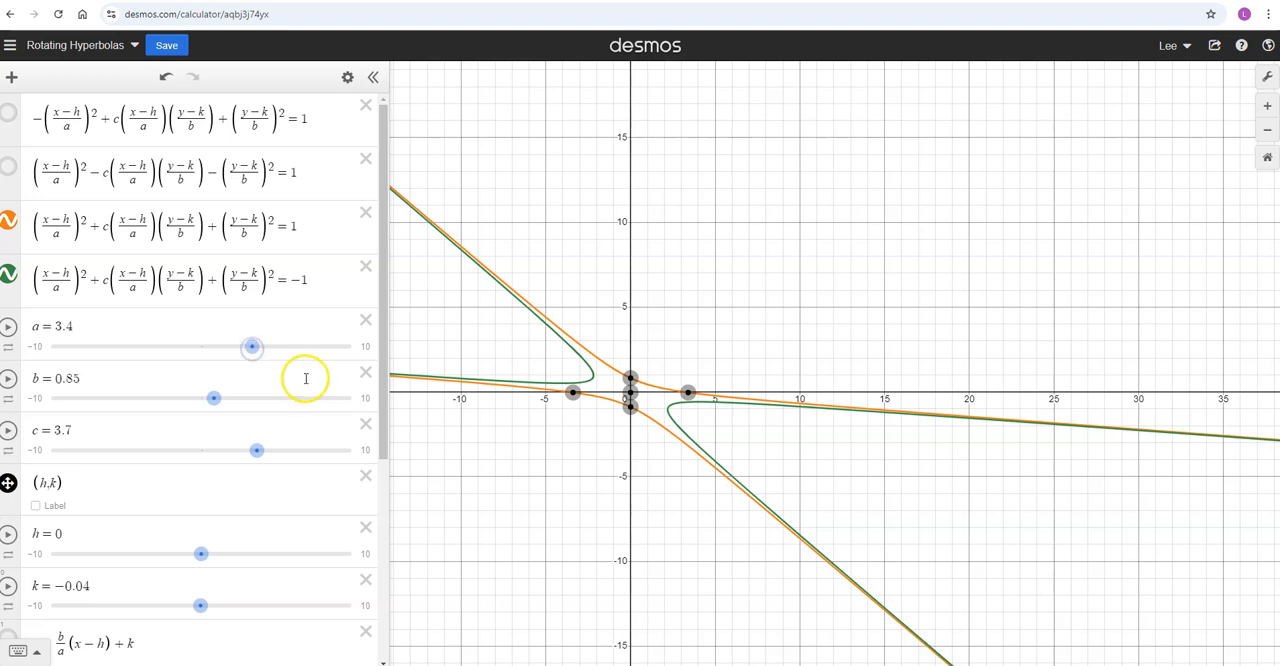
mouse_move(584, 376)
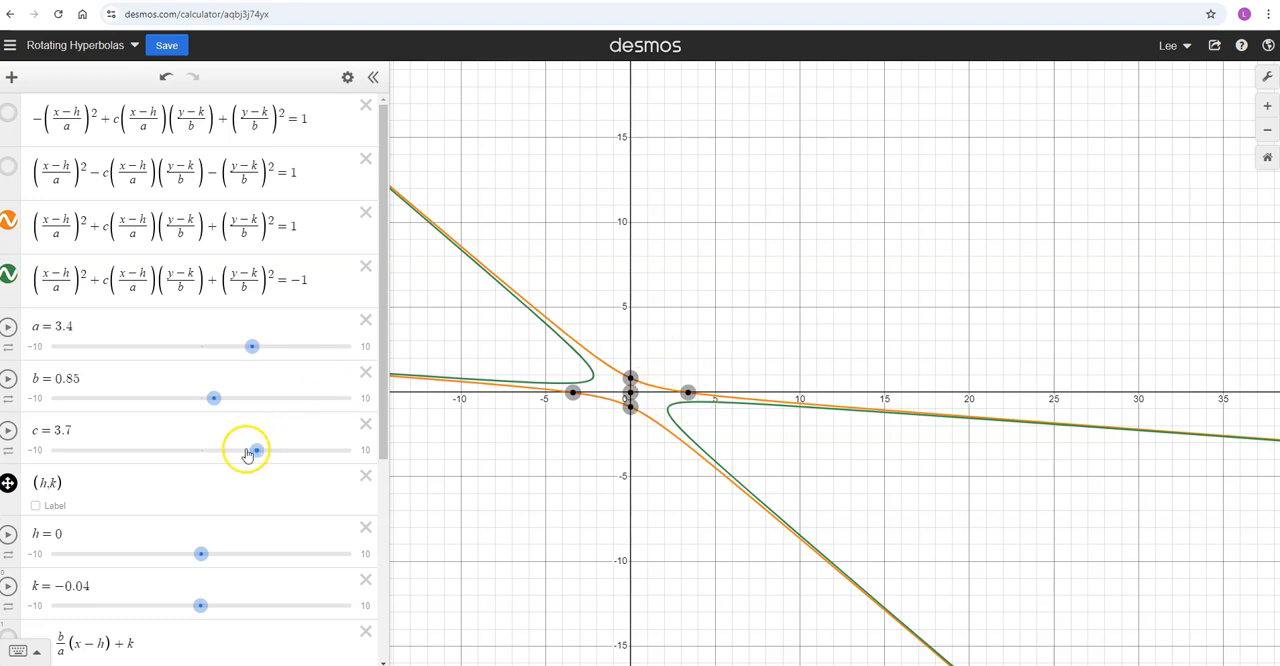
drag(256, 450, 186, 450)
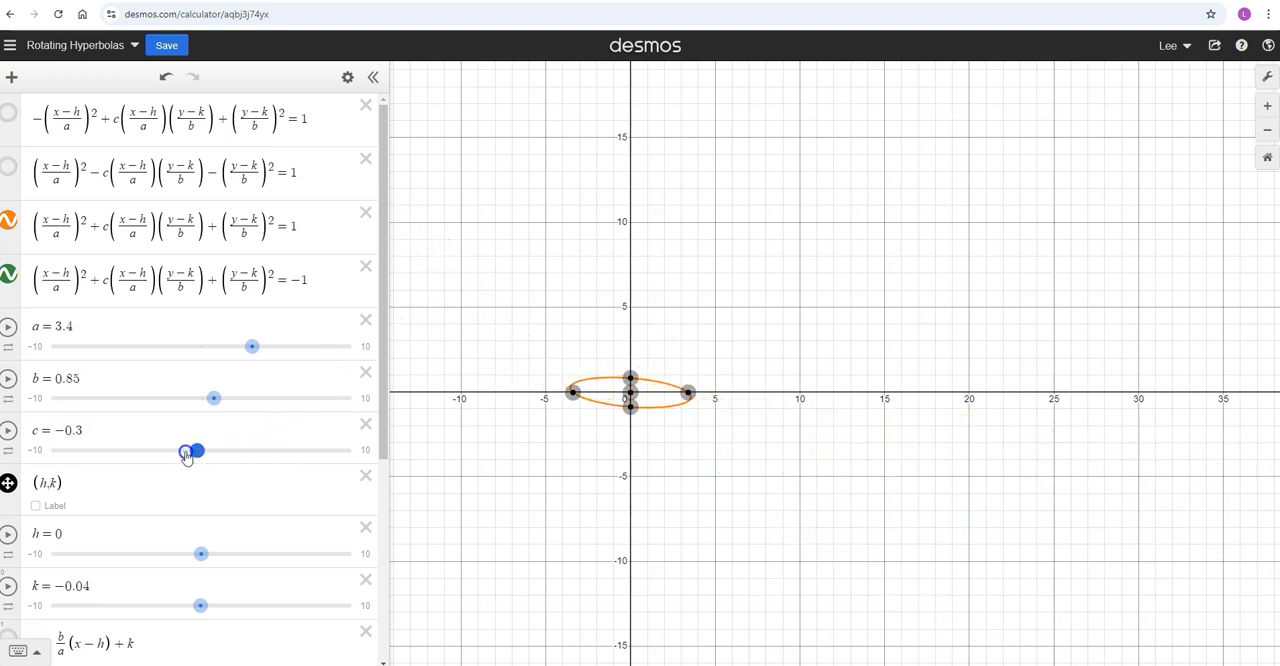
drag(196, 450, 148, 450)
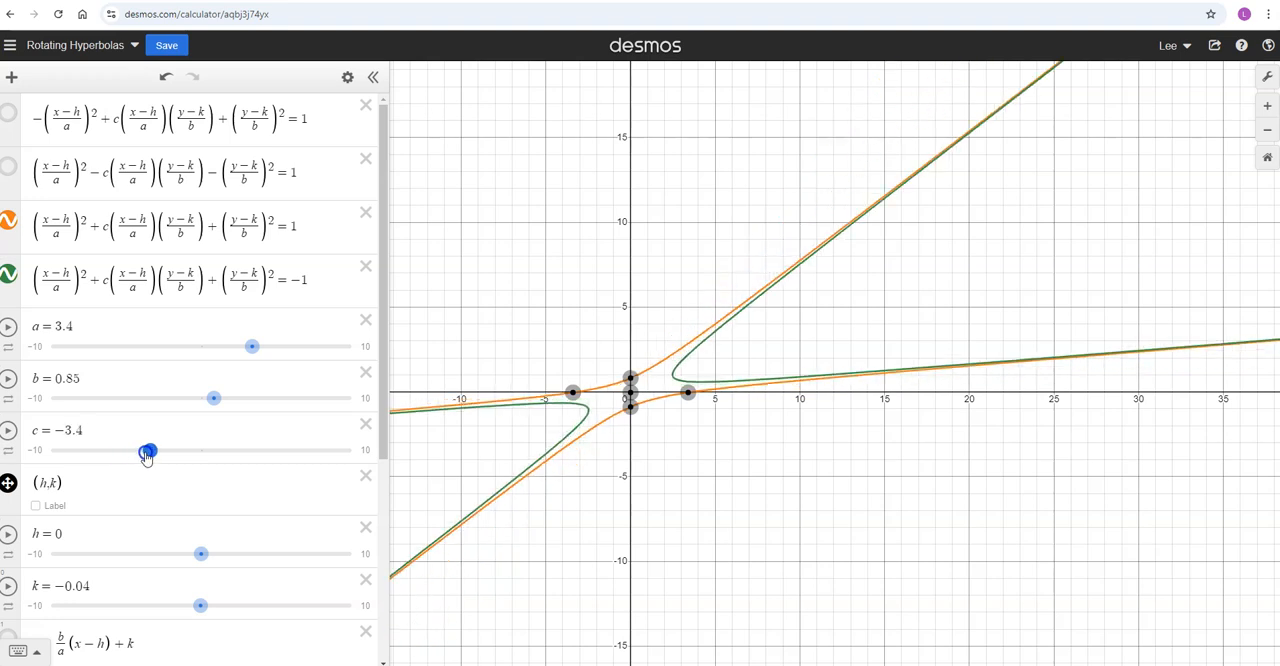
mouse_move(644, 300)
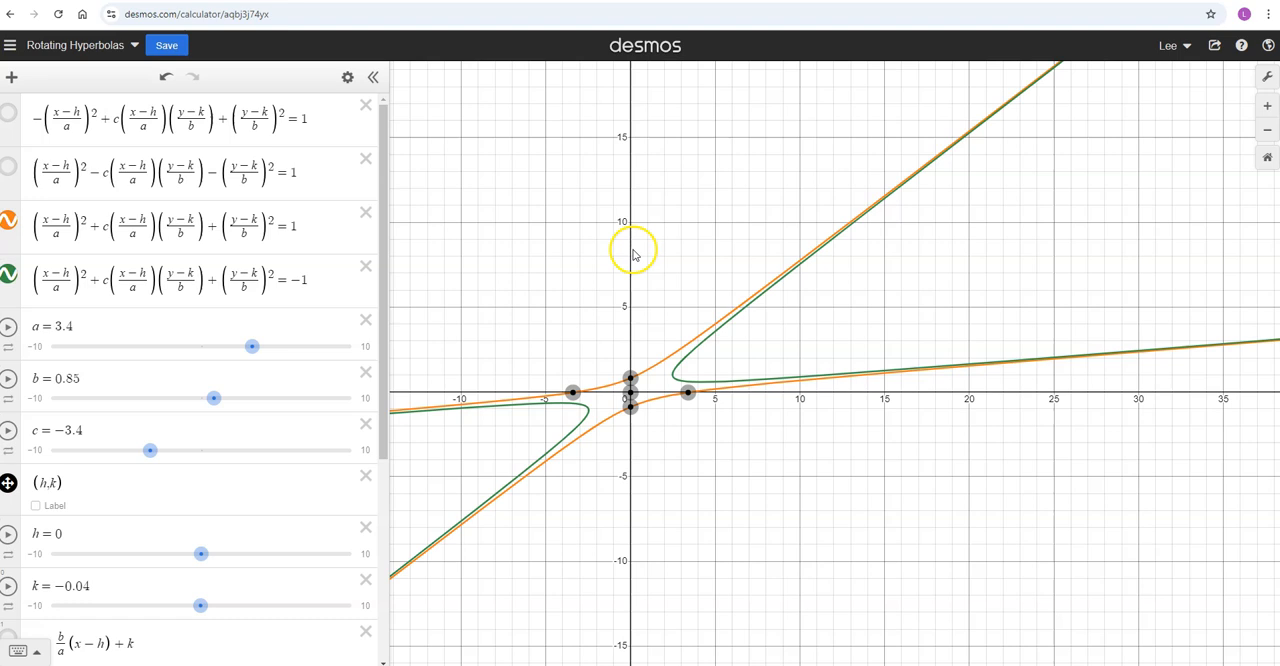
mouse_move(686, 342)
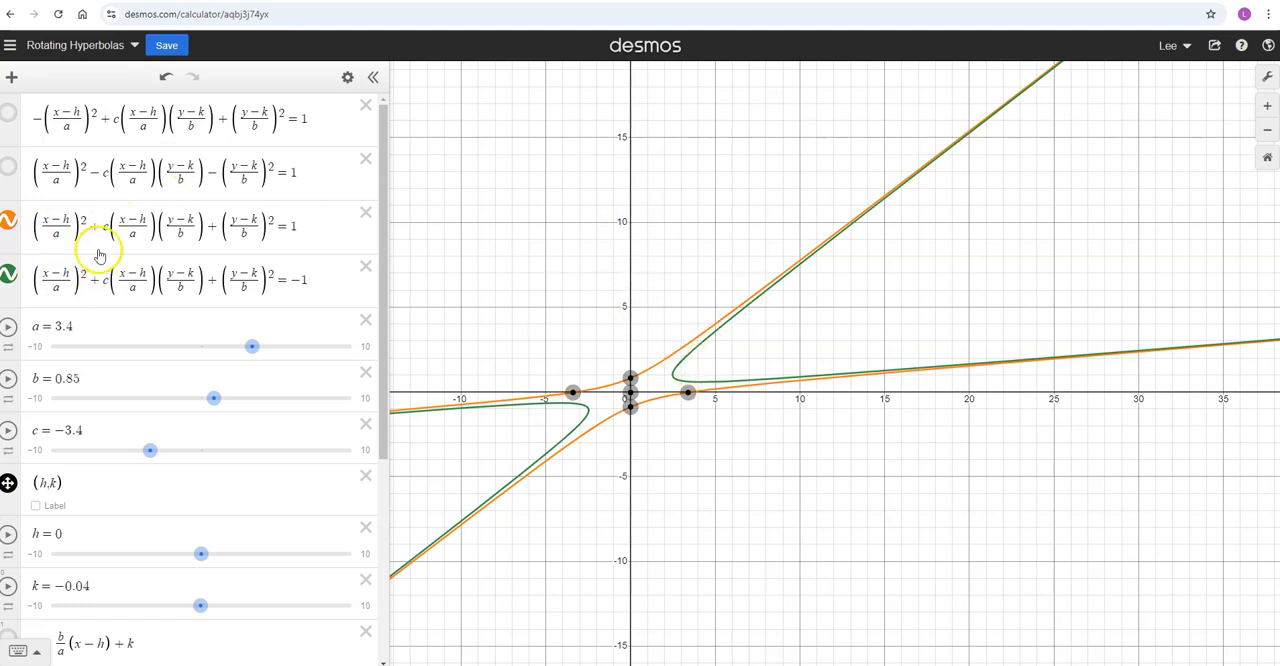
mouse_move(100, 284)
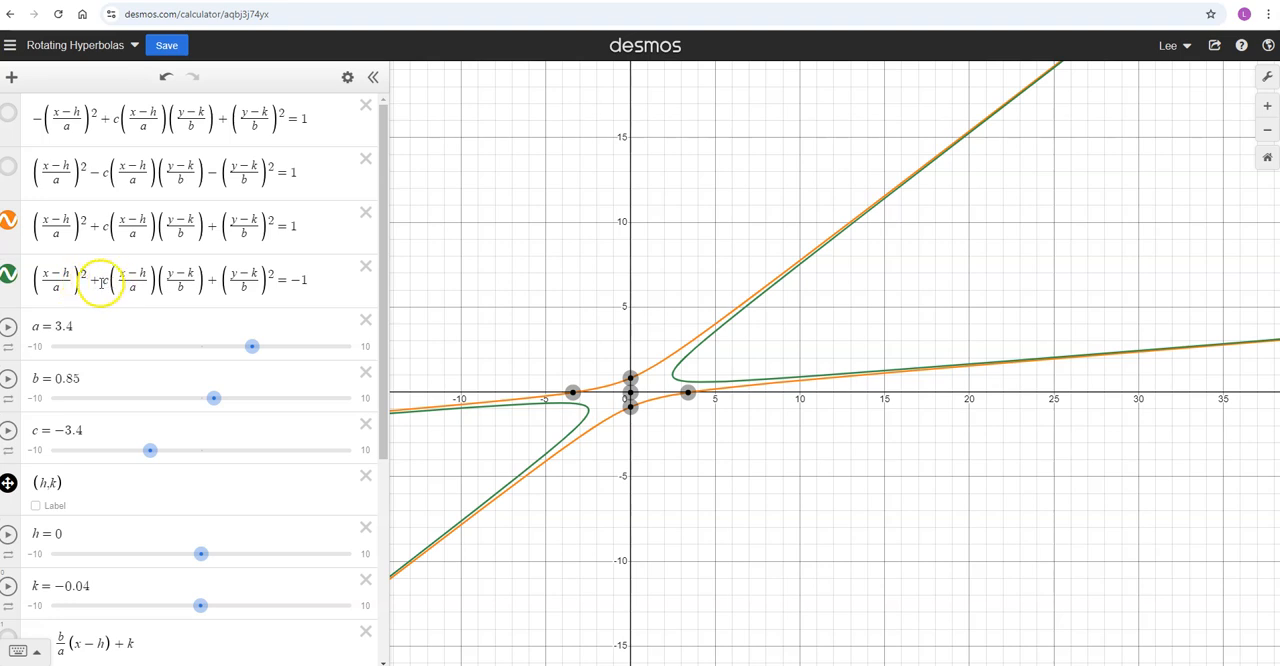
mouse_move(732, 322)
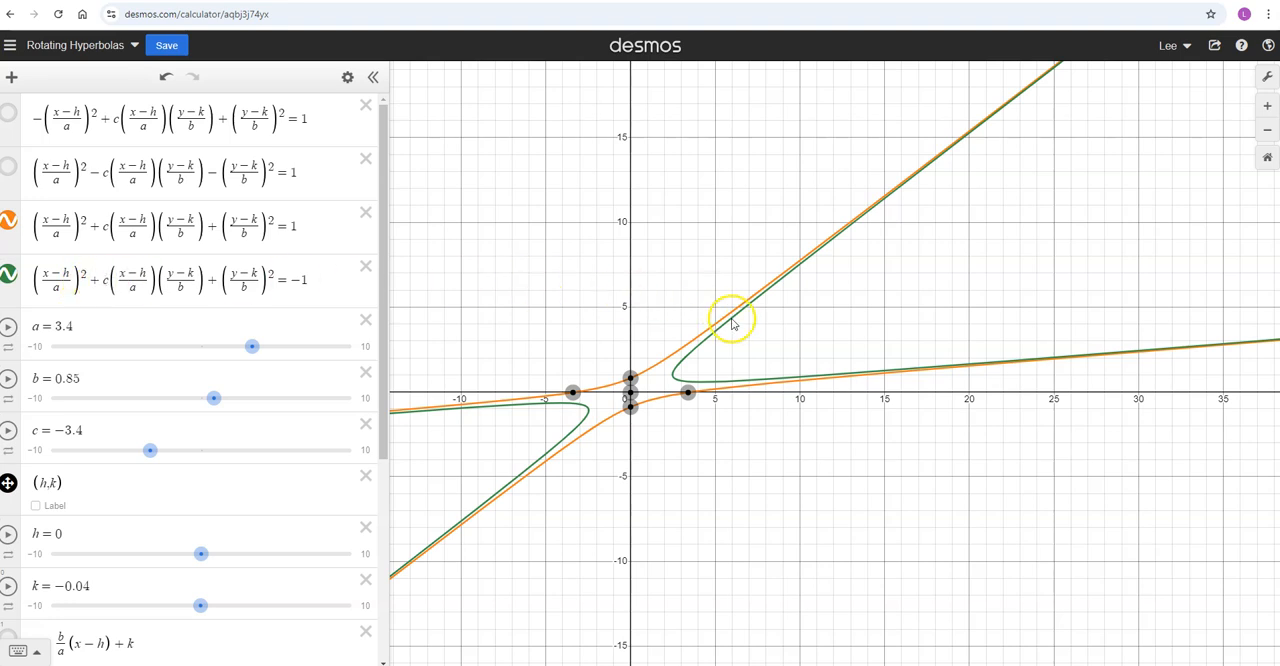
mouse_move(788, 300)
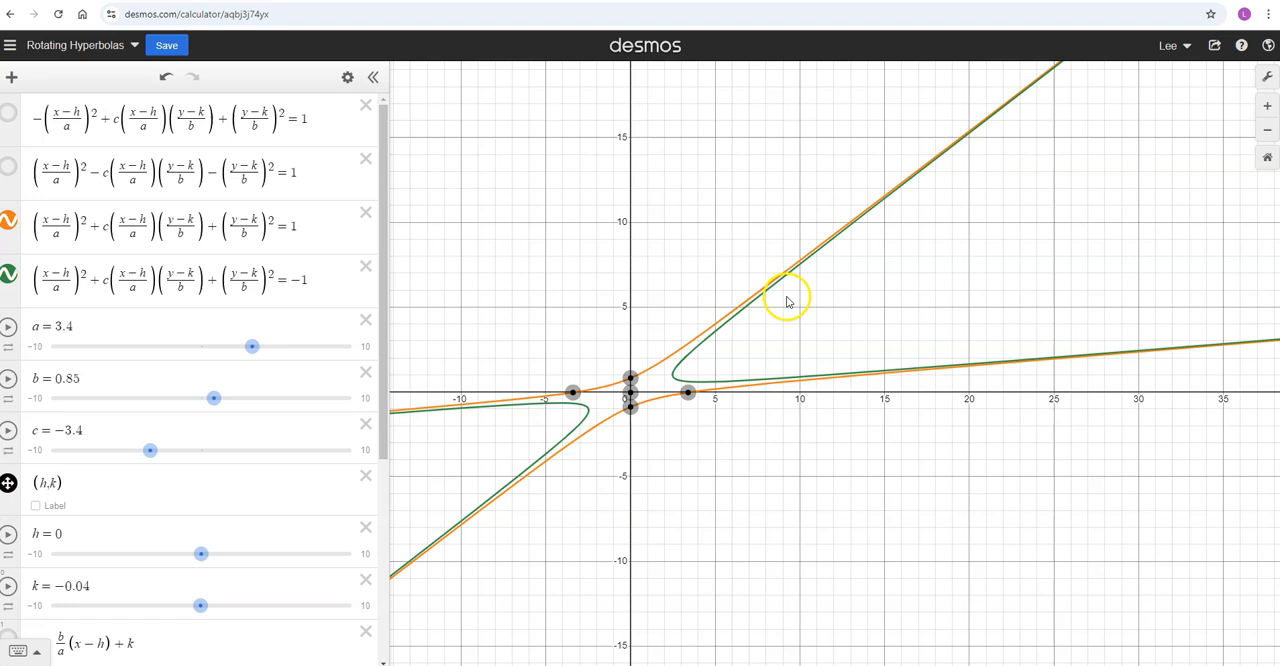
mouse_move(704, 400)
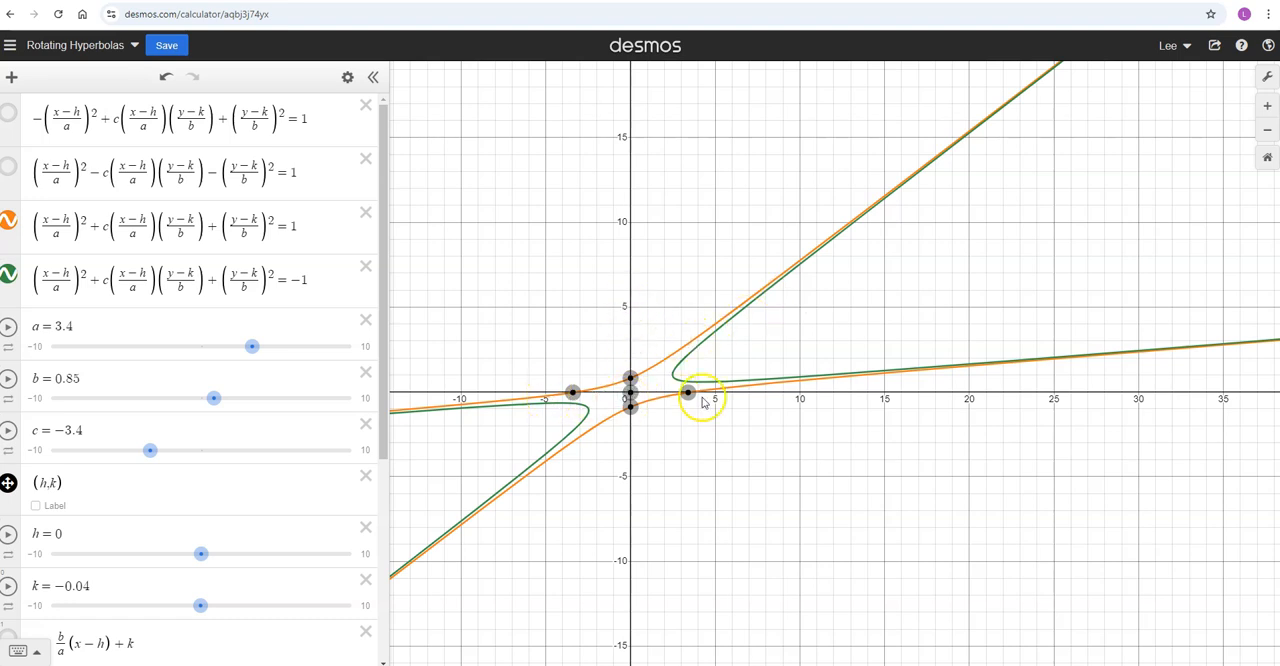
mouse_move(824, 372)
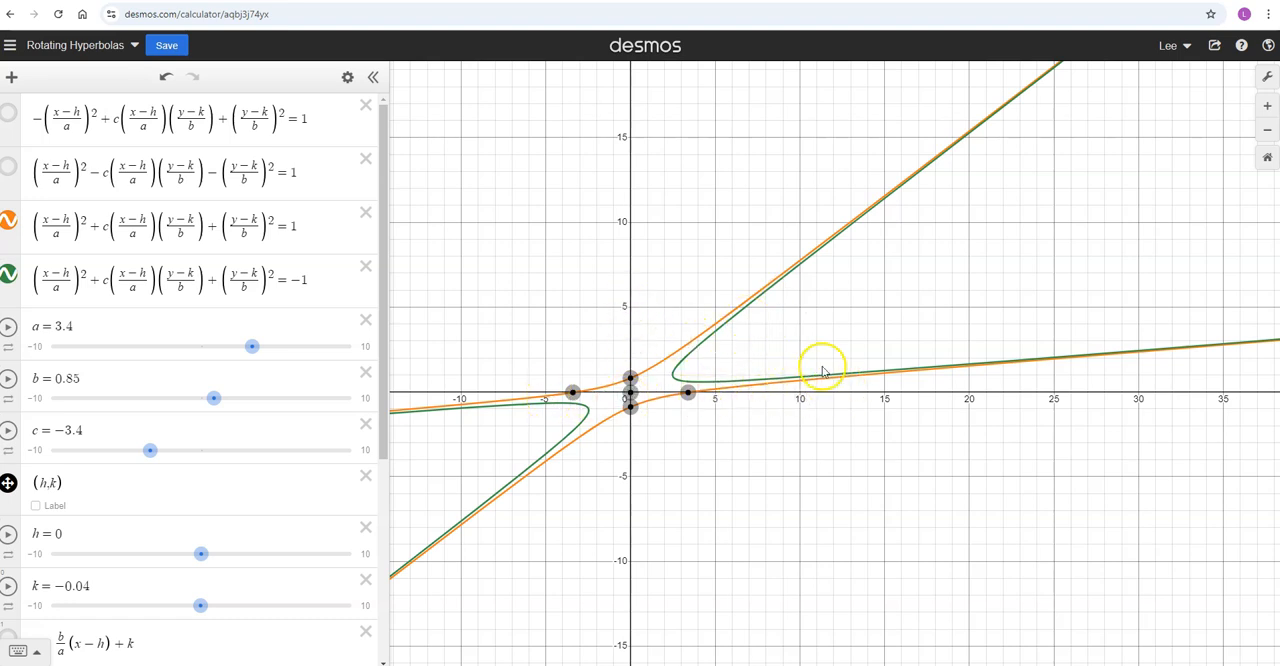
mouse_move(262, 422)
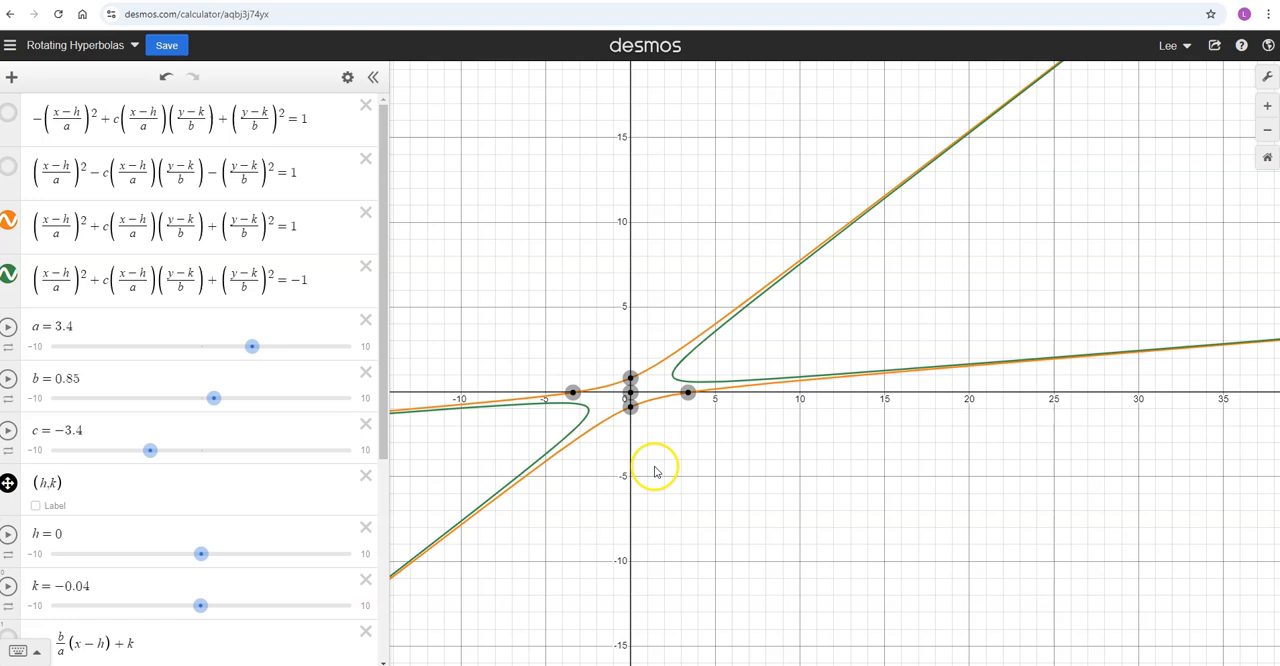
mouse_move(630, 464)
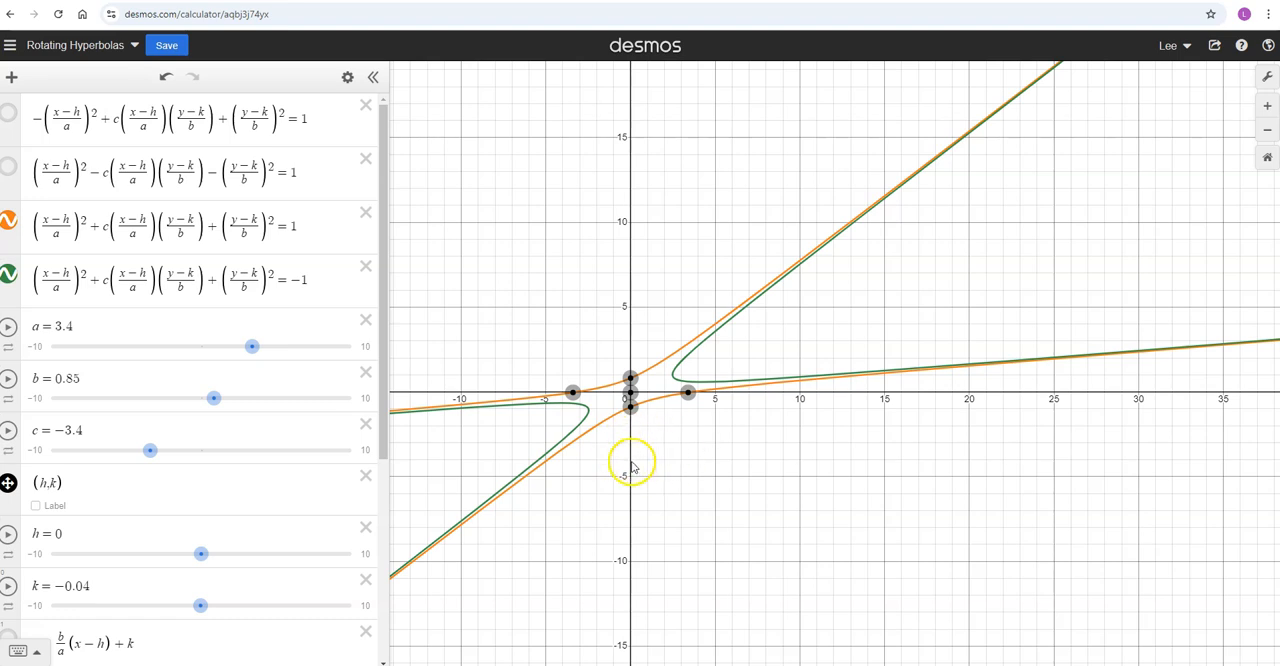
mouse_move(598, 496)
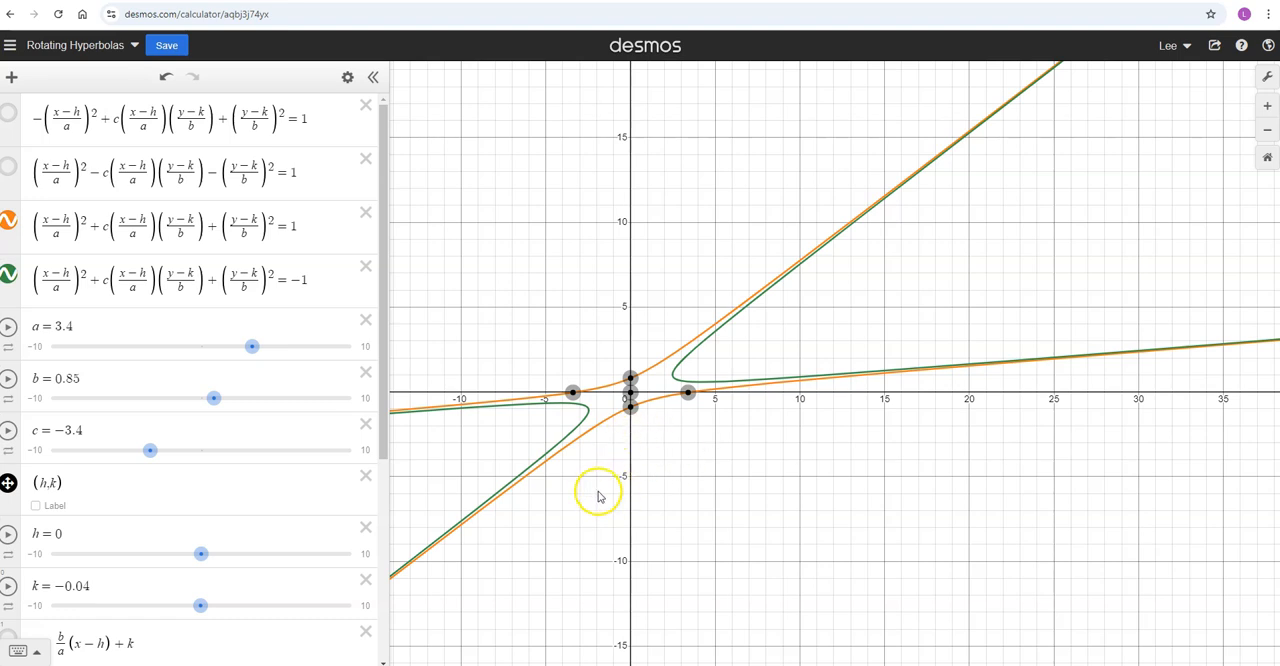
mouse_move(536, 518)
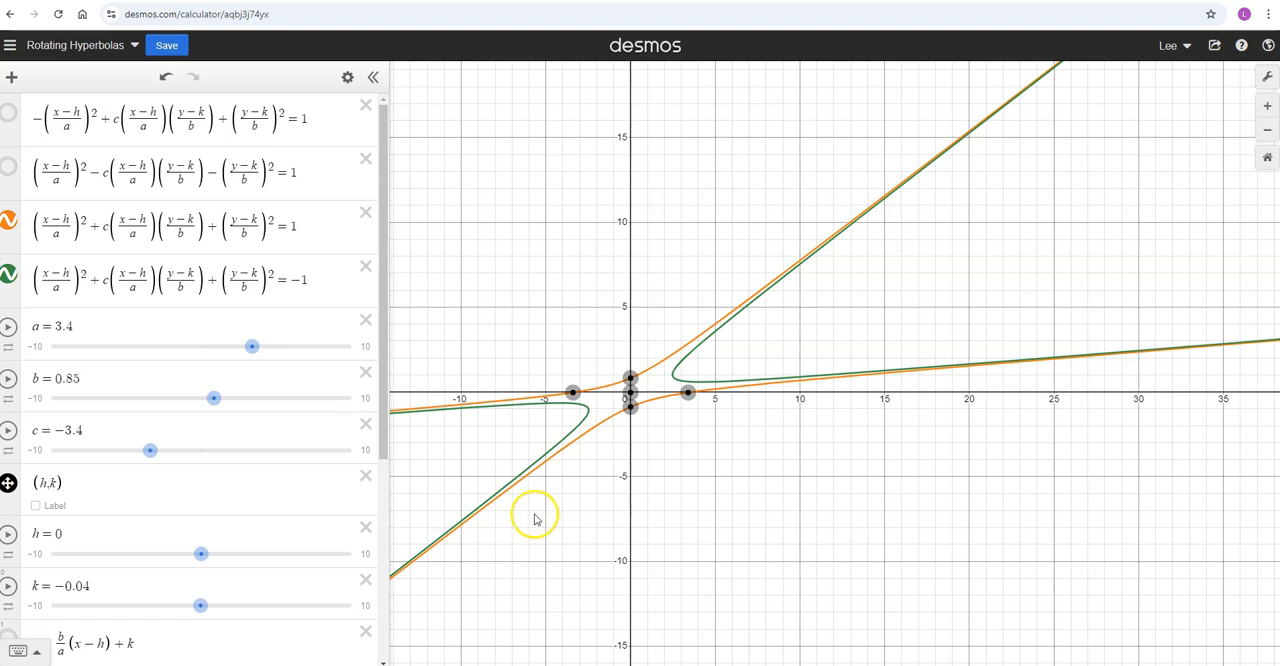
mouse_move(244, 588)
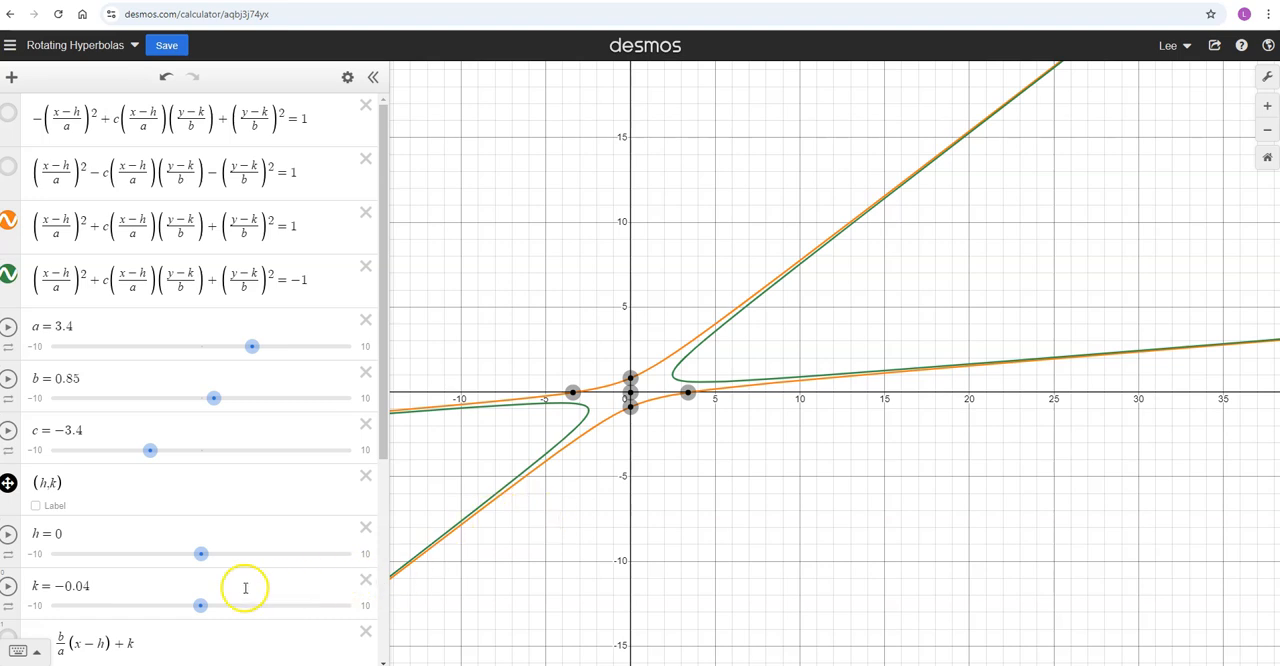